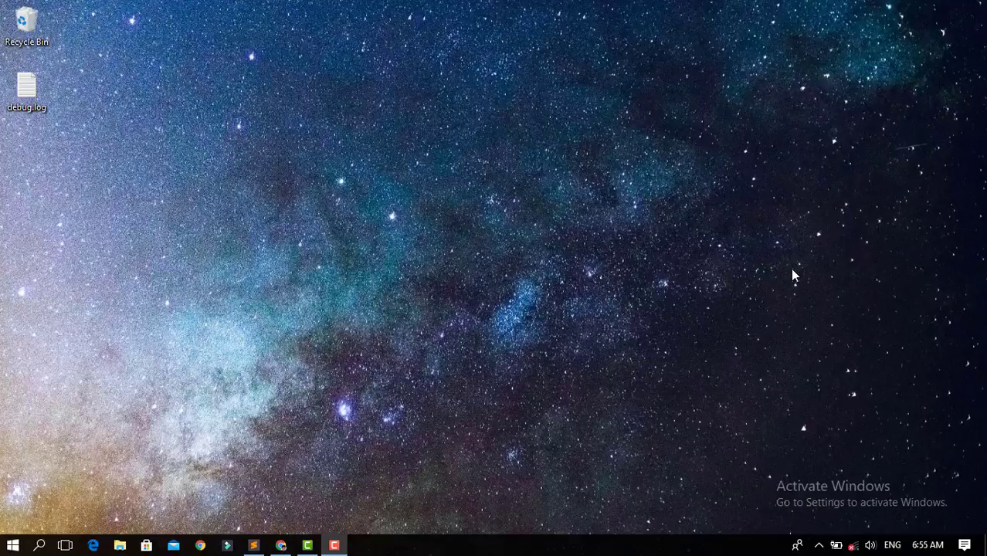
mouse_move(789, 276)
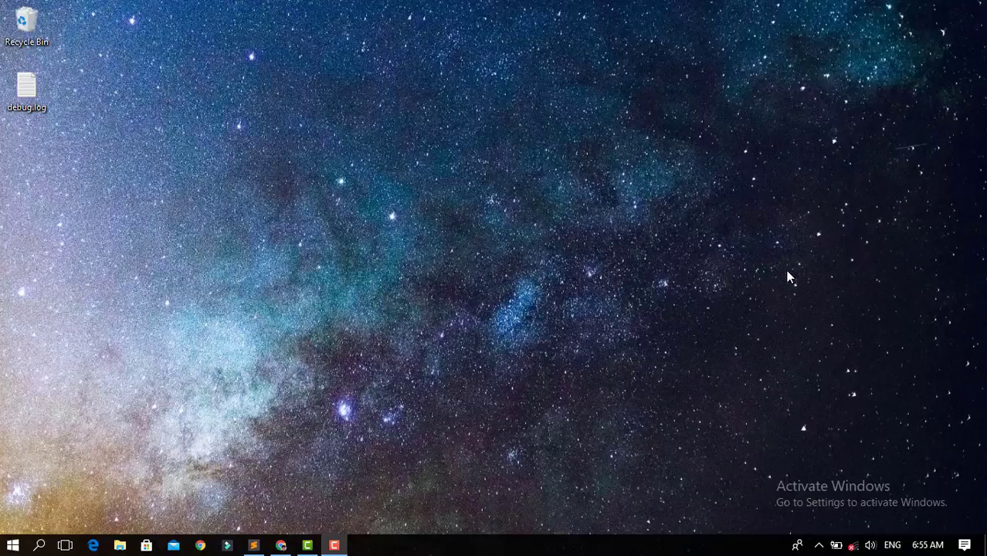
mouse_move(376, 417)
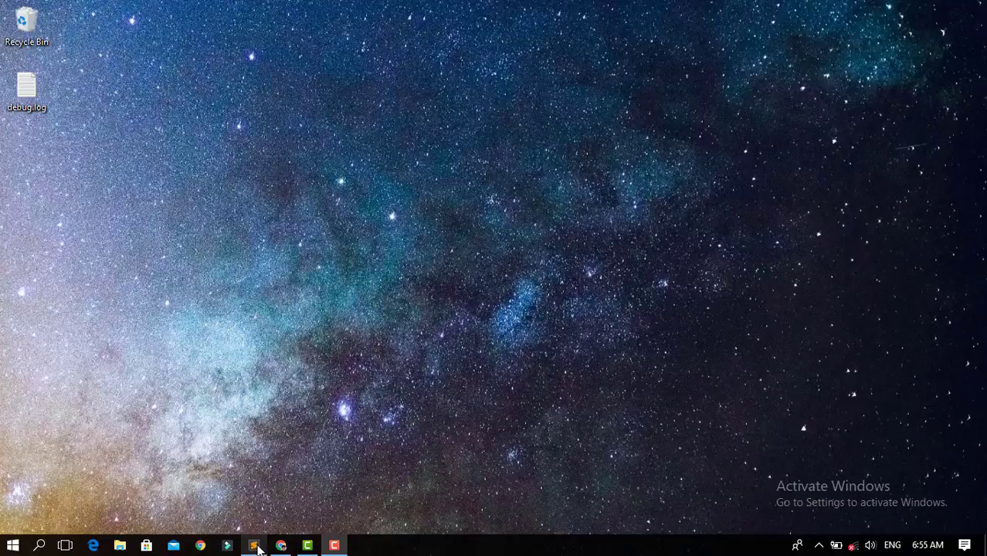
mouse_move(256, 543)
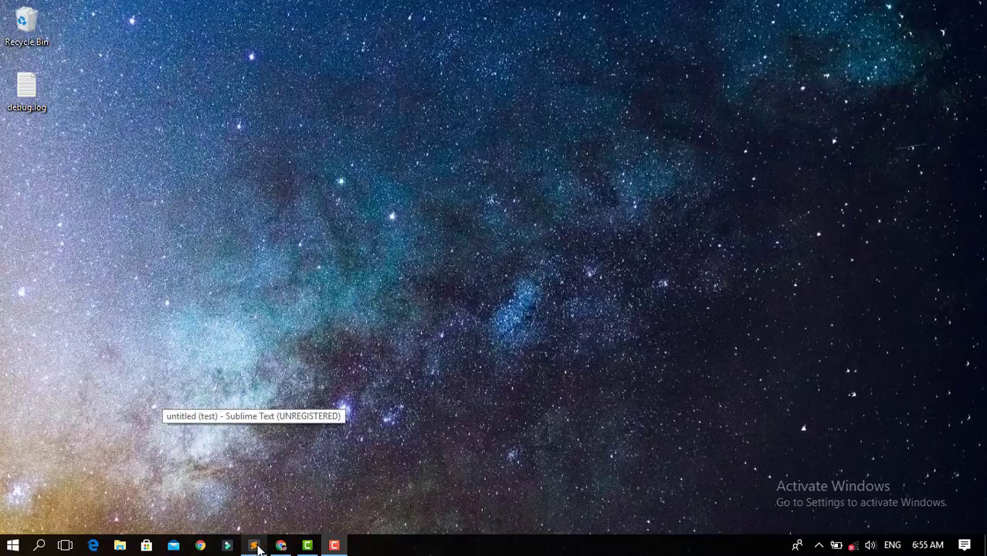
Save the new empty Sublime Text file on the Desktop as form.html.
click(254, 545)
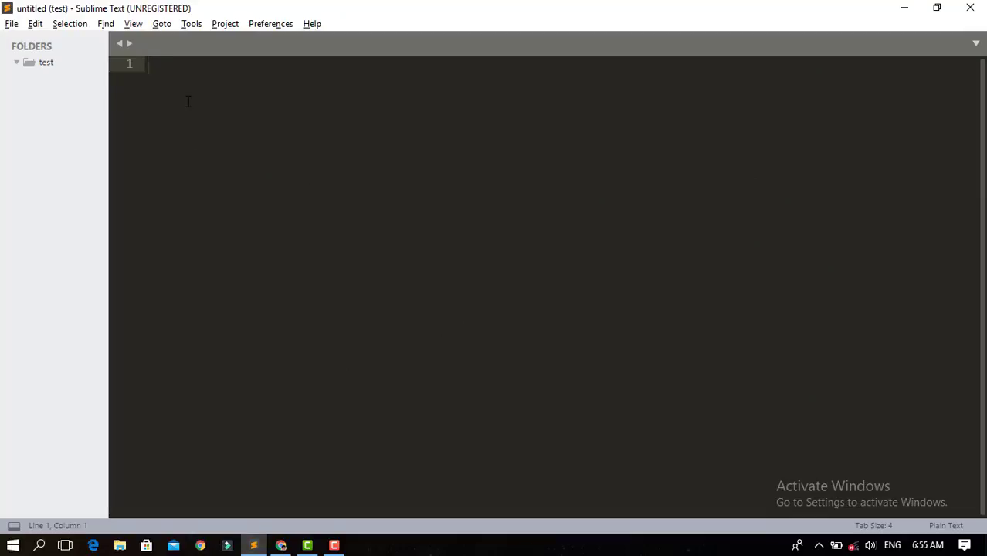
click(11, 24)
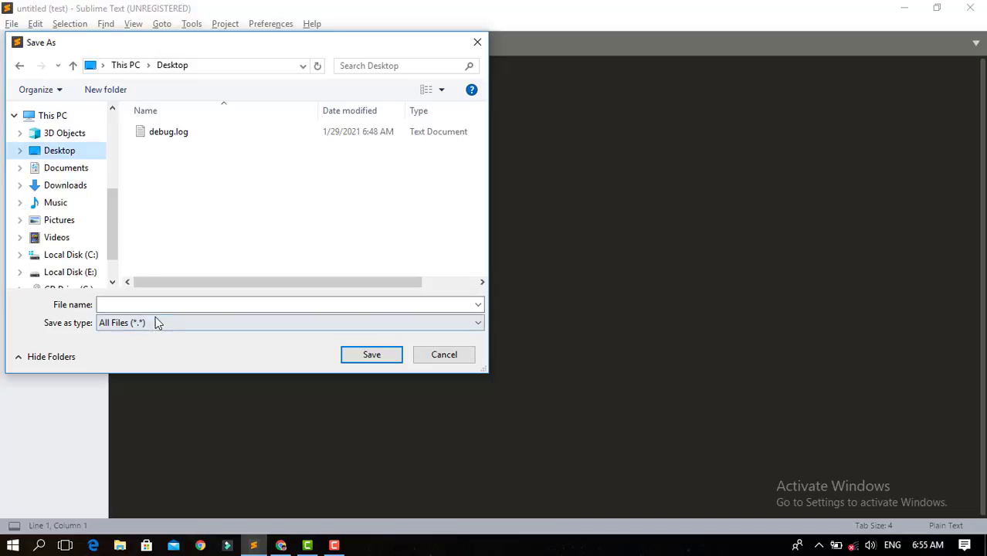
click(285, 304)
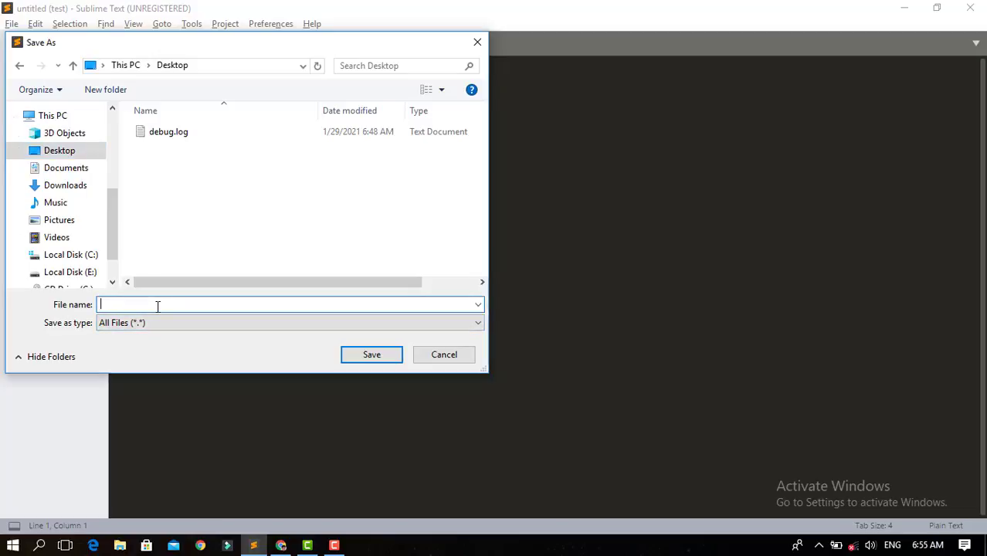
text(form.htm)
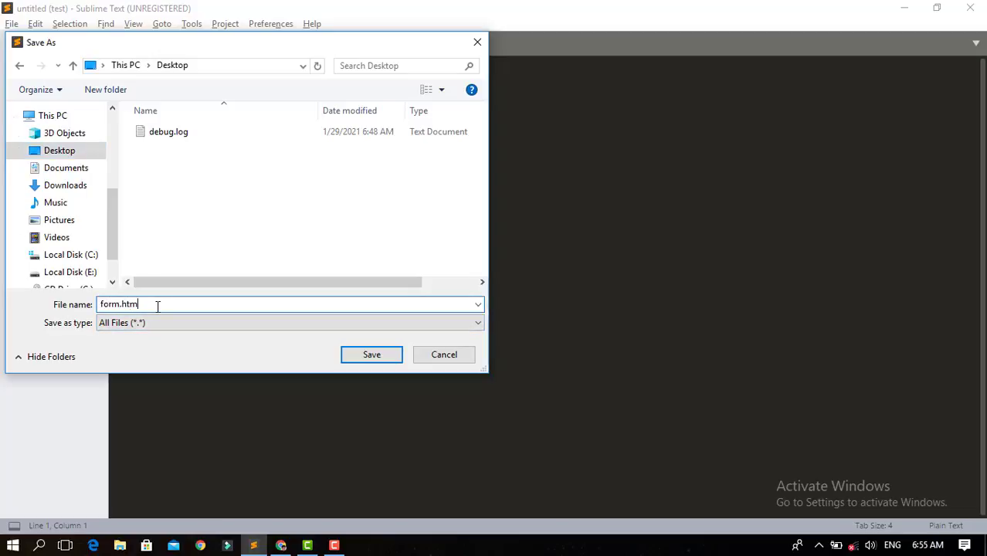
click(371, 355)
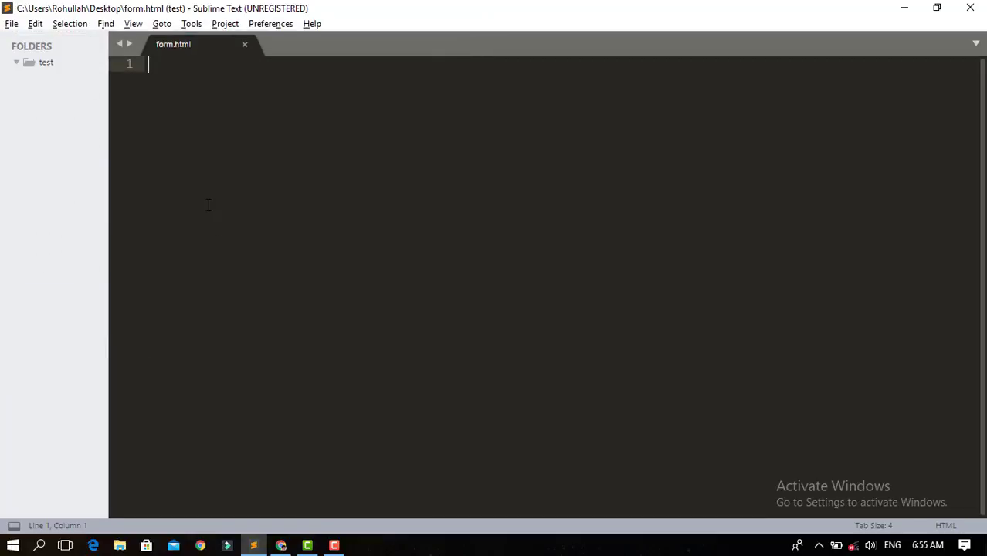
Expand the HTML page snippet, title it 'form alignment', and indent the empty body line.
text(<)
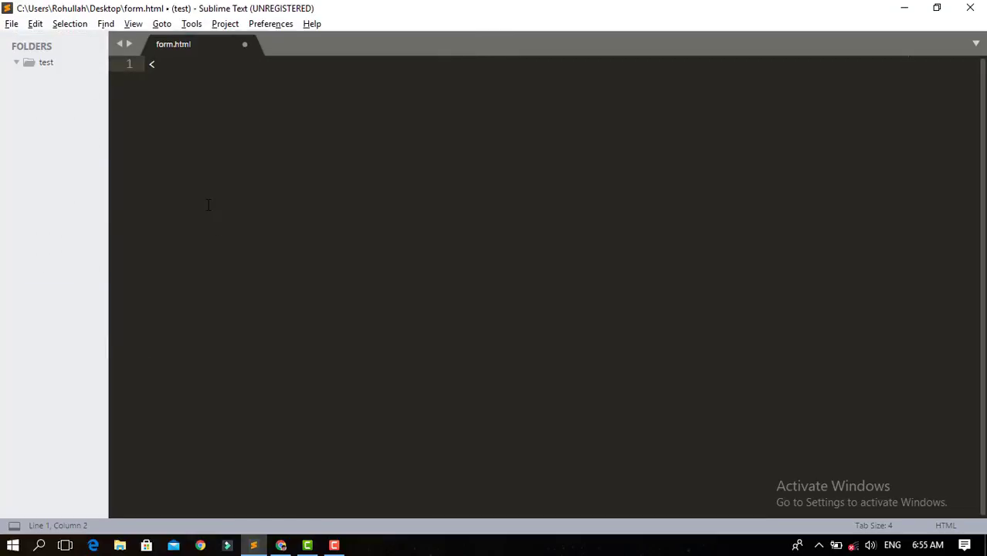
key(BackSpace)
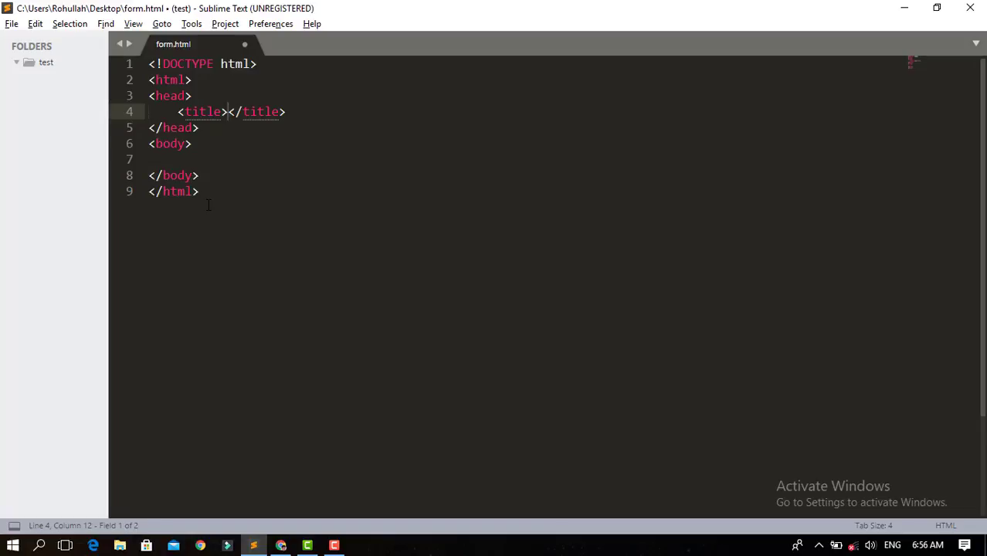
text(form)
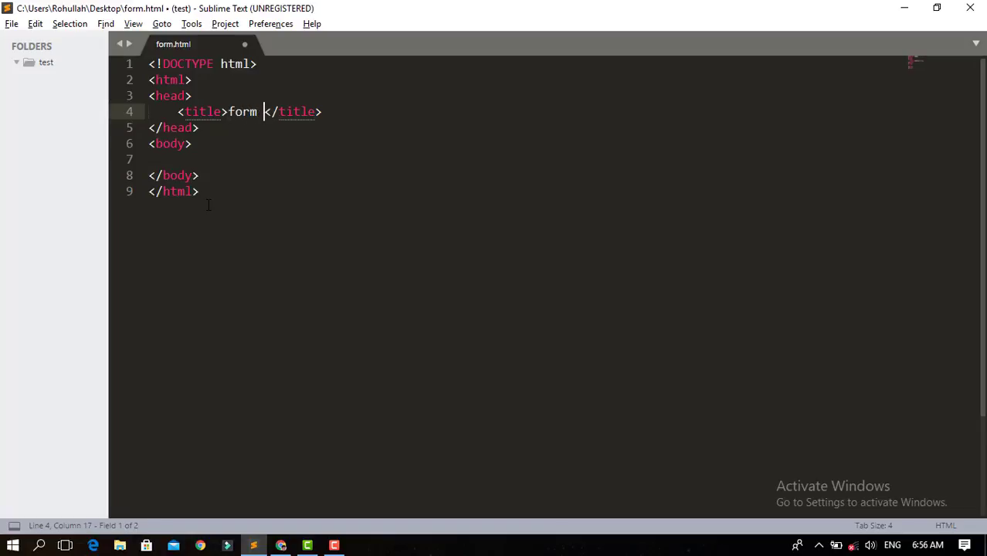
text(alig)
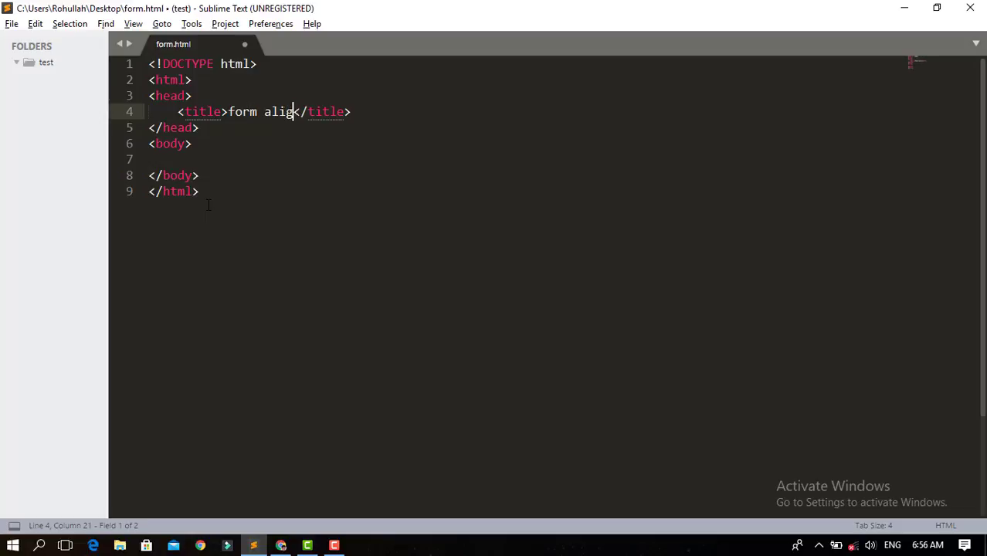
text(nment)
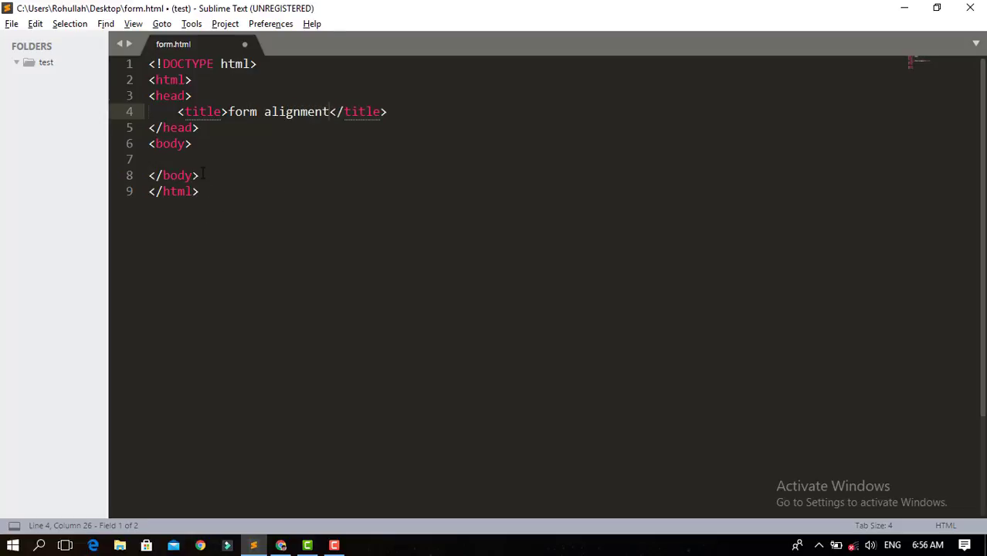
click(155, 159)
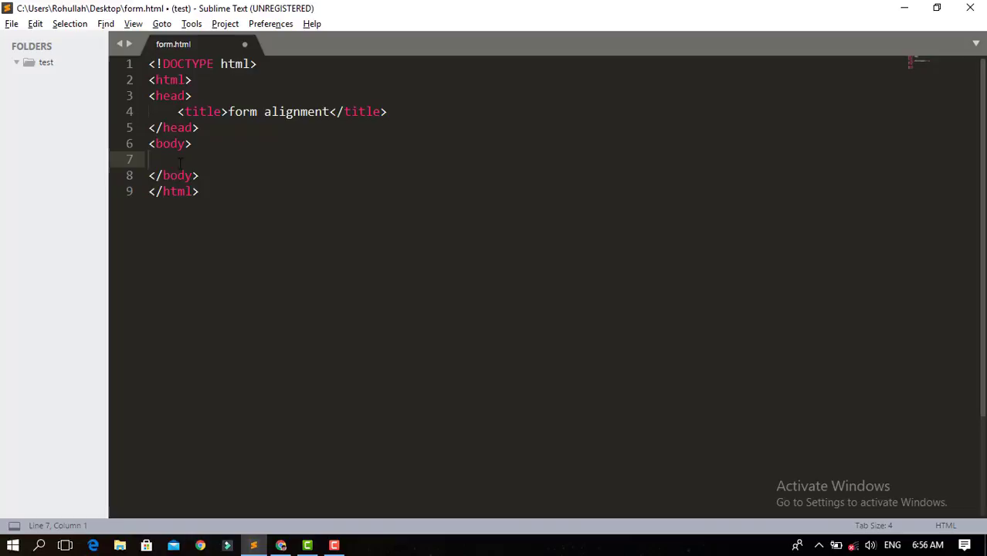
key(Tab)
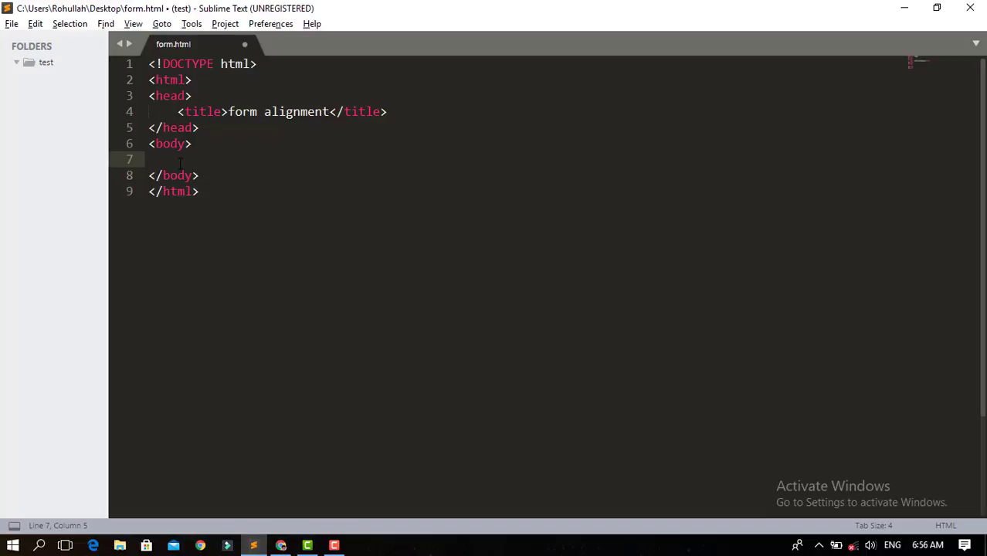
Insert a div with id "form" in the body wrapping an empty form tag.
text(<)
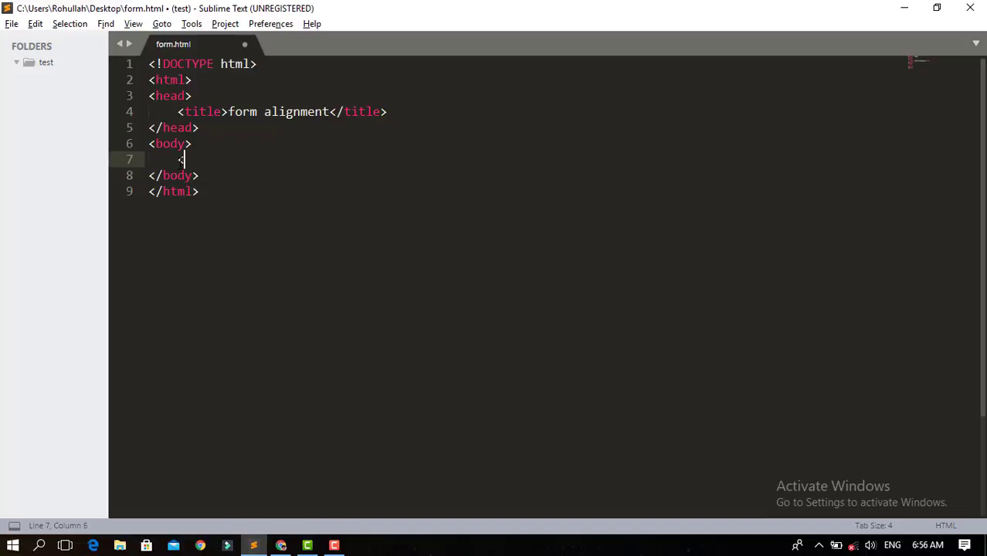
text(dib)
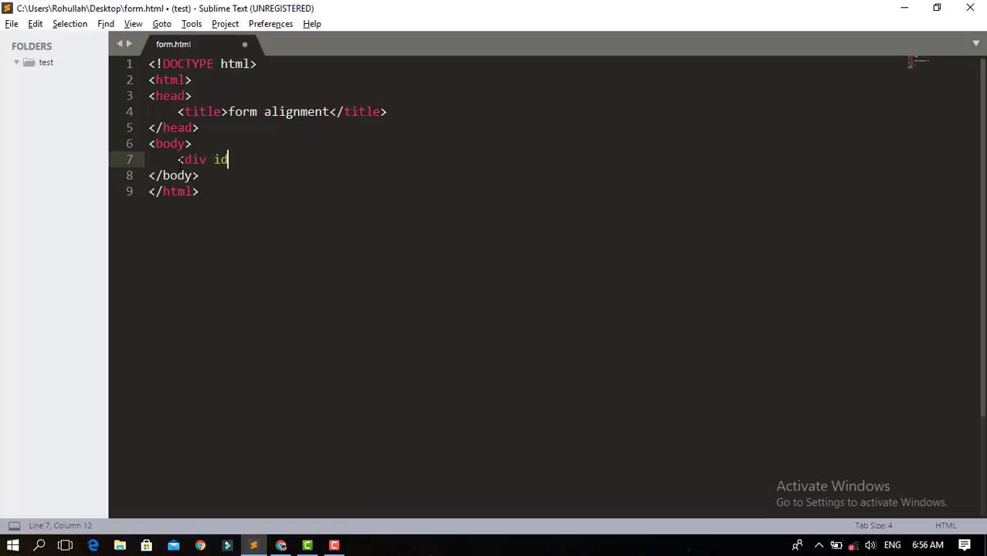
text(=")
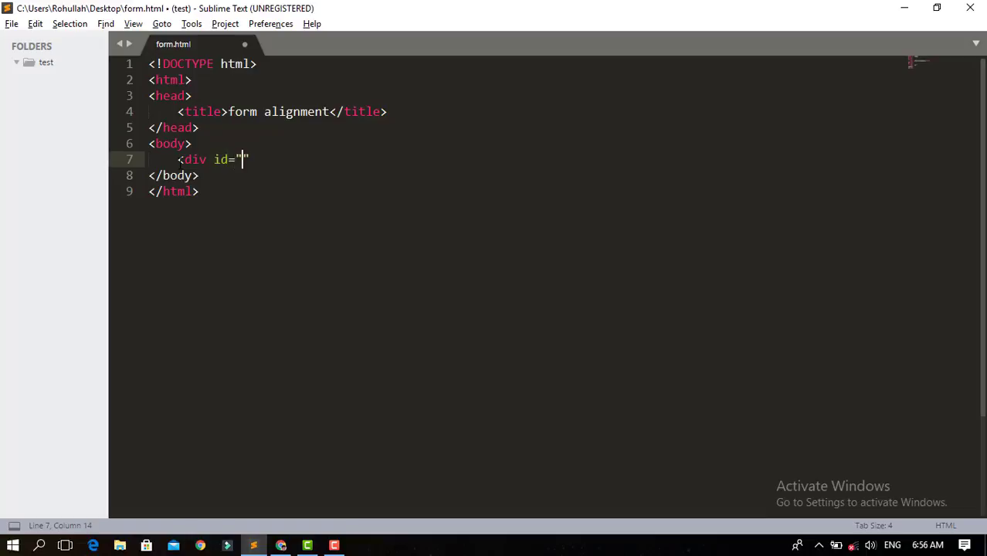
text(form)
text(<)
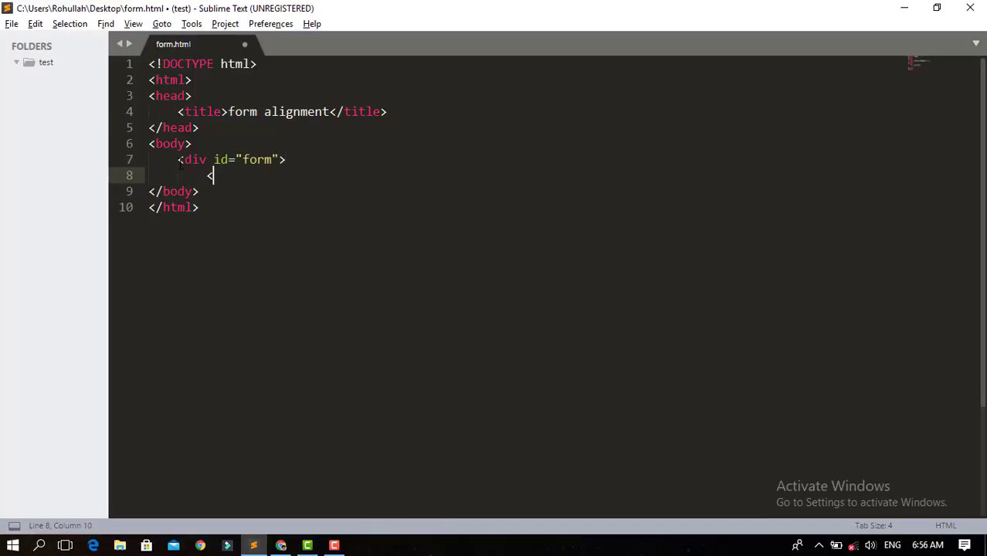
text(/div>)
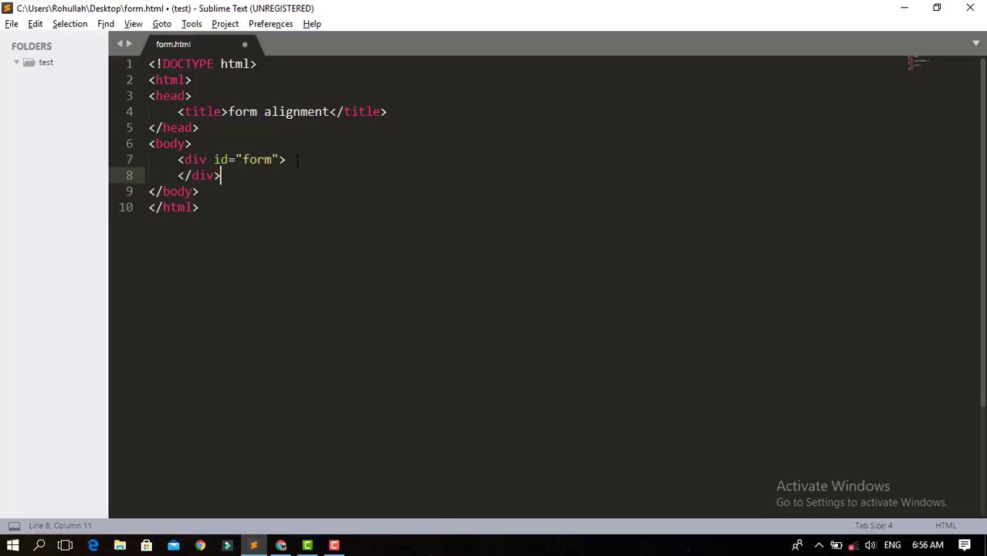
key(Enter)
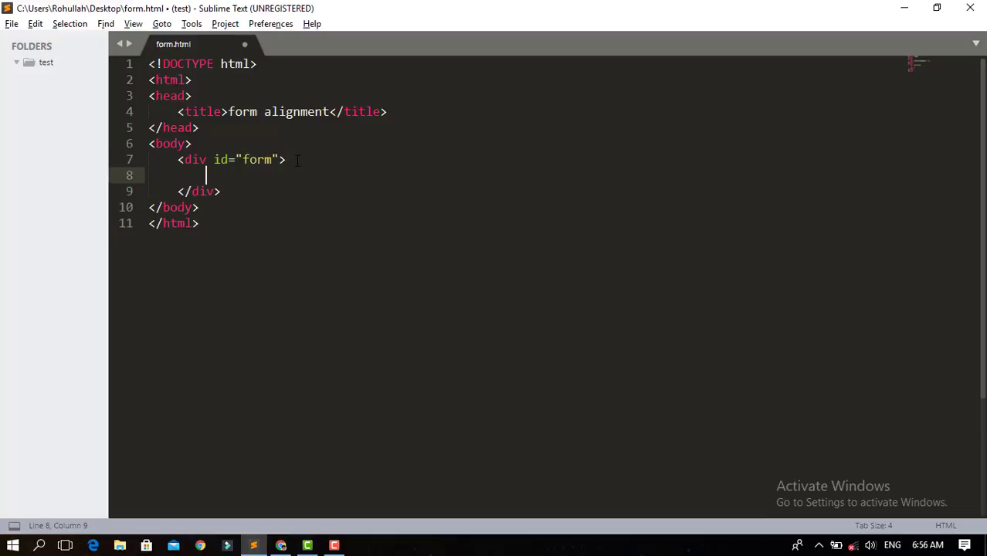
text(<form>)
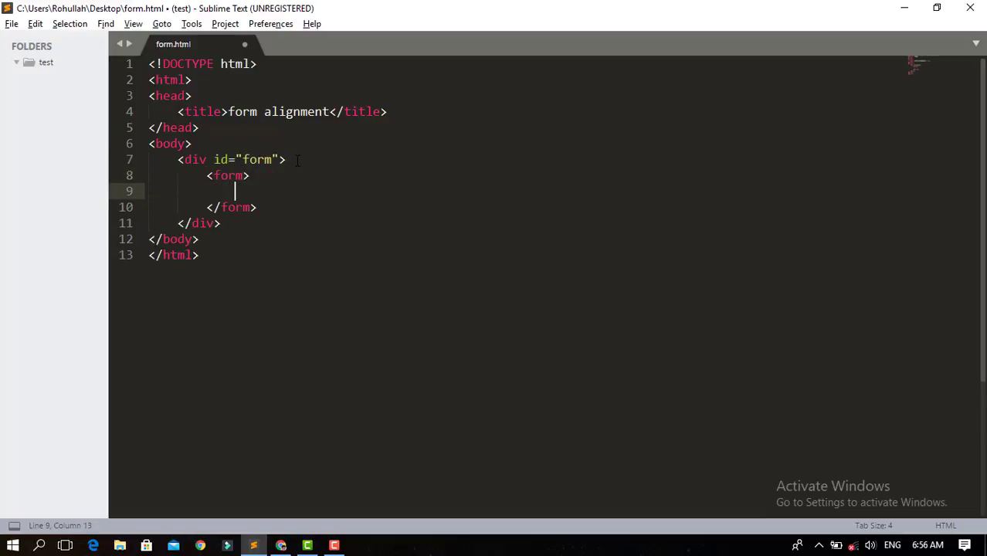
text(<)
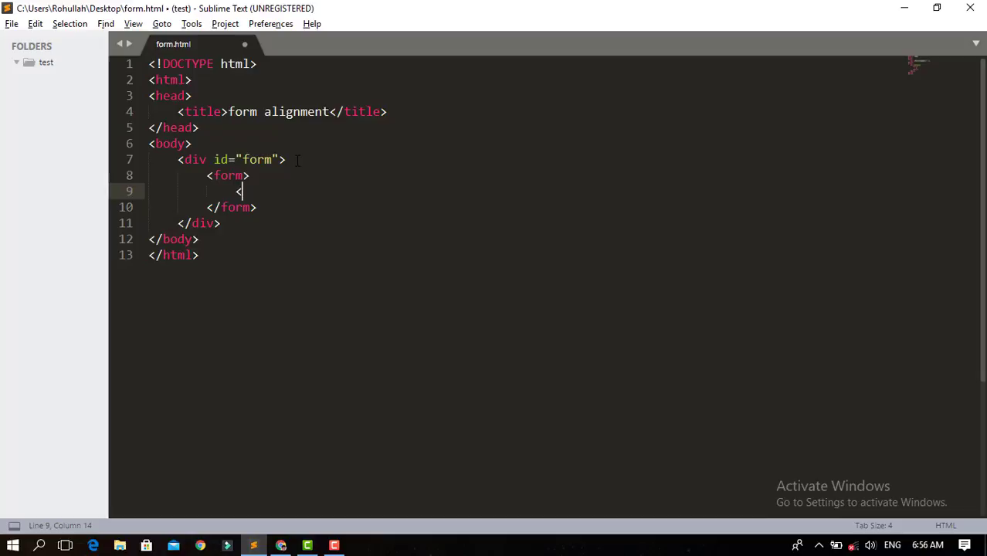
Add a 'Name:' label and an input with type text and name 'name' inside the form.
text(label></label>)
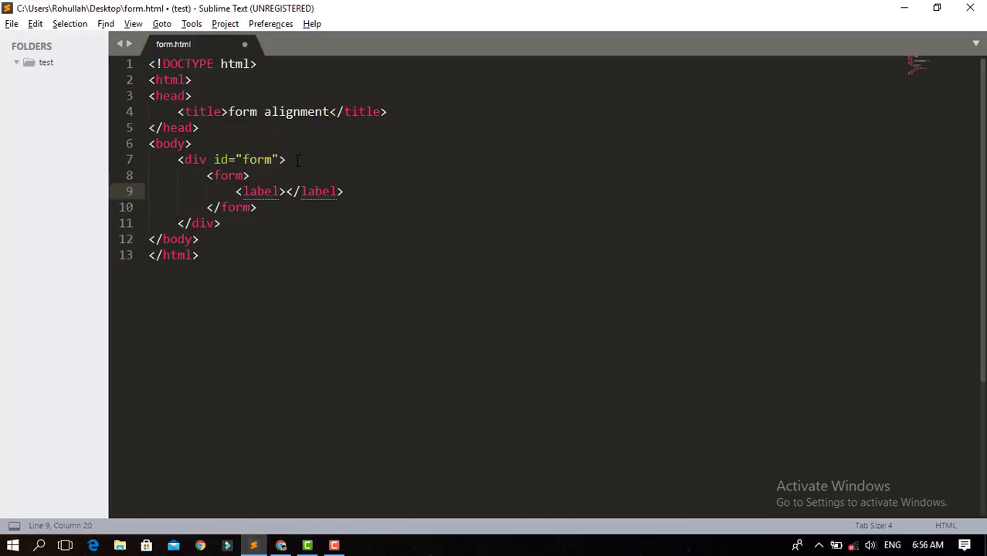
text(Name:)
text(<)
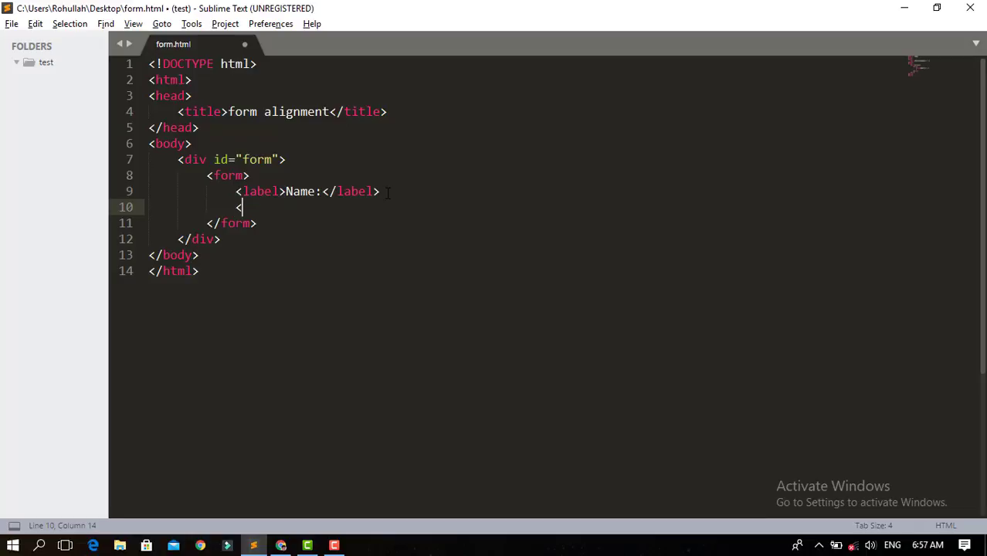
text(i)
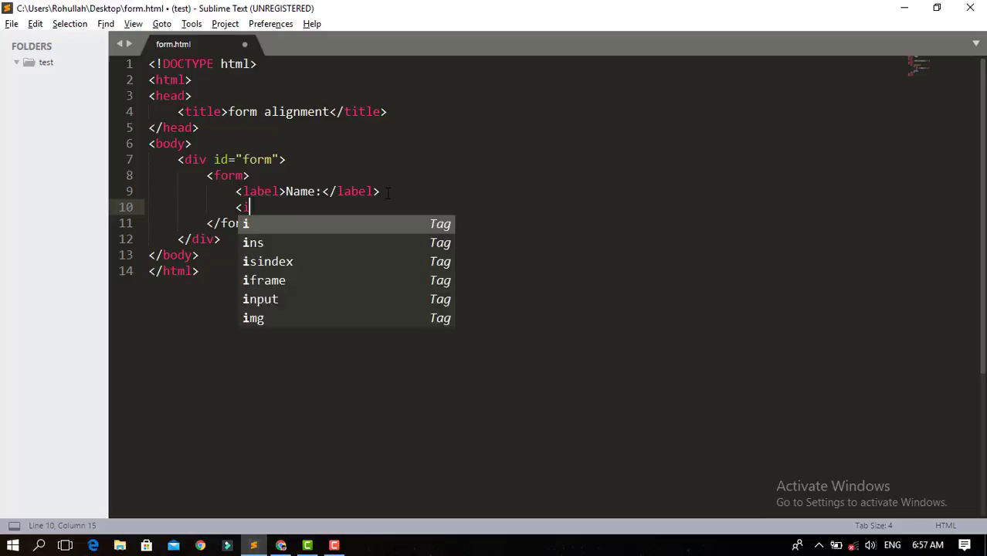
click(260, 299)
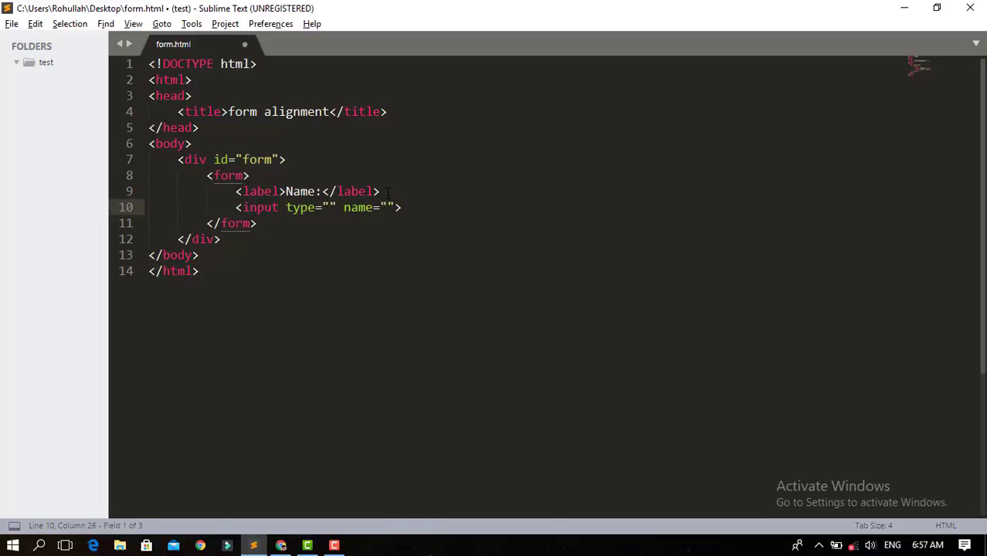
text(text)
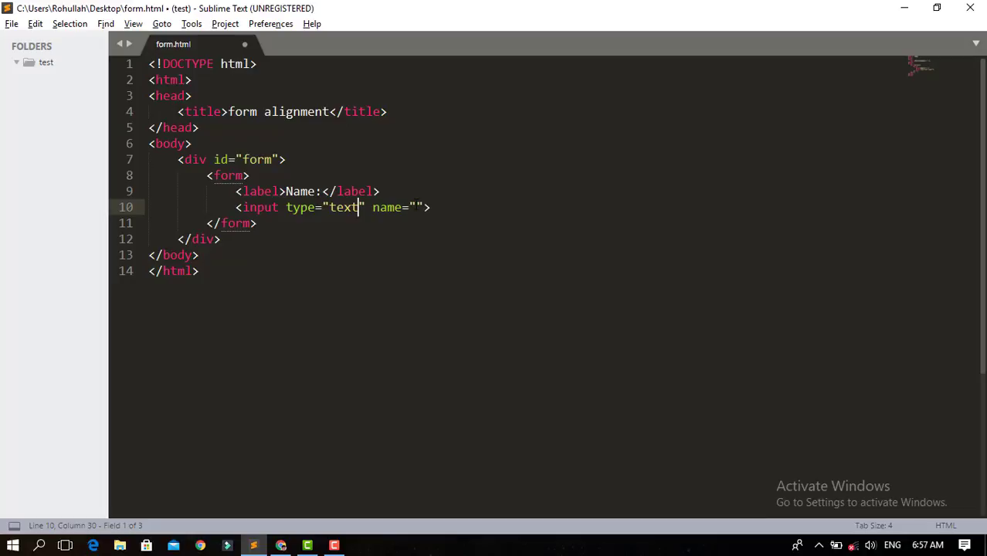
click(418, 207)
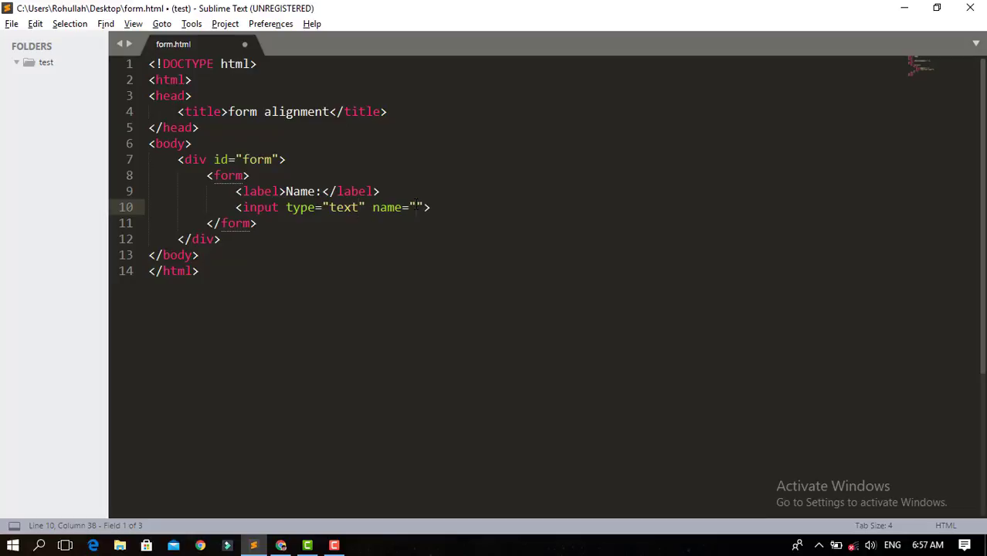
text(name)
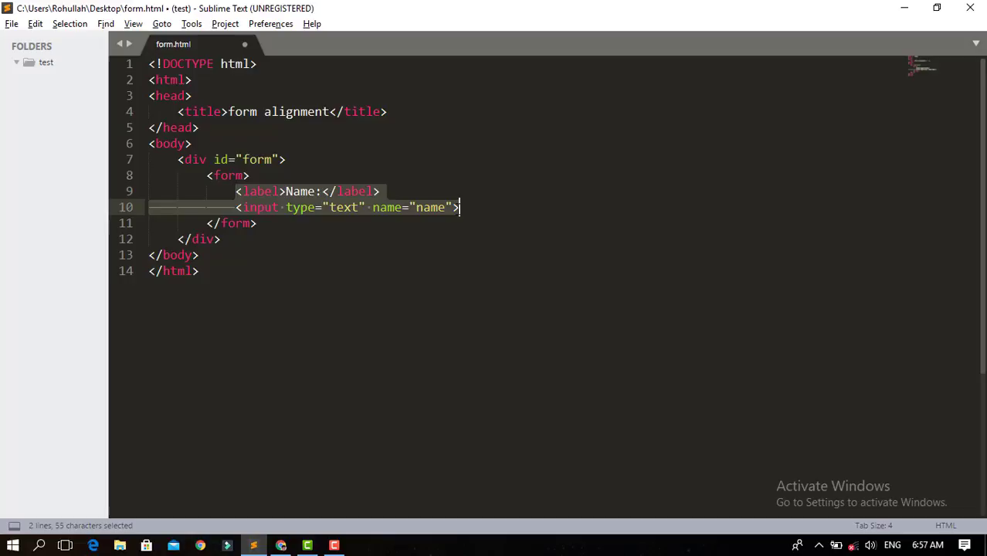
Duplicate the Name field, relabel copies 'Father Name:' and 'phone:', and name the second 'fathername'.
key(ctrl+c)
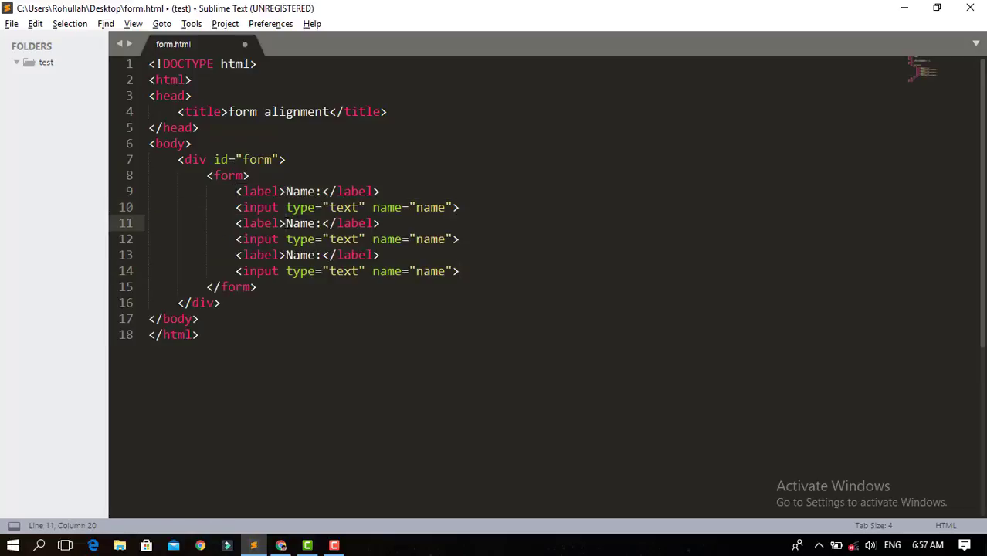
text(Fa)
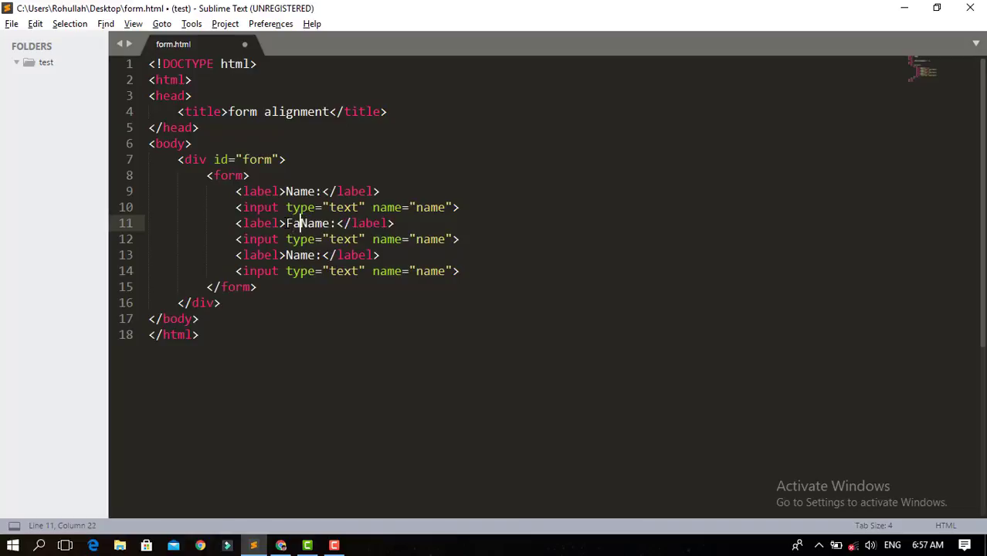
text(ther)
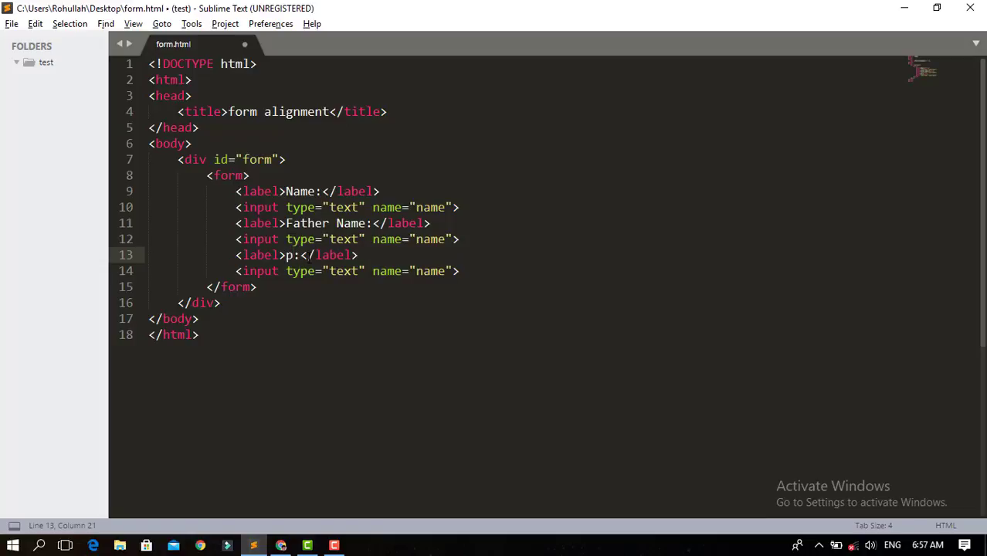
text(phoen)
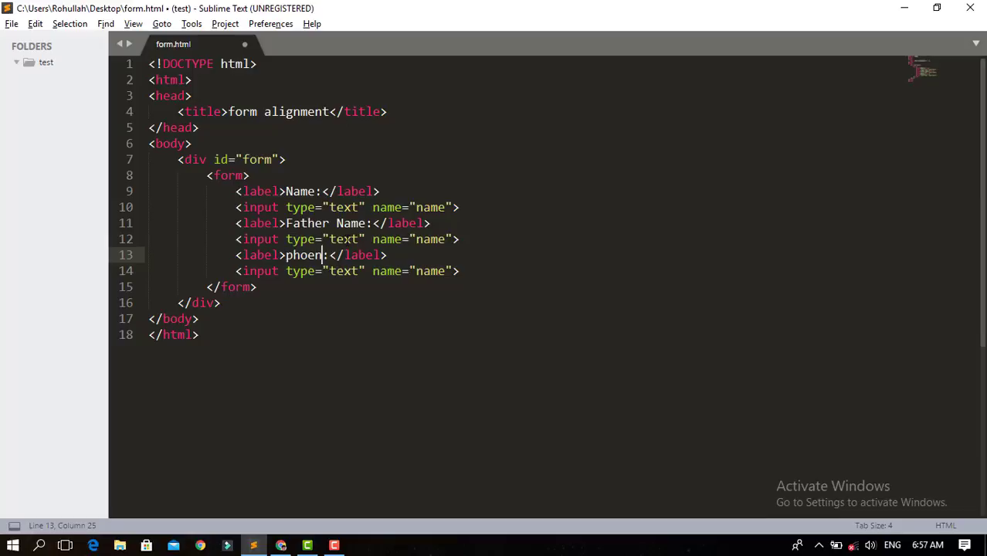
click(414, 239)
text(fater)
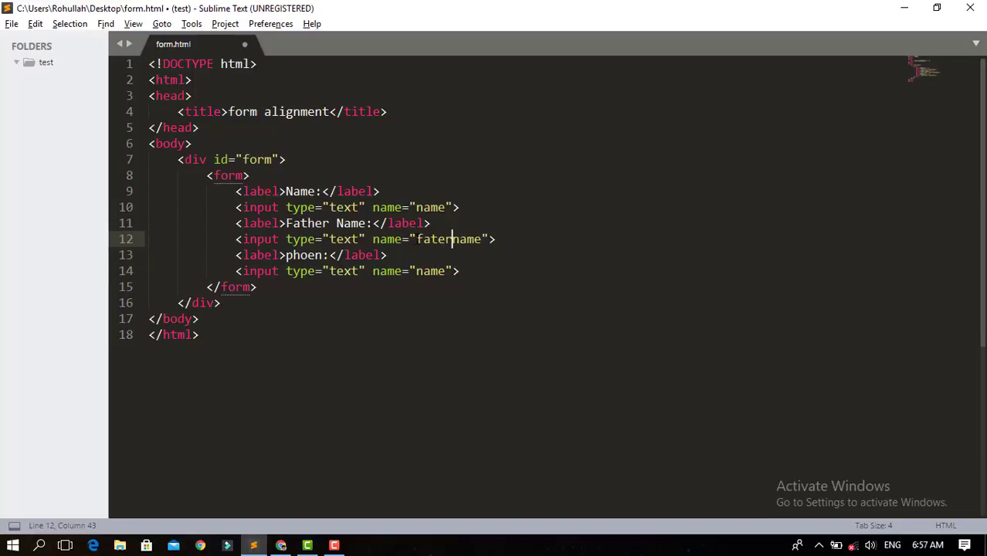
text(h)
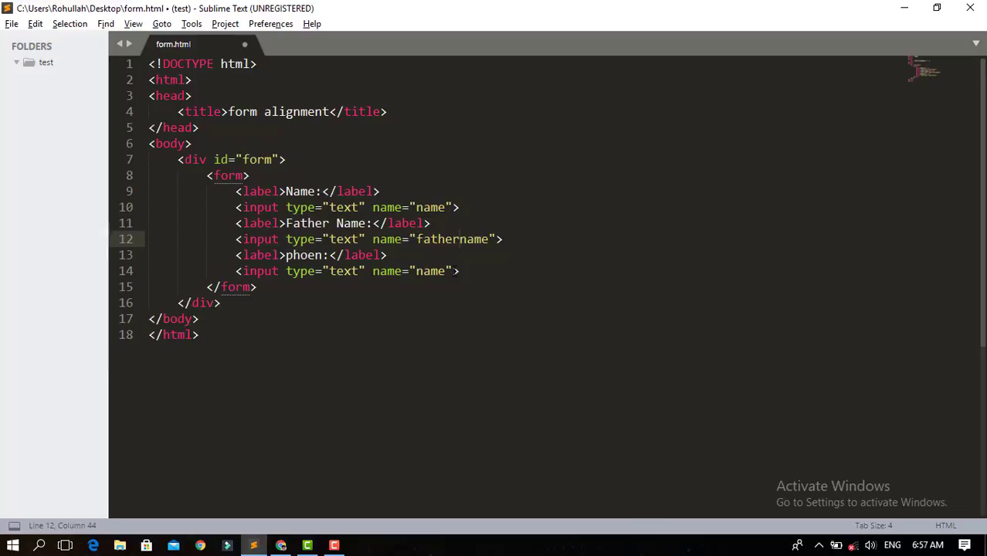
Make the third input type number named 'phone', fix the 'phoen' typo, and save.
double_click(344, 271)
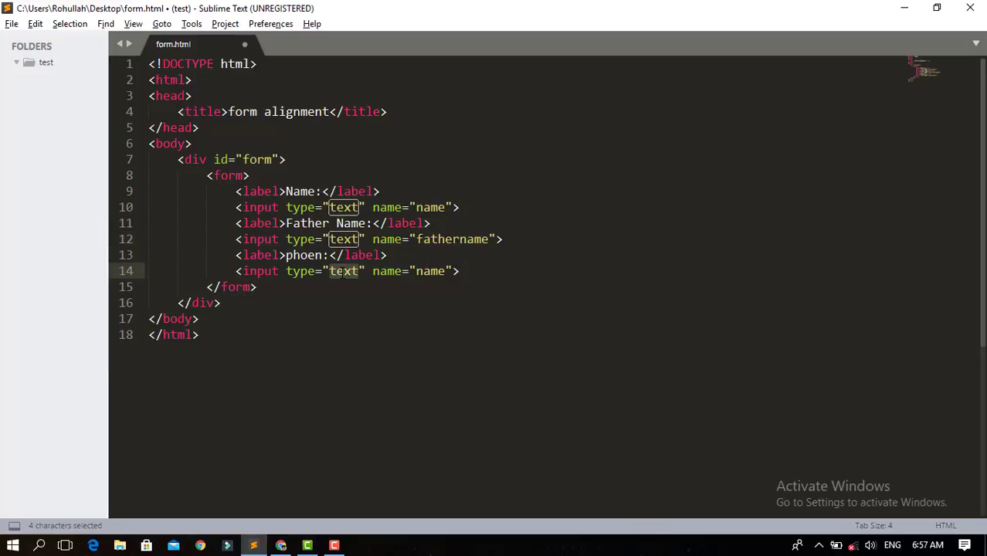
text(num)
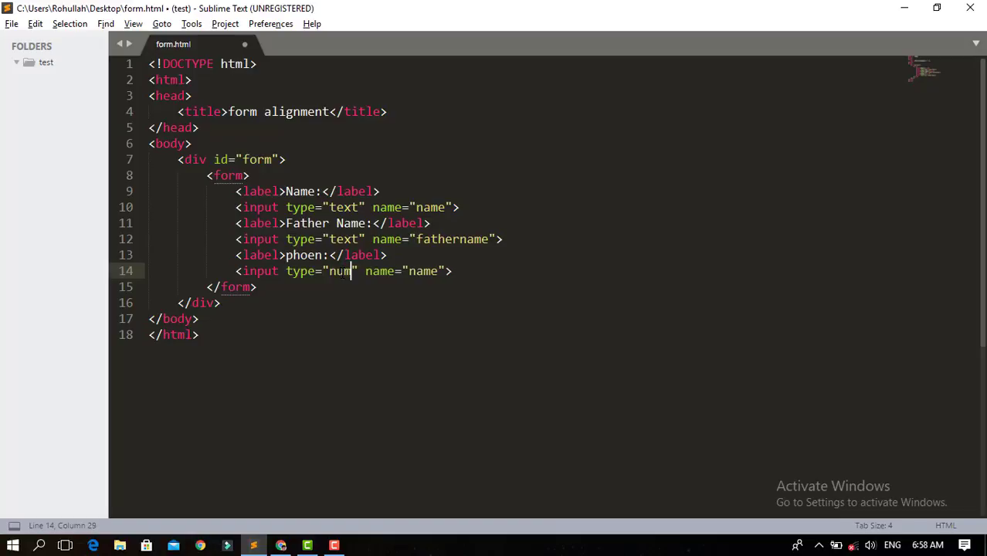
text(ber)
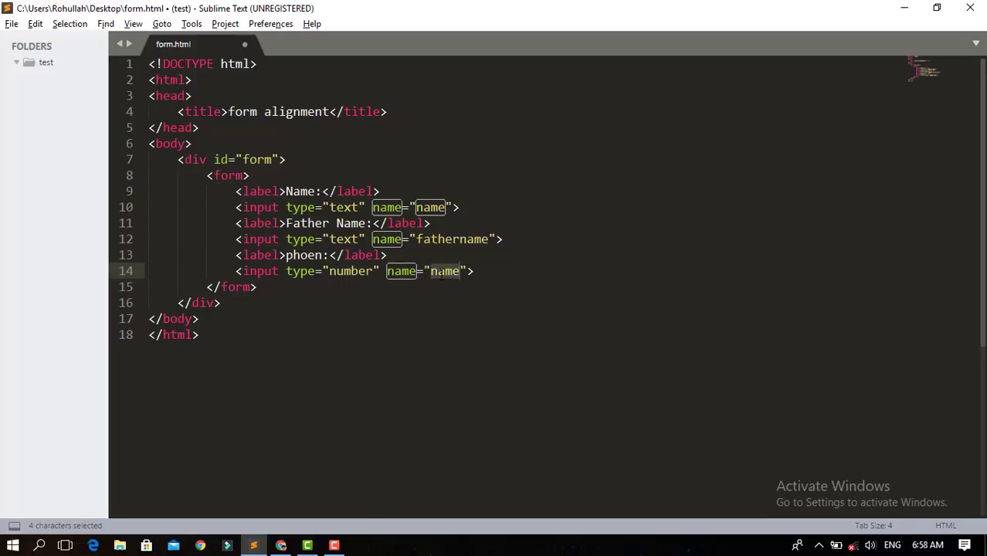
text(p)
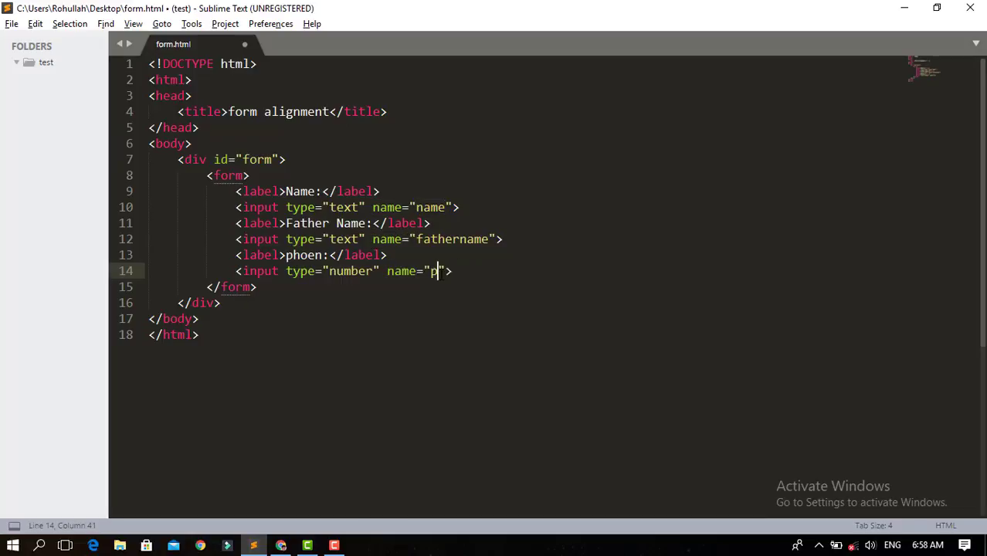
text(hone)
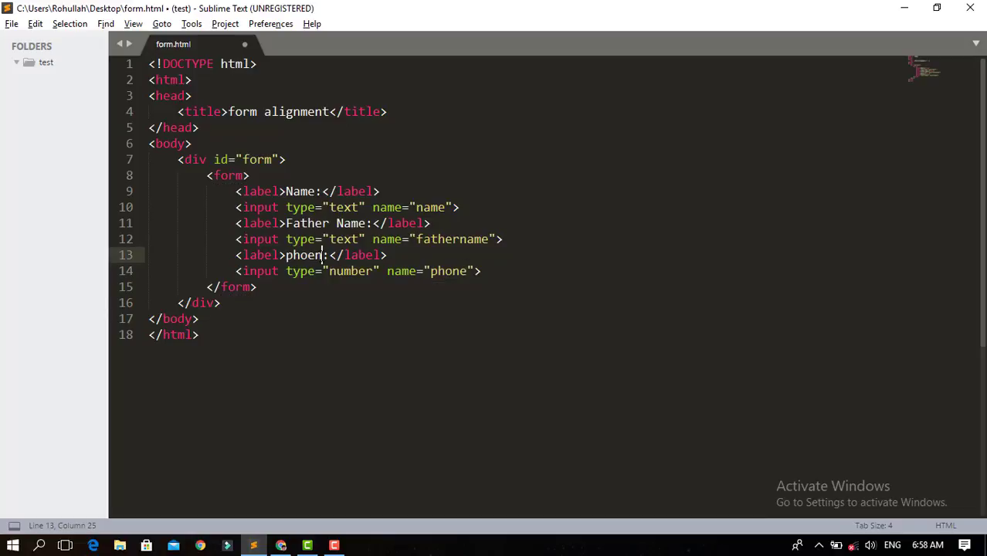
key(BackSpace)
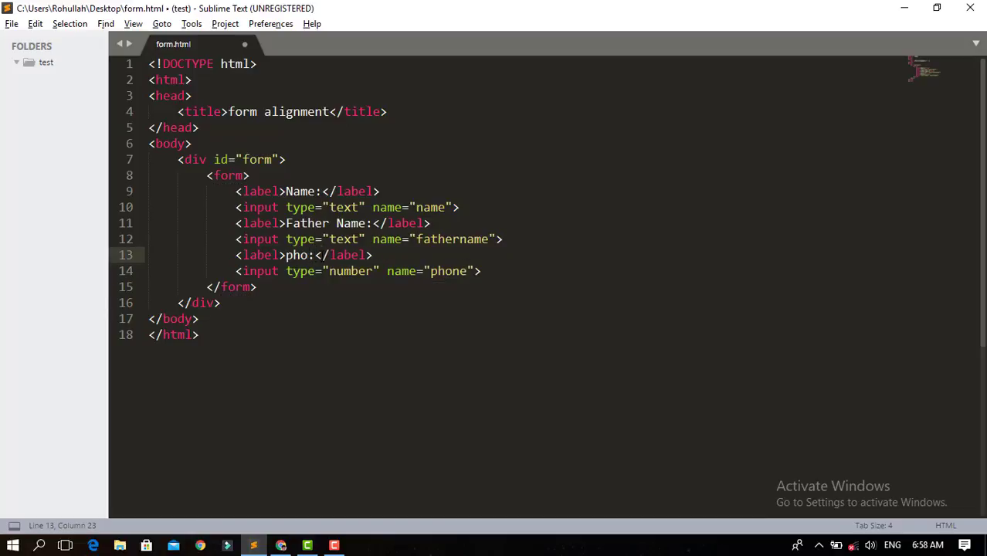
text(ne)
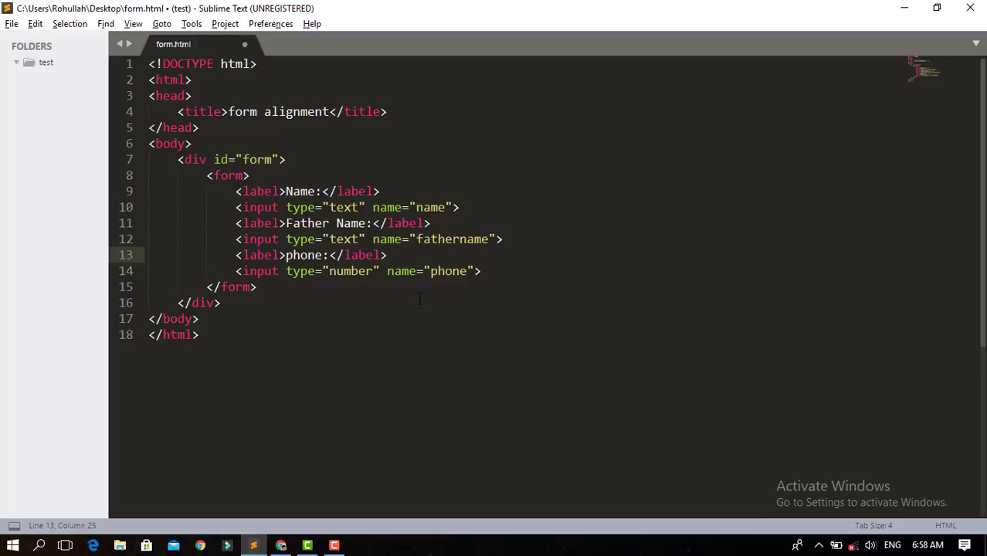
mouse_move(407, 298)
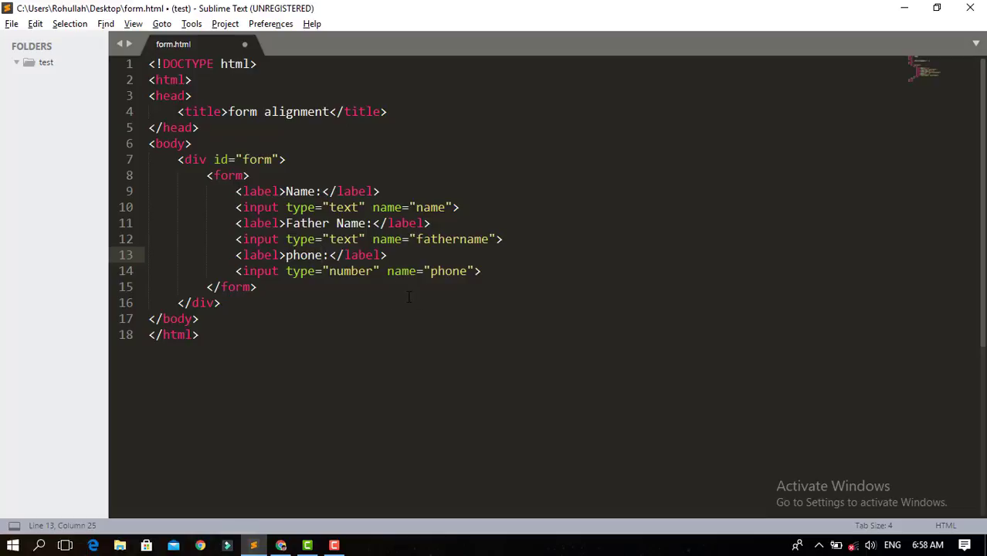
key(ctrl+s)
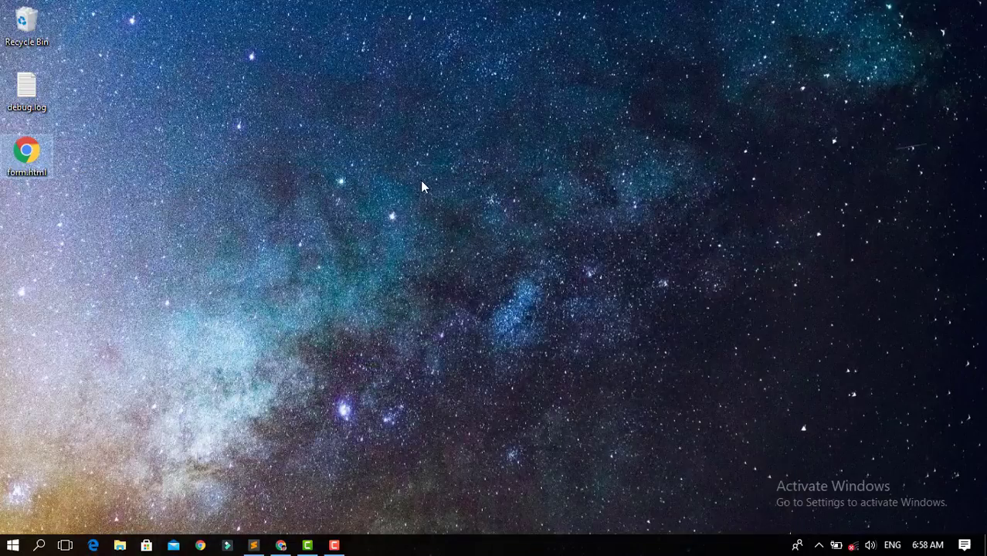
Open form.html from the desktop in Chrome and close the other tab.
double_click(26, 149)
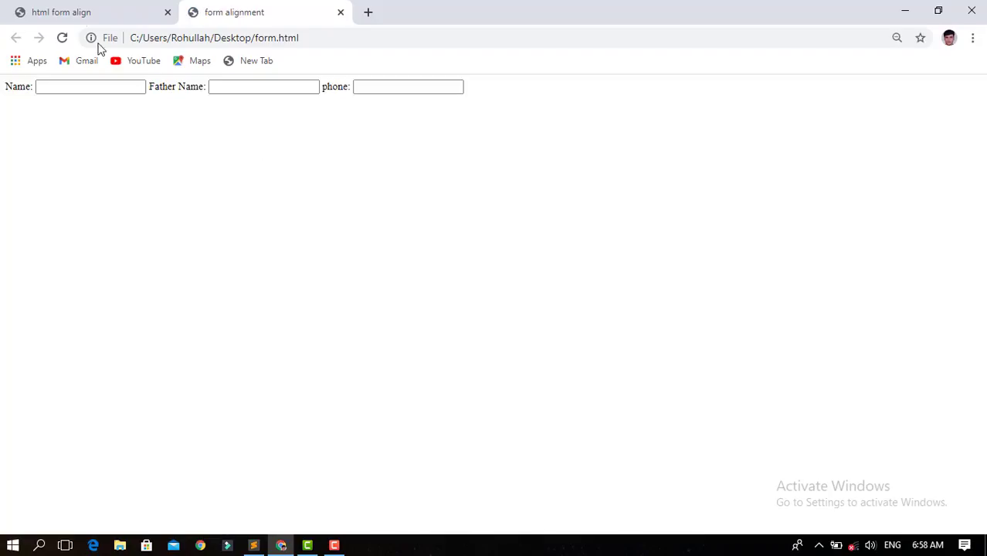
click(168, 13)
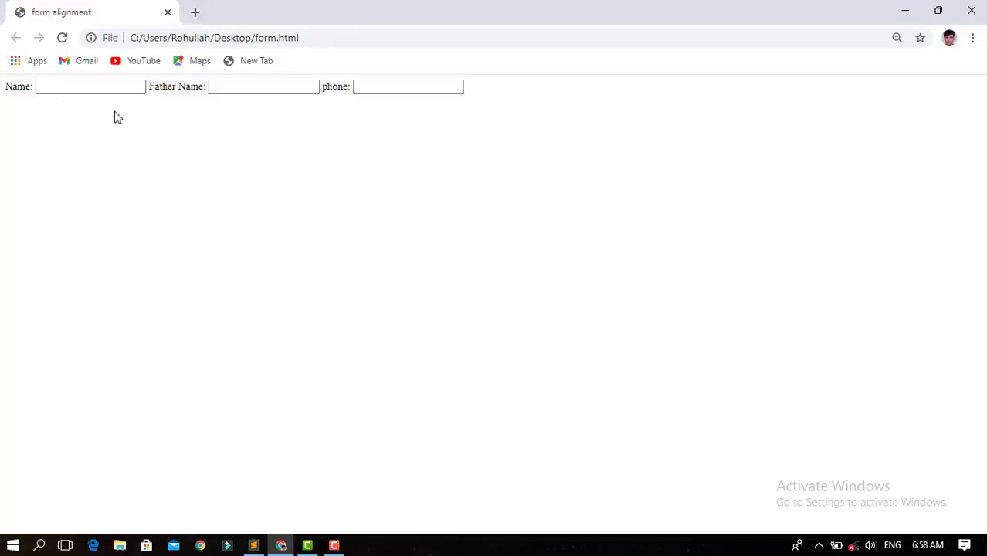
mouse_move(102, 88)
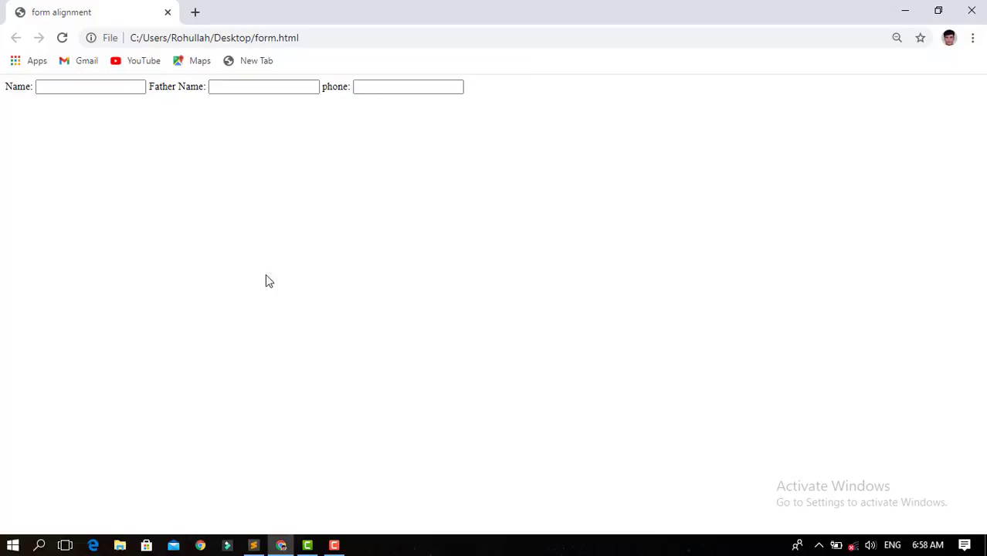
mouse_move(255, 545)
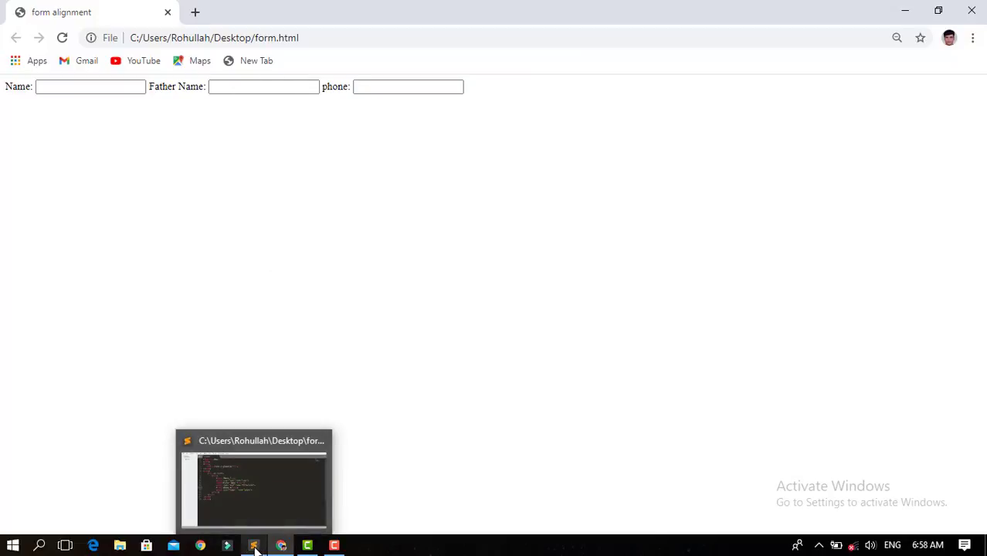
Insert a <br> after each of the Name, Father Name and phone inputs.
click(253, 545)
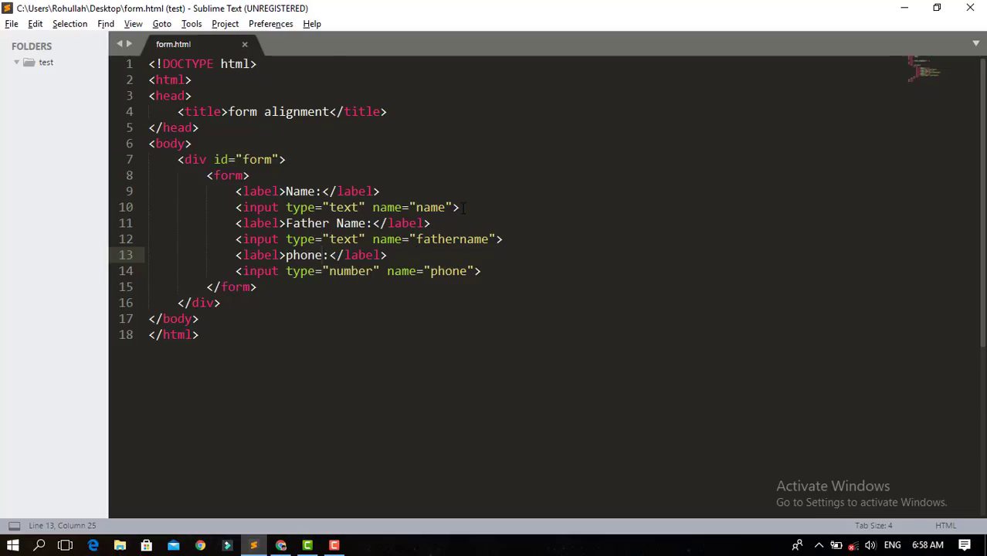
text(<)
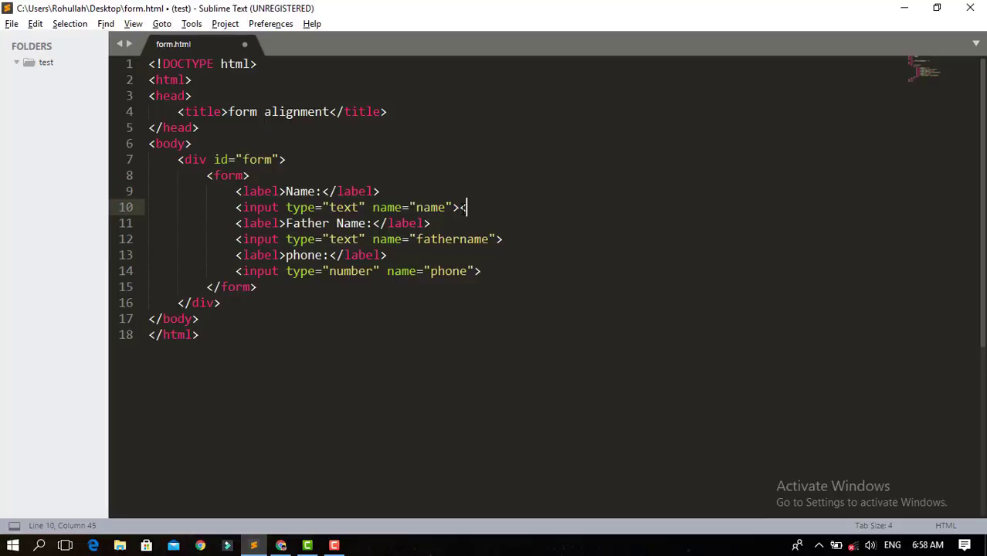
text(br<)
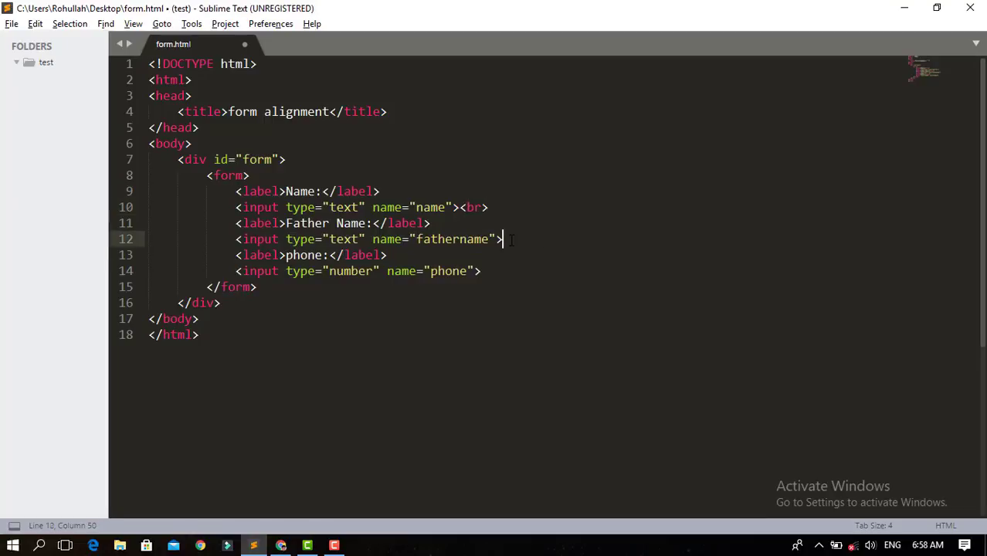
text(<br<)
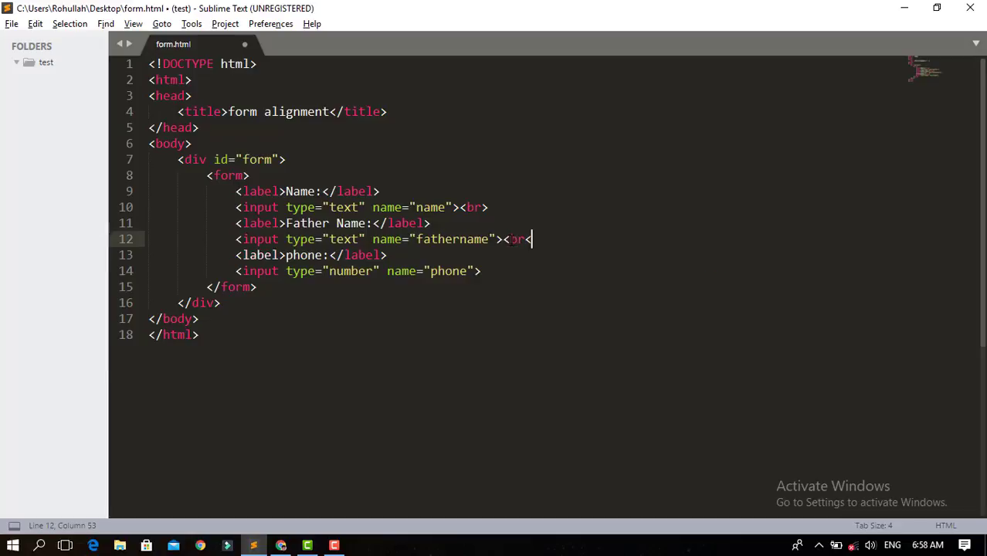
text(>)
click(359, 272)
text(<)
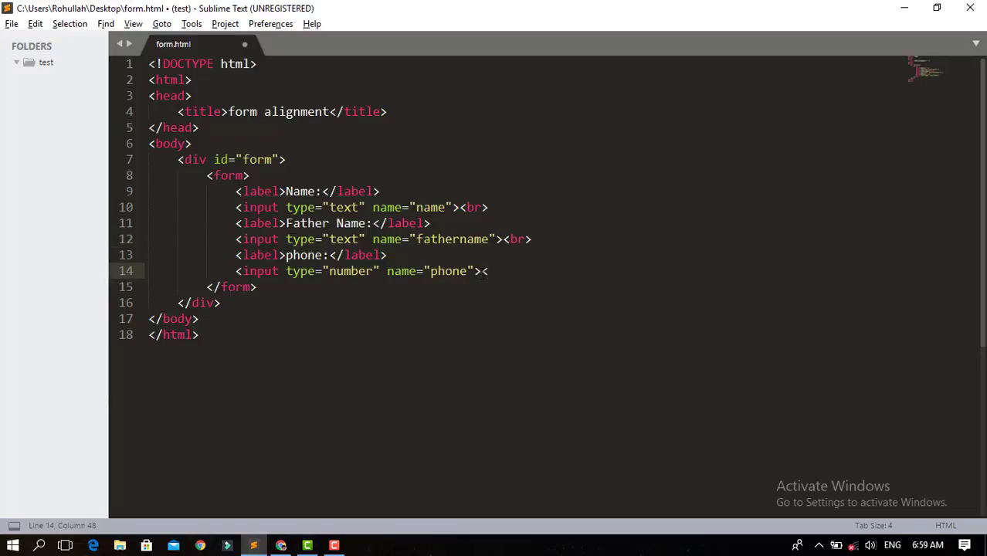
text(br)
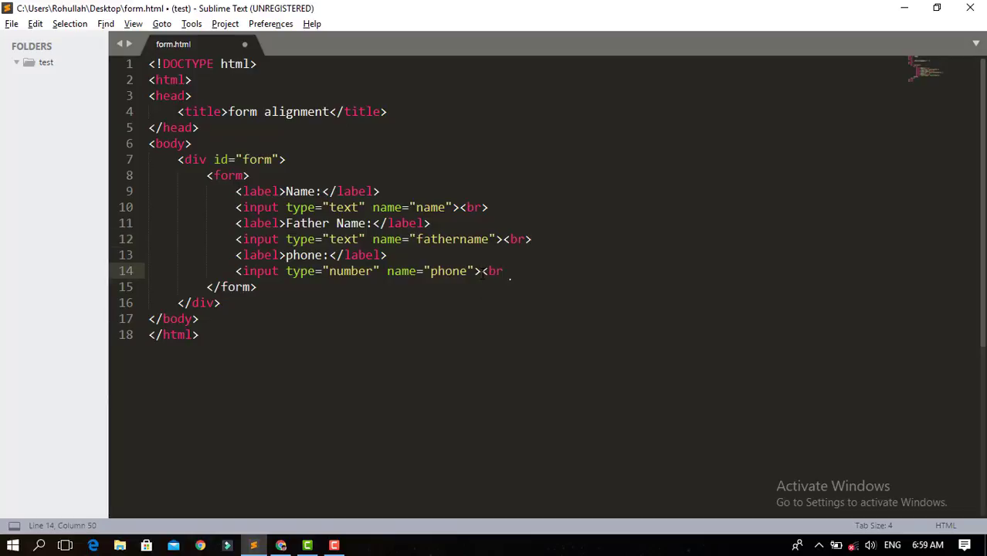
text(>)
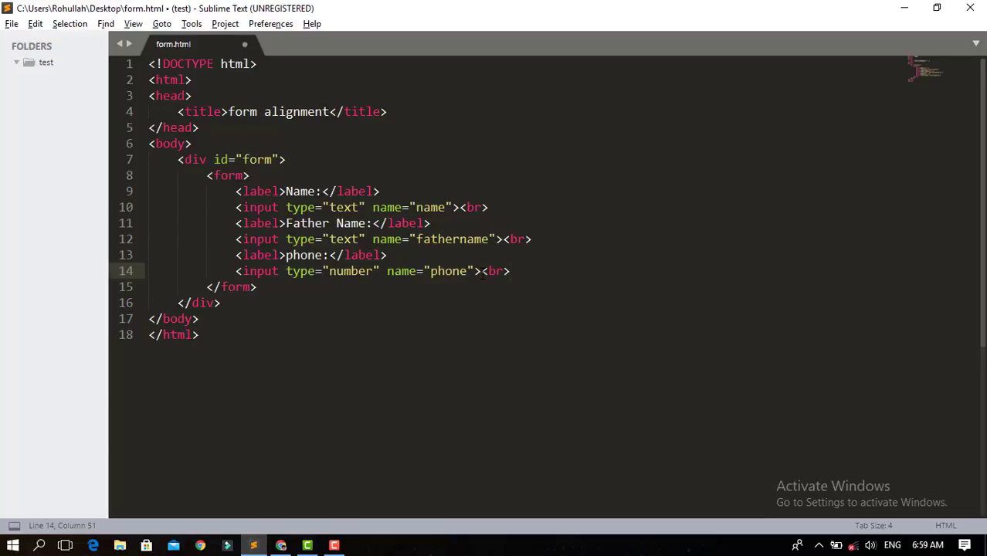
click(280, 544)
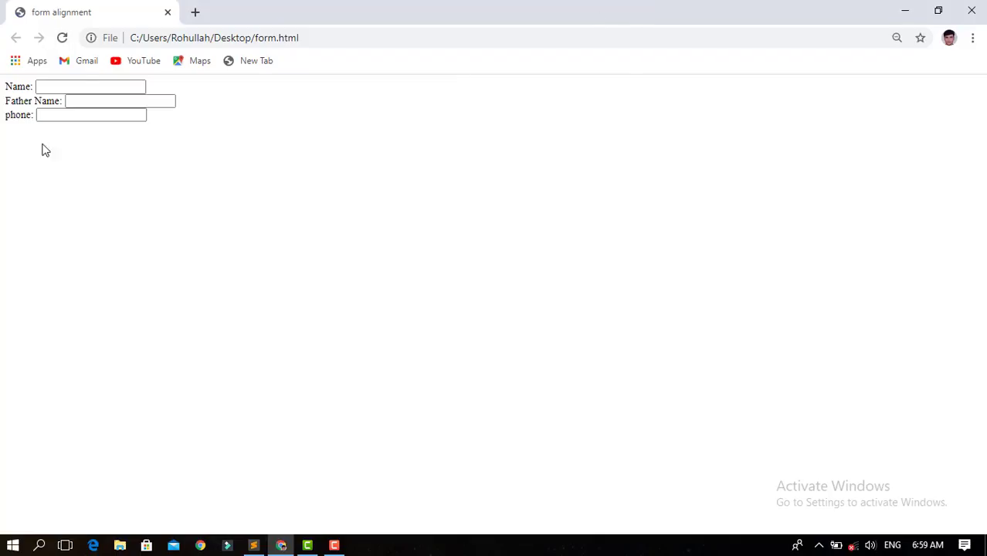
mouse_move(125, 147)
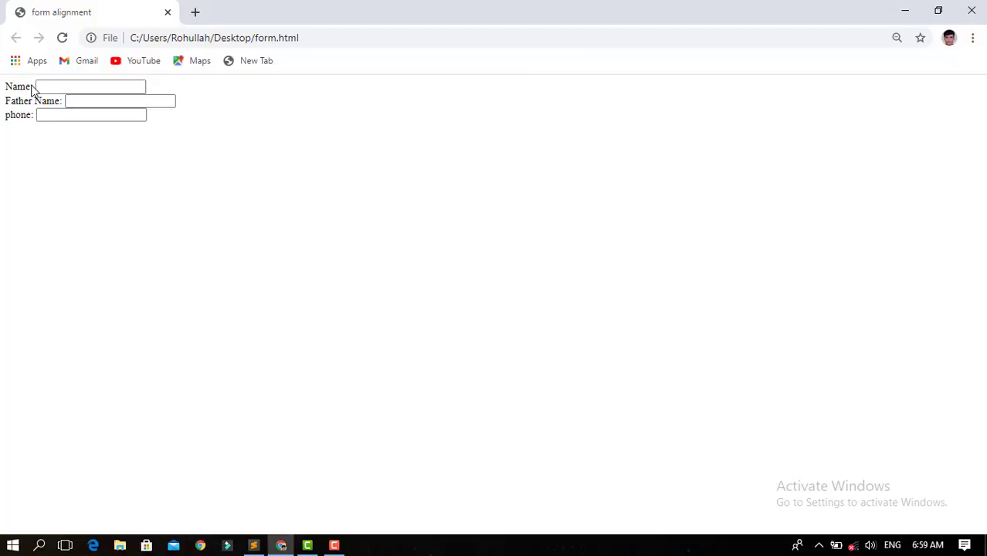
mouse_move(41, 150)
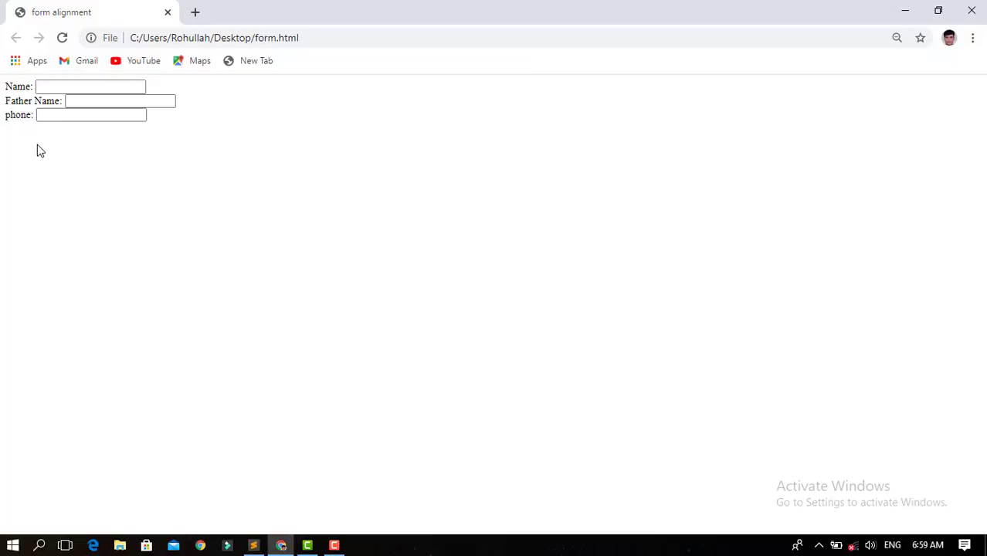
Return to the form.html code in Sublime Text after viewing the stacked fields.
click(255, 545)
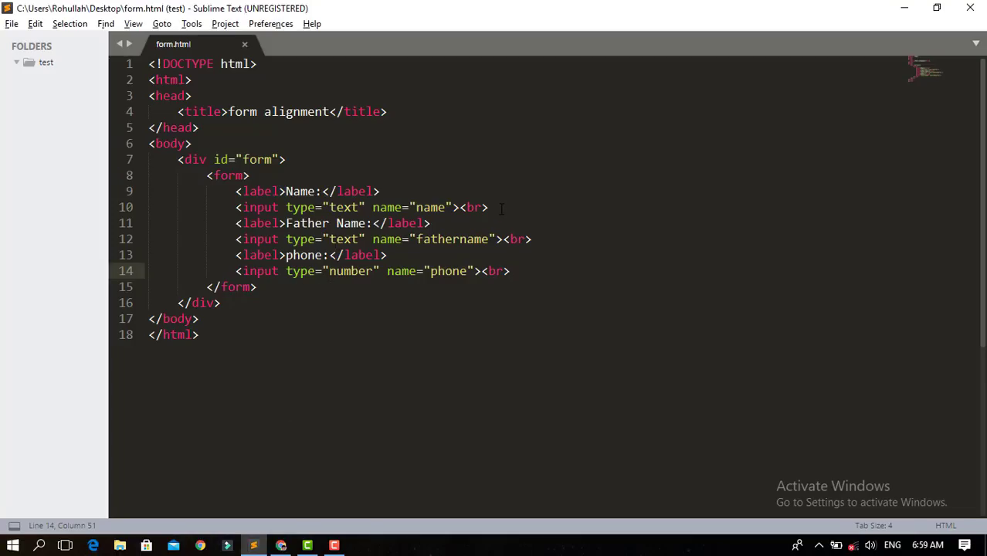
Add a style block under the title with a label rule of width 100px.
click(388, 111)
text(<)
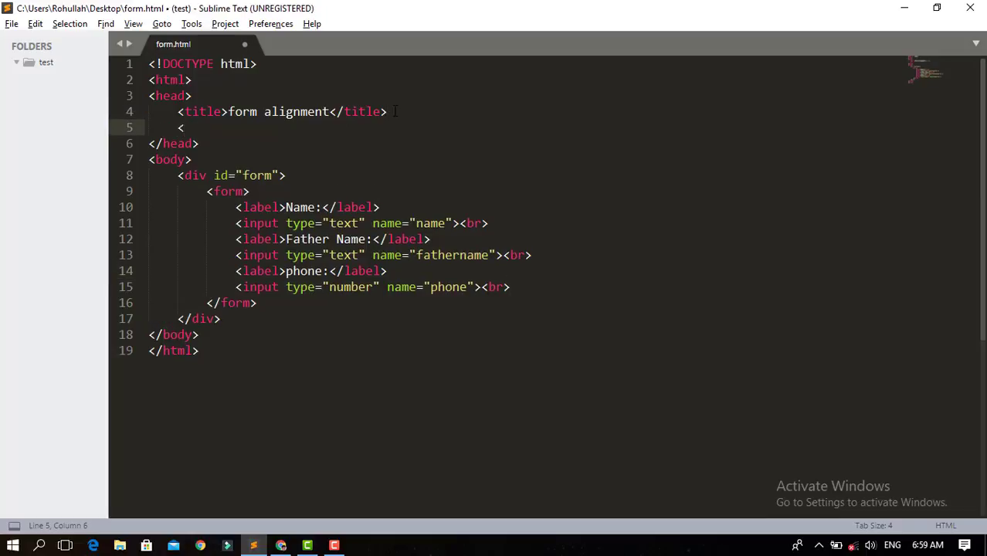
text(s)
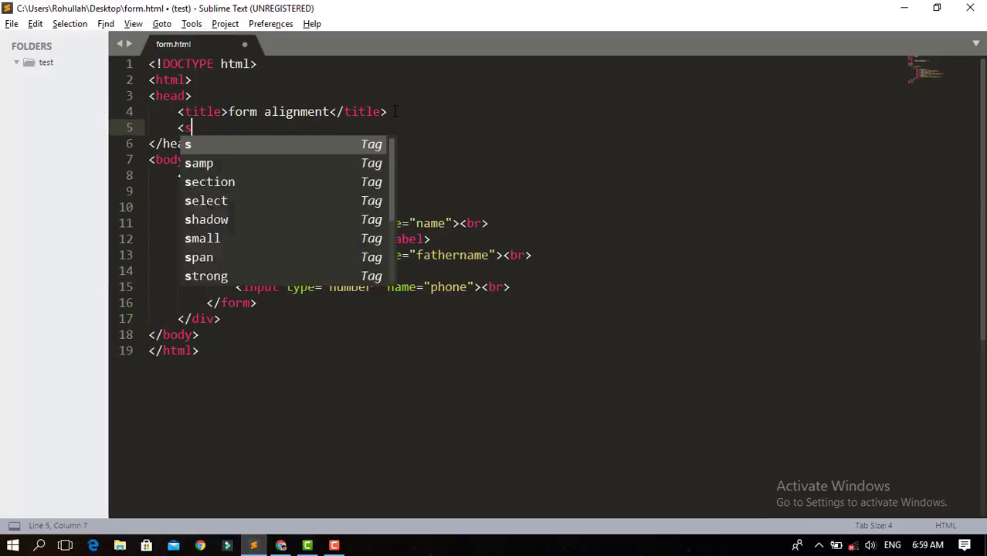
key(Tab)
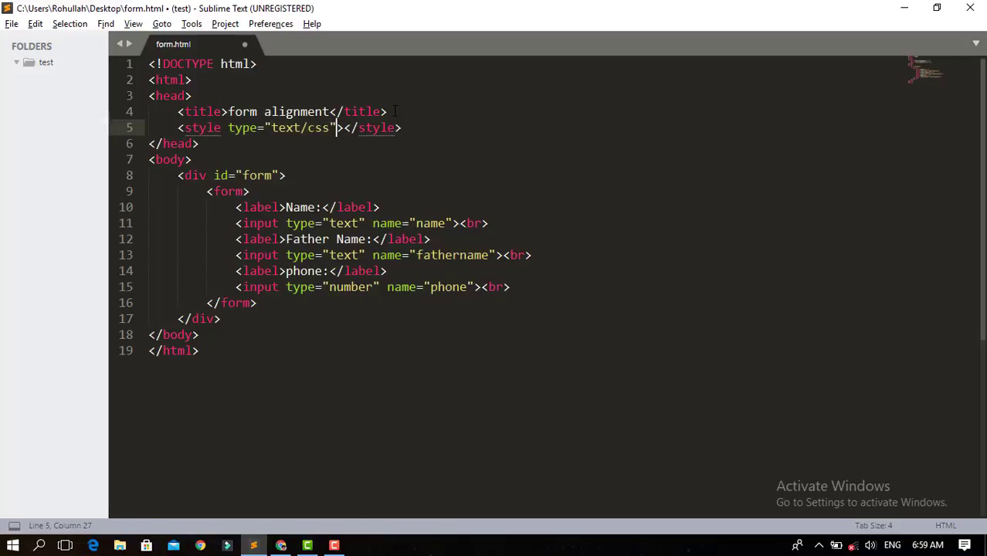
key(Enter)
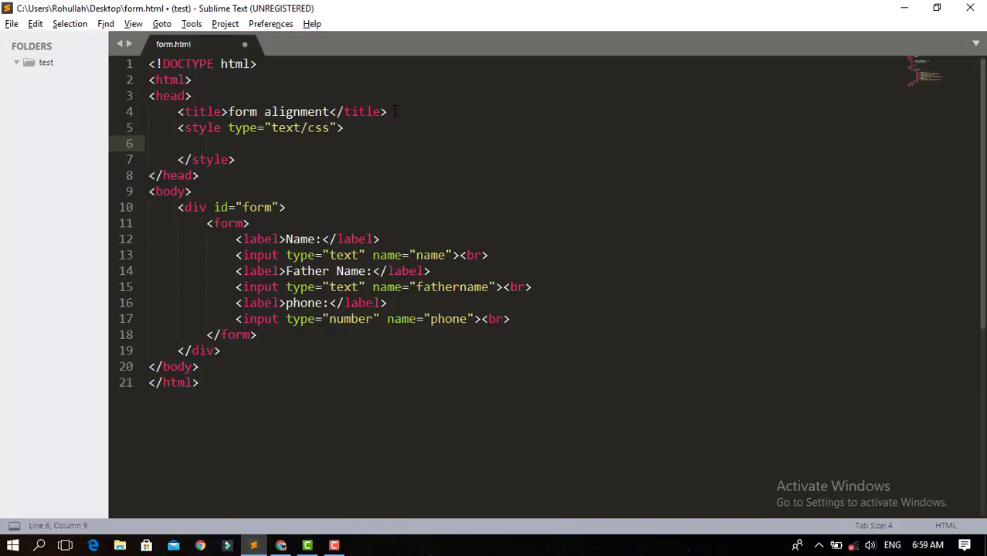
text(label)
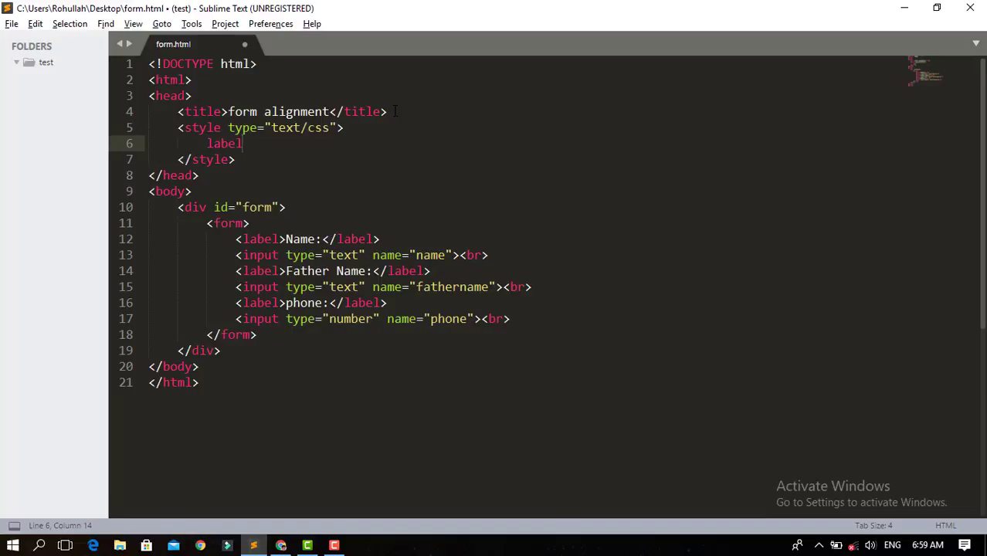
text({)
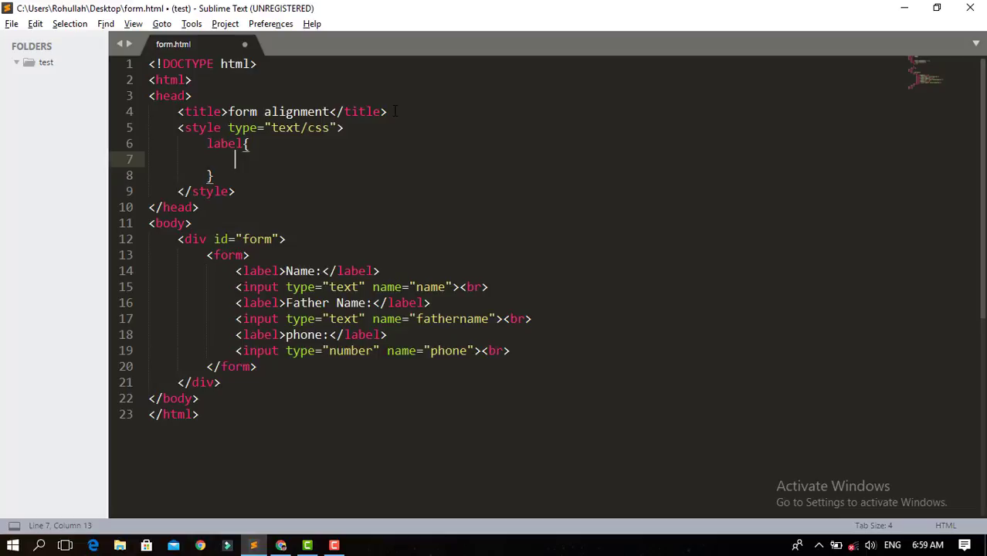
text(width:;)
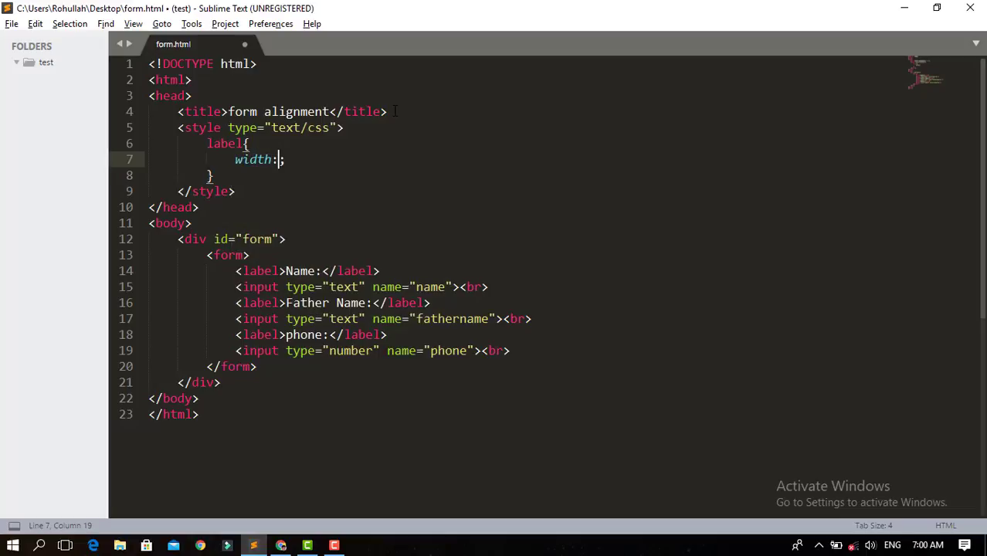
text(1)
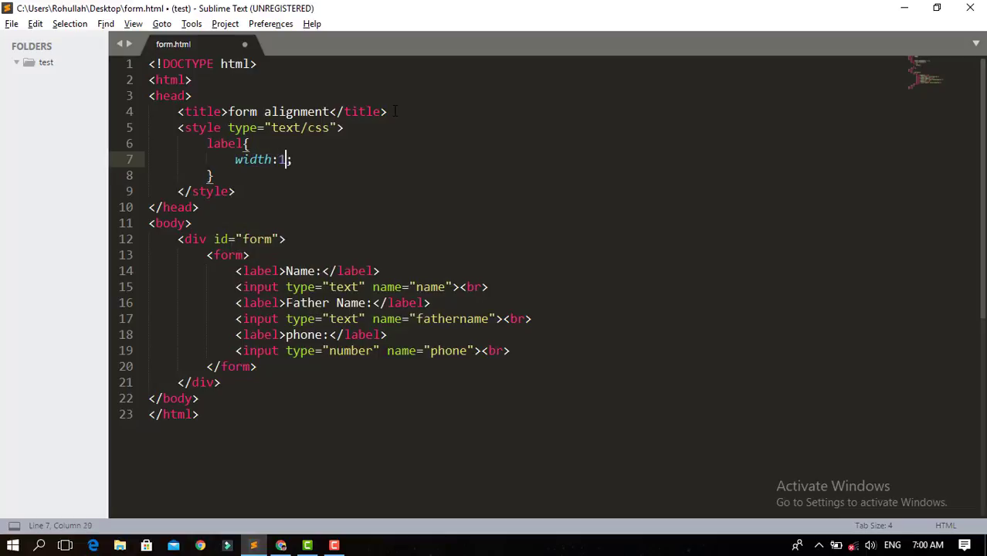
text(00)
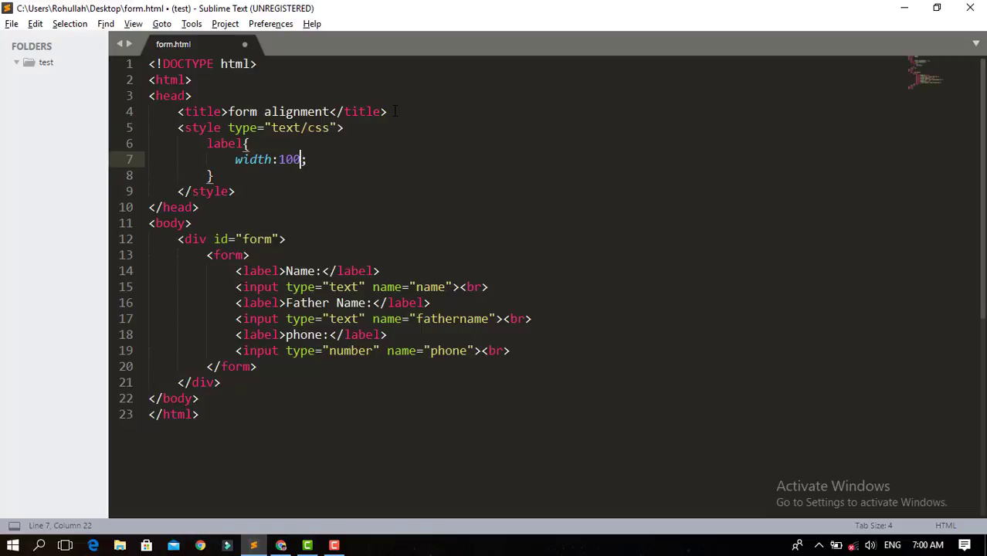
text(px)
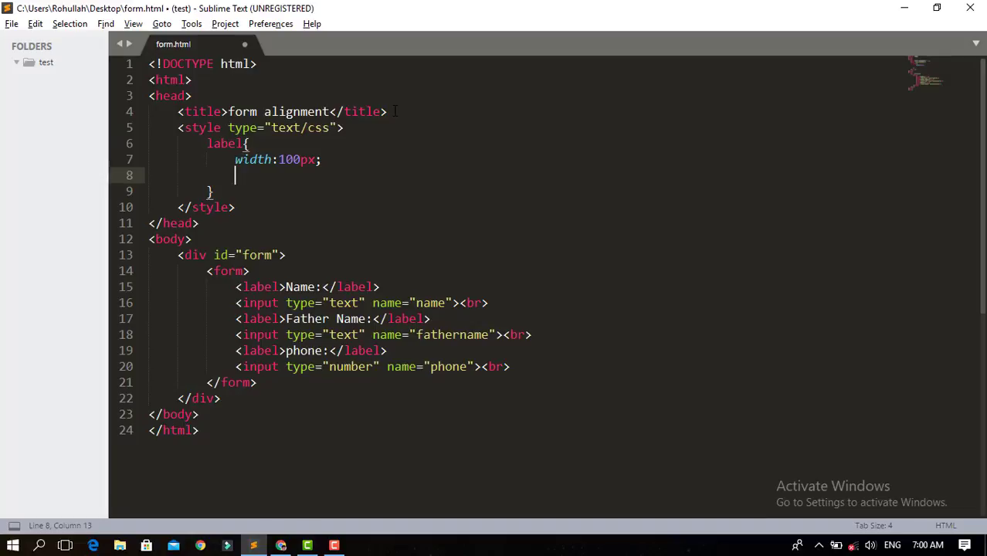
Give labels display: inline-block, save, and check the aligned fields before returning to code.
text(displa)
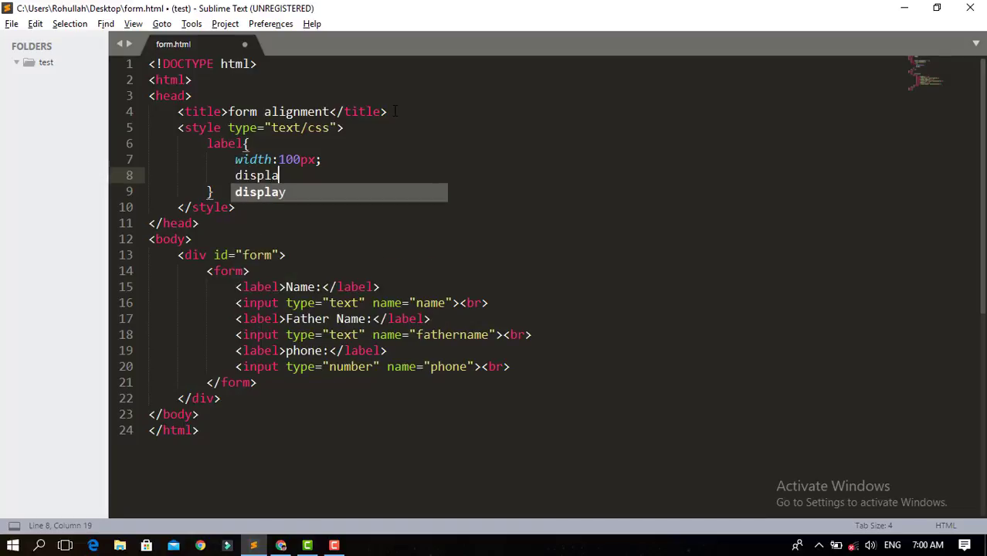
text(y)
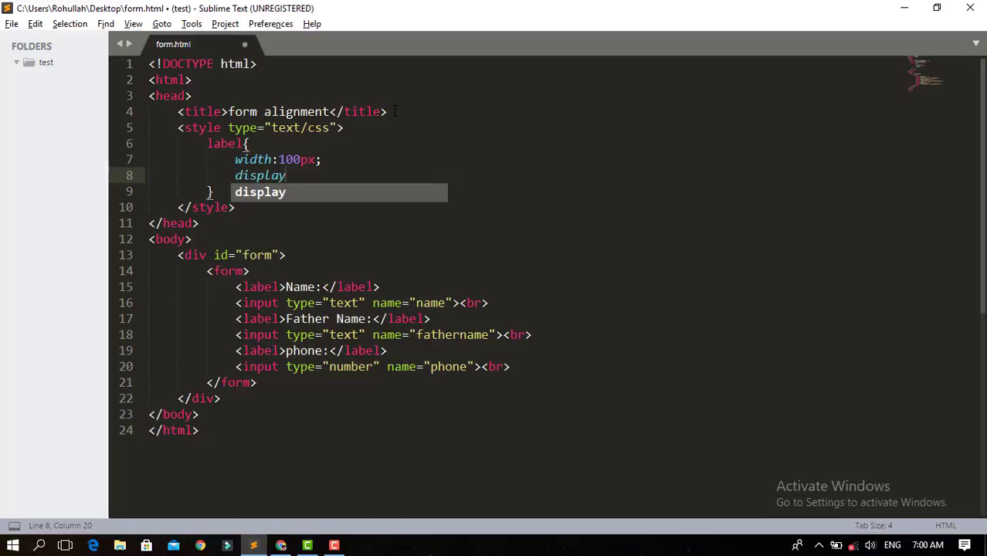
text(:)
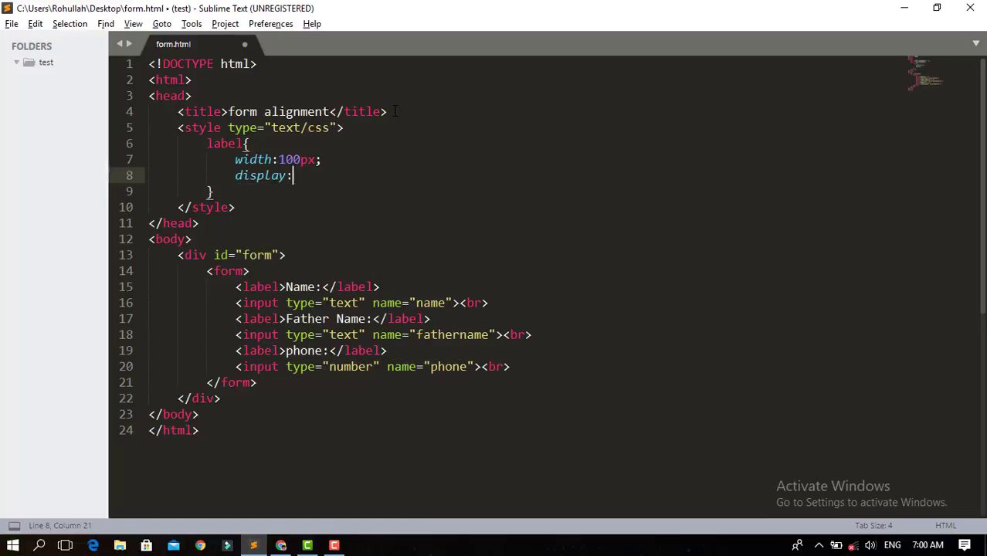
text(in)
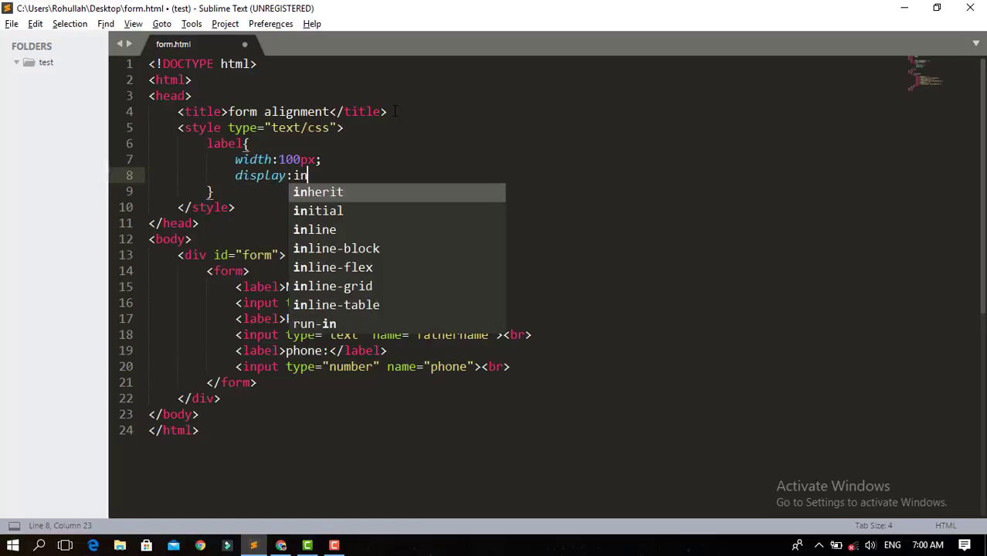
text(linebl)
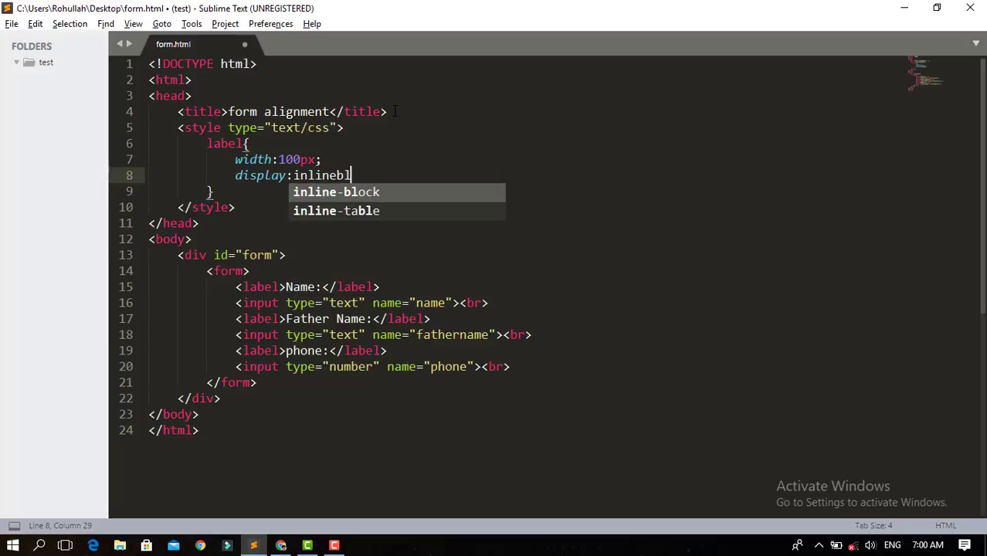
key(Tab)
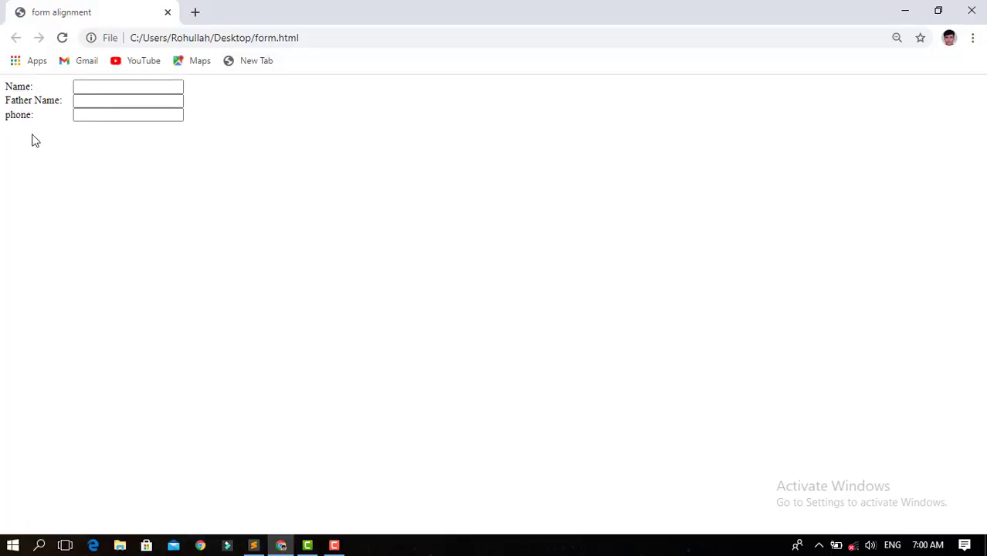
click(252, 545)
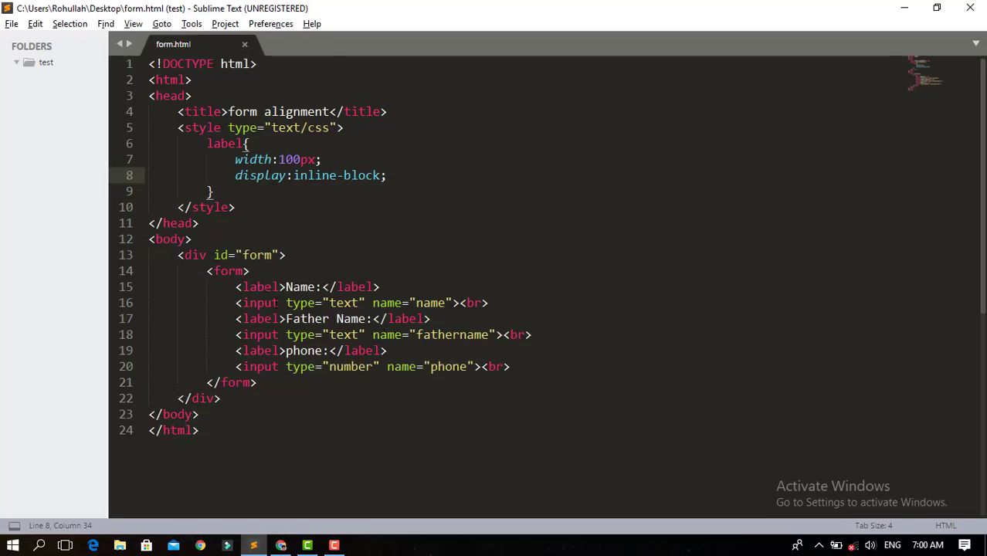
Insert an h2 heading reading 'Log in' above the form inside the div.
key(Enter)
text(<h2></h2>)
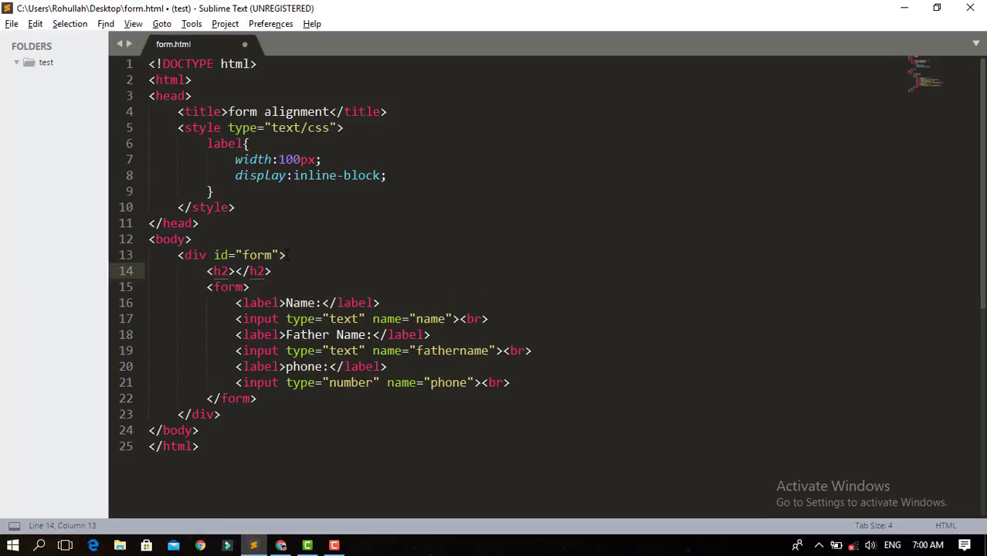
text(Lo)
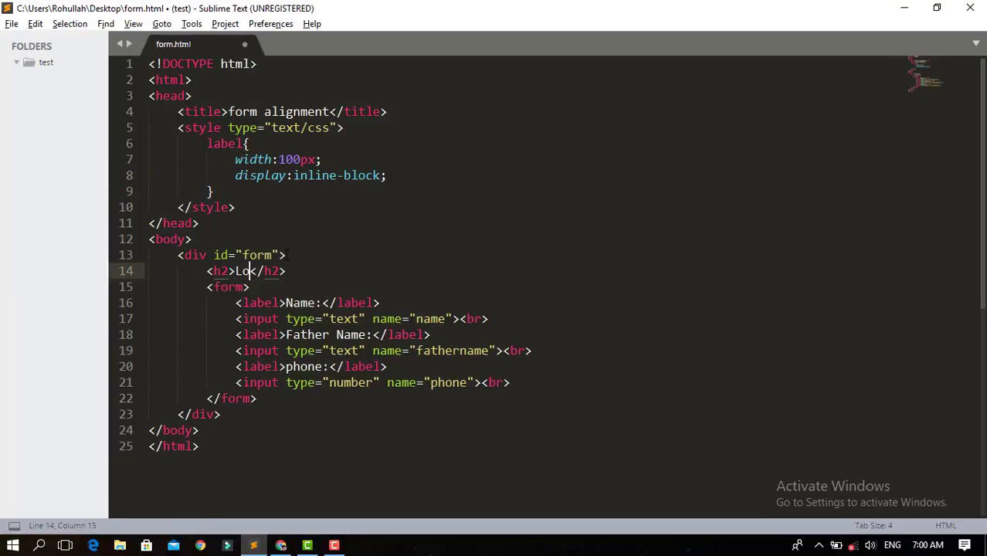
text(g in)
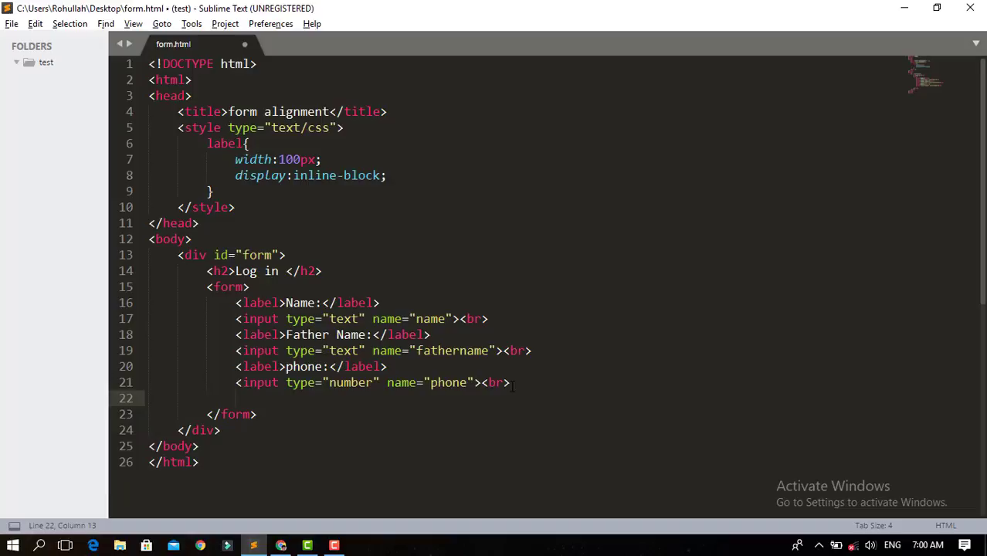
Add a submit input named 'submit' below the phone field, save, and start a new style line.
text(<subm)
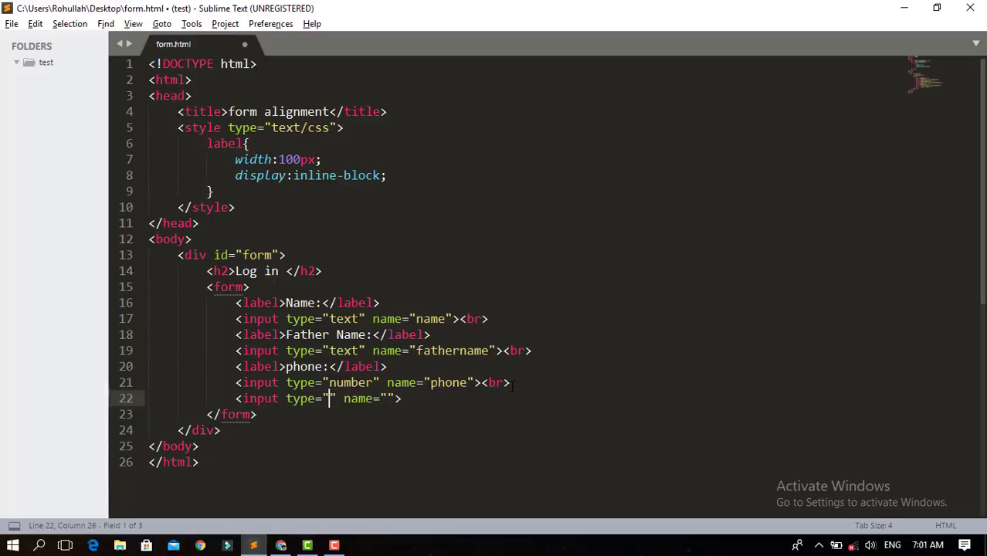
text(submit)
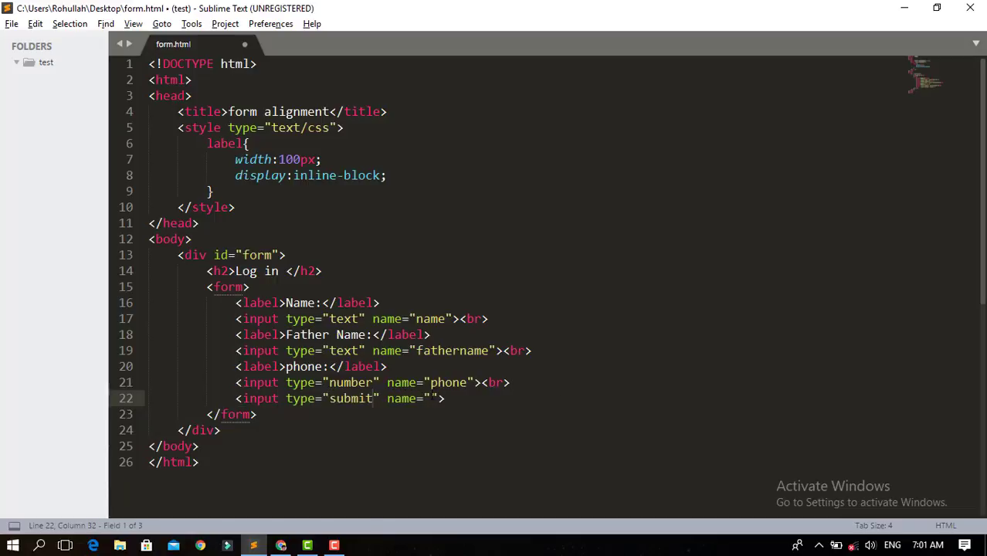
text(s)
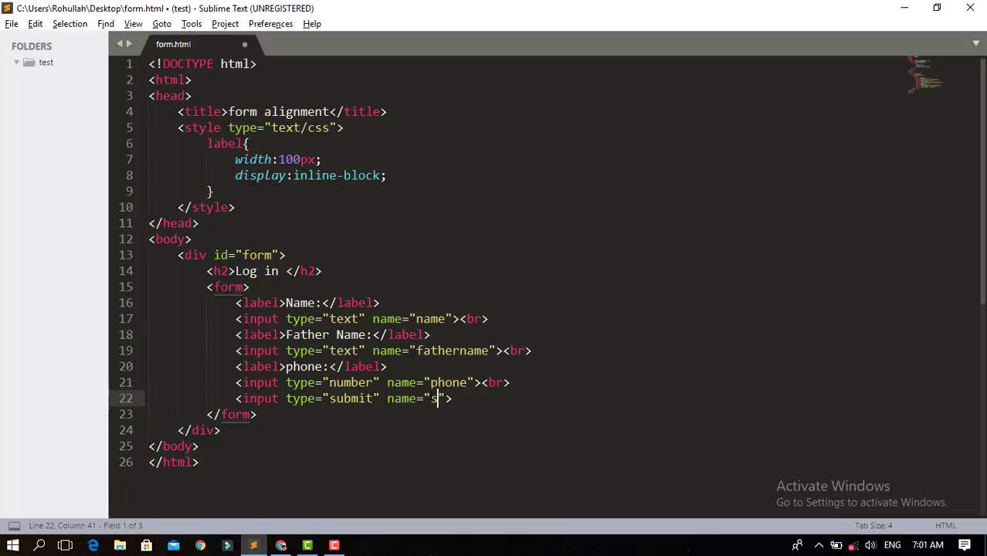
text(ubmit)
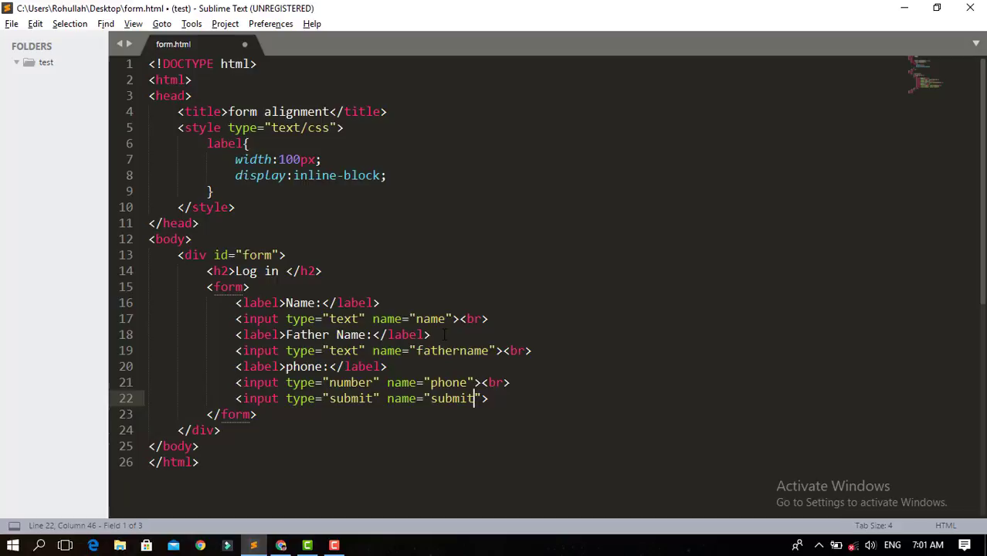
key(ctrl+s)
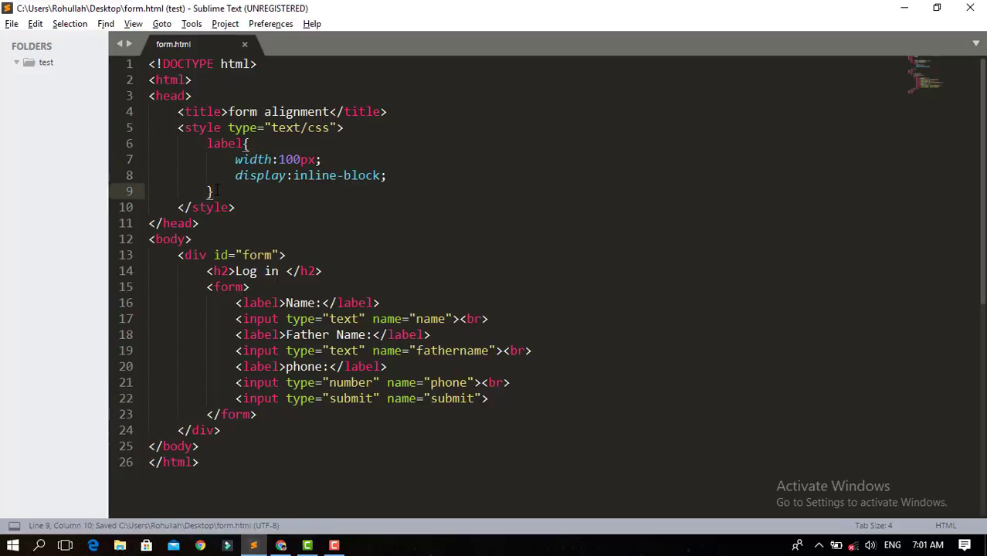
key(Enter)
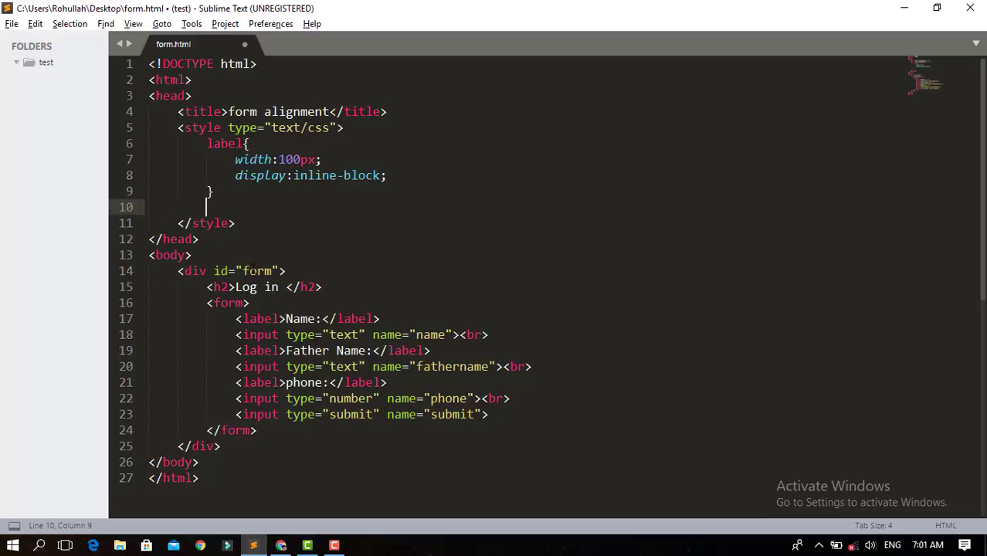
Create a #form rule with a 10px border-radius and a black background.
text(#)
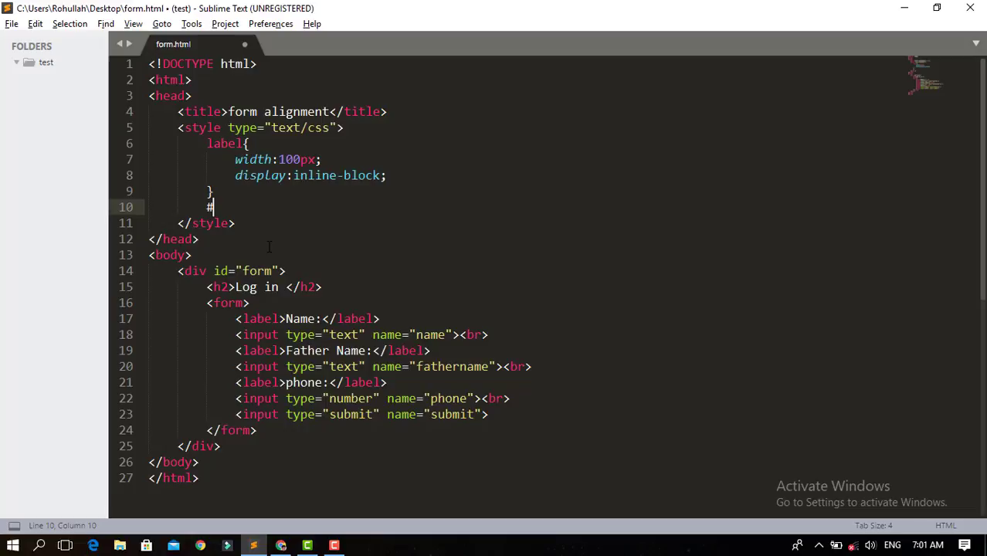
text(form{)
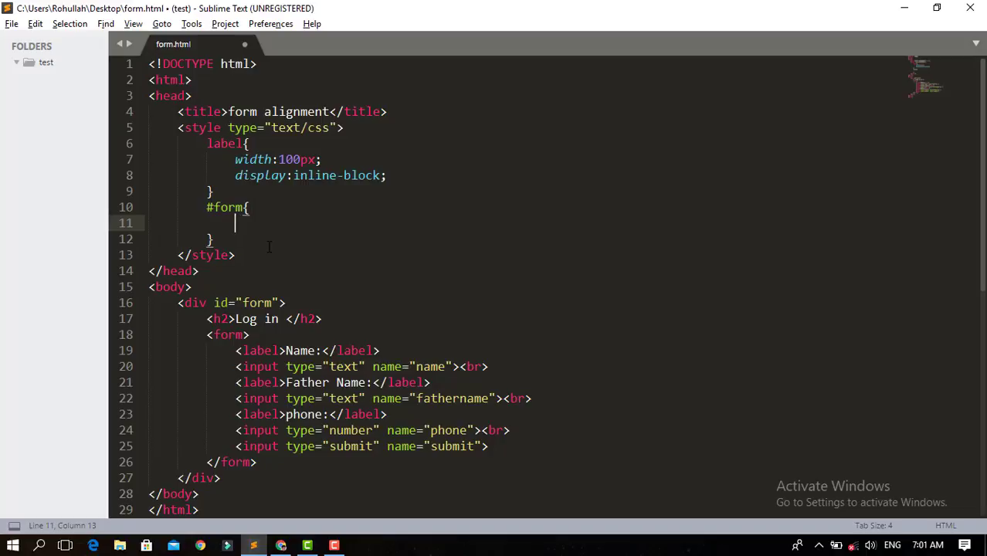
text(border-radius:)
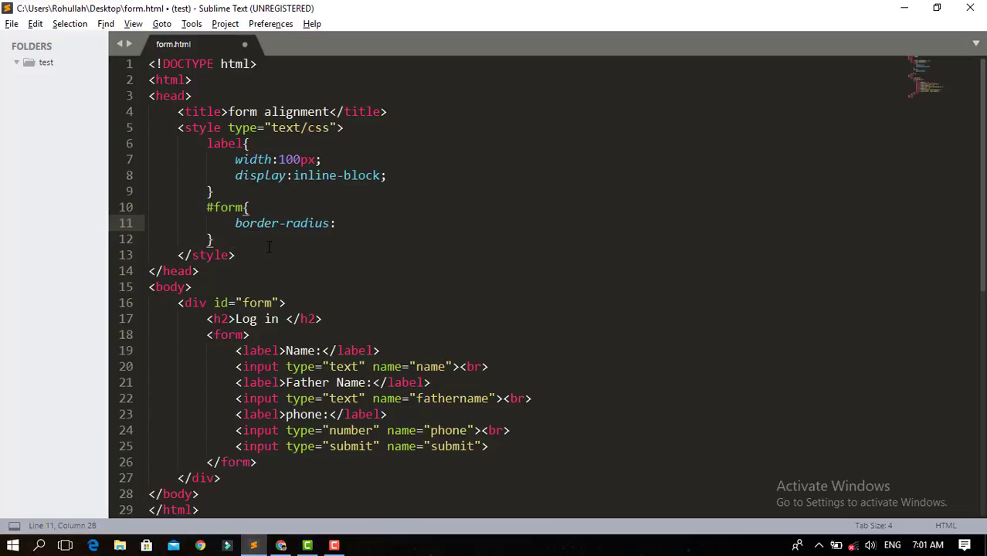
text(1)
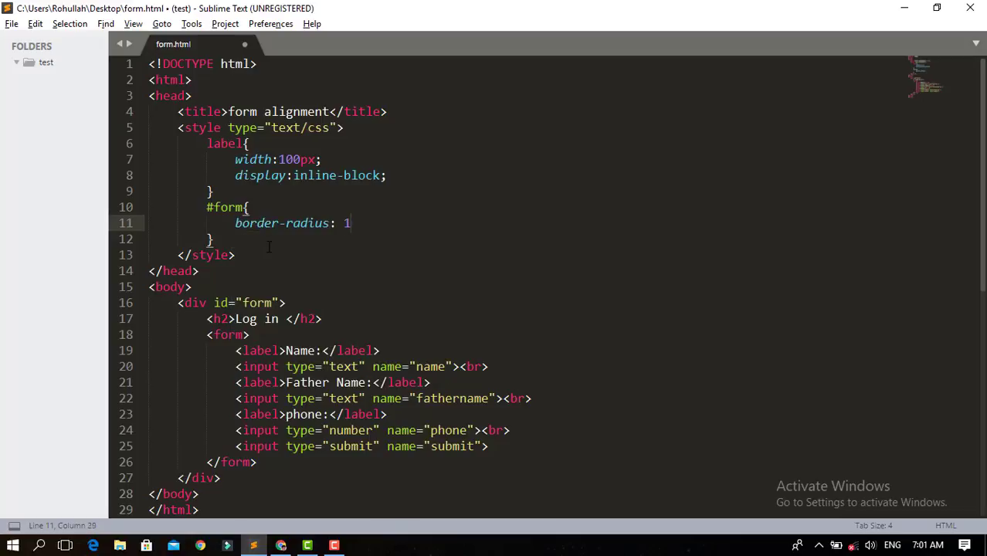
text(0px;)
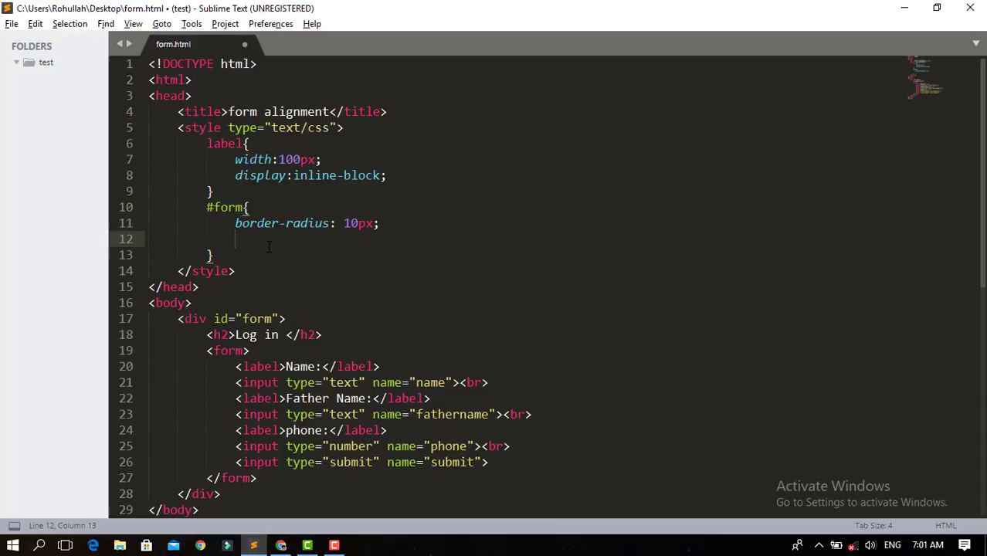
text(background:;)
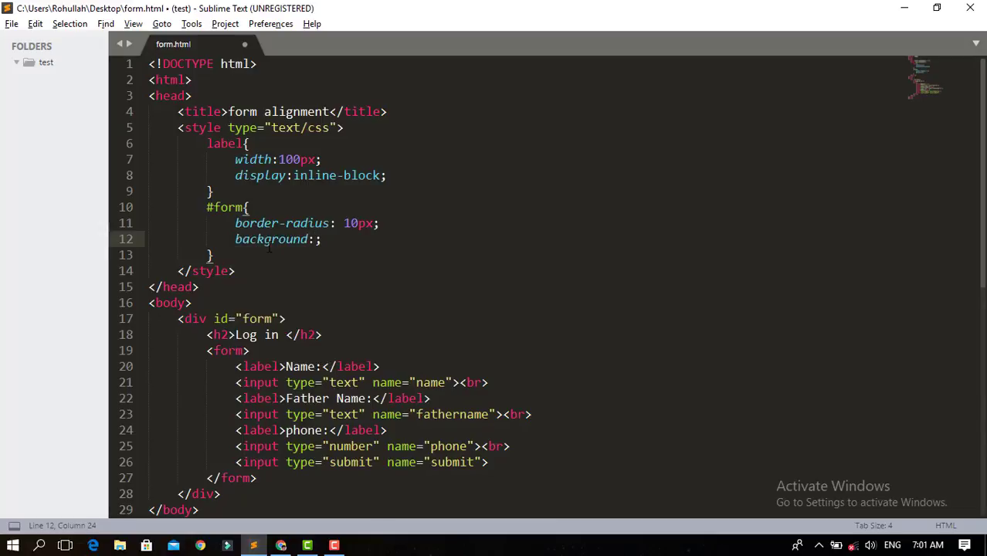
text(black)
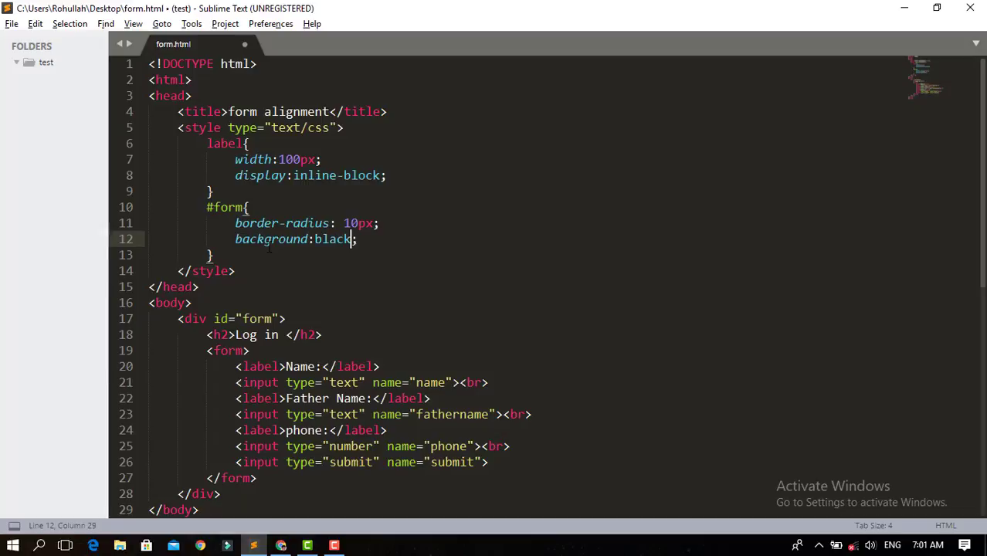
Set the form's text colour to white.
key(Enter)
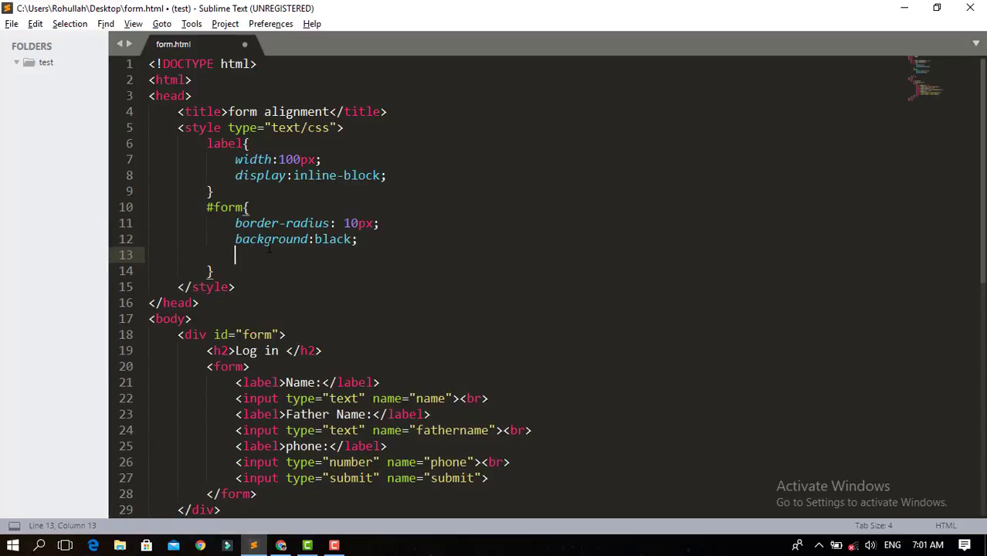
text(color:;)
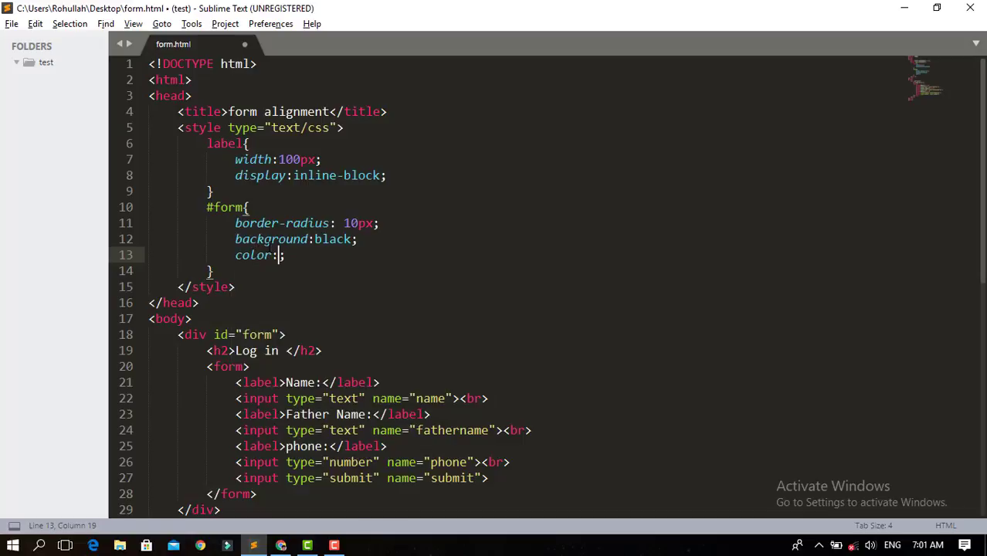
text(white)
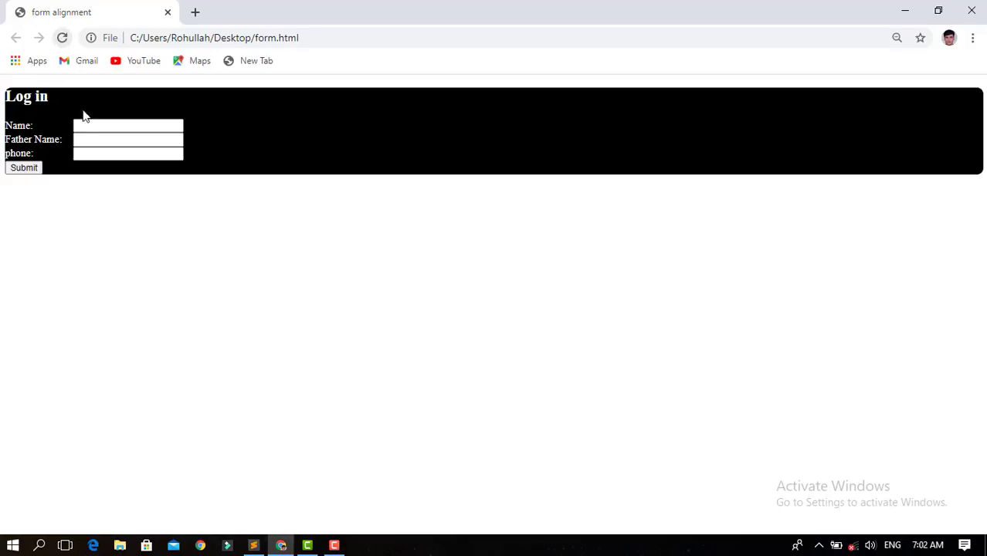
mouse_move(23, 152)
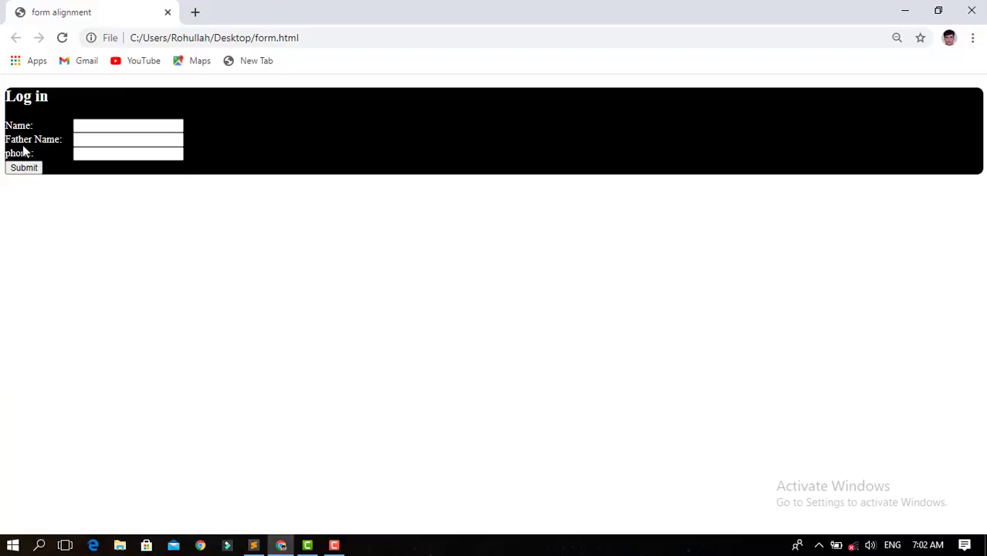
mouse_move(423, 198)
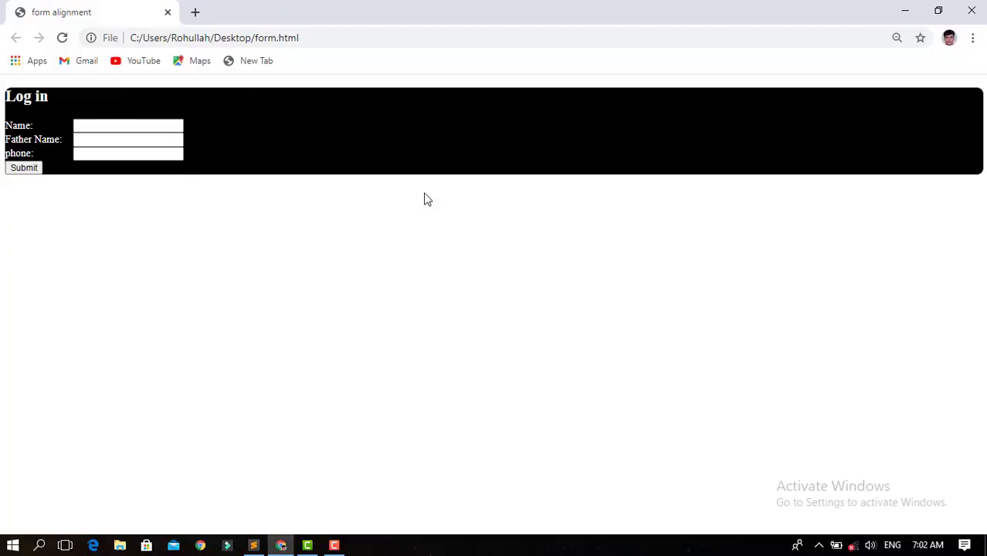
Switch from the Chrome preview back to Sublime Text.
click(253, 546)
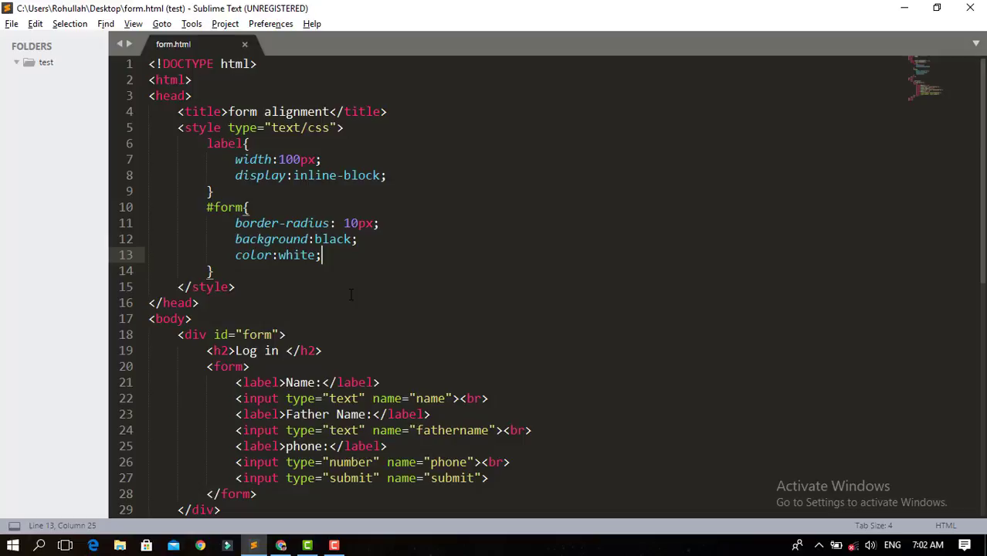
Add width:290px to the #form rule.
key(enter)
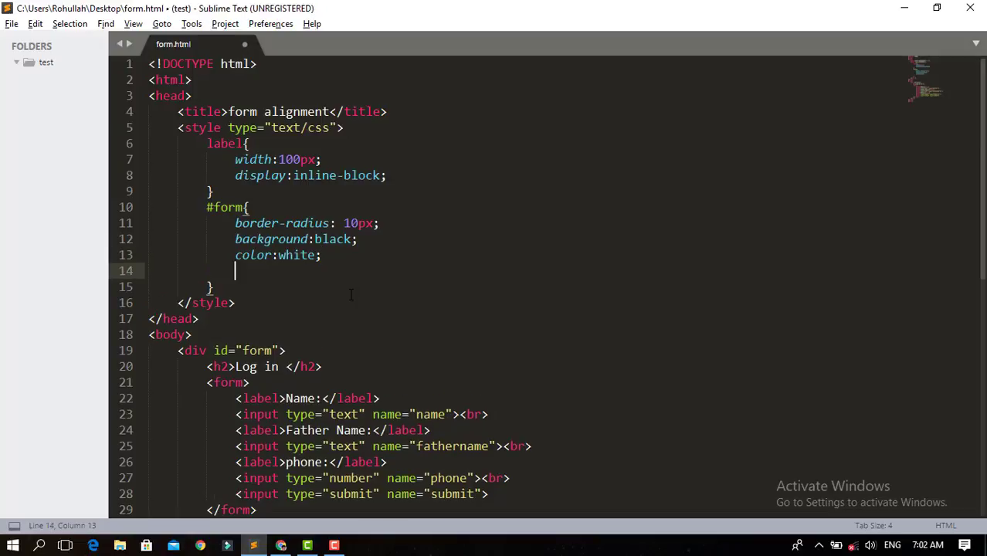
text(wit)
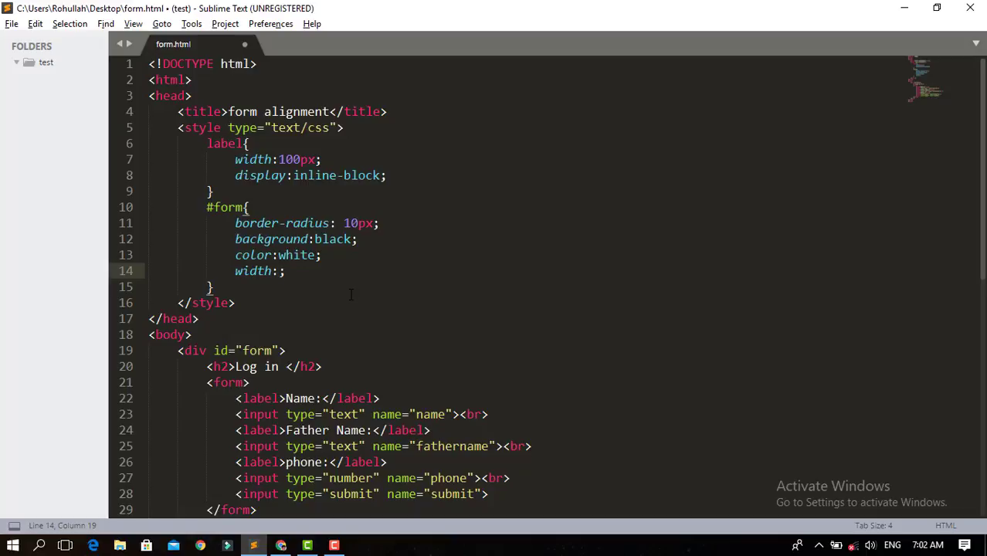
text(29)
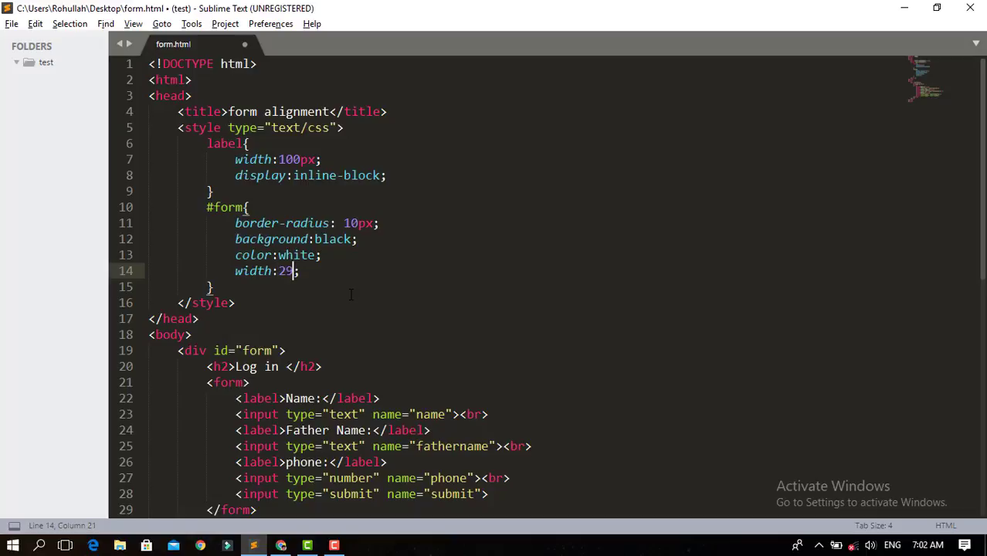
text(0px)
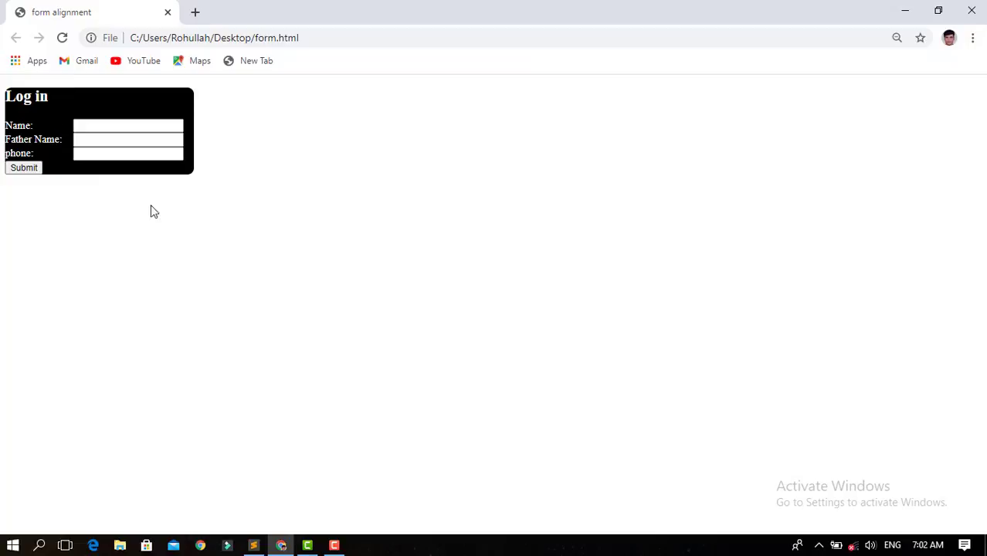
mouse_move(317, 483)
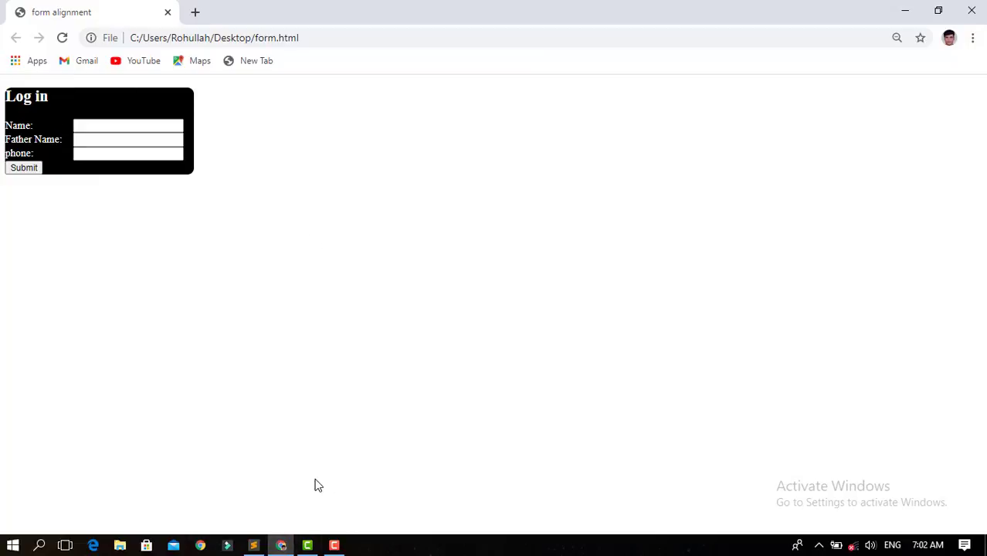
mouse_move(177, 111)
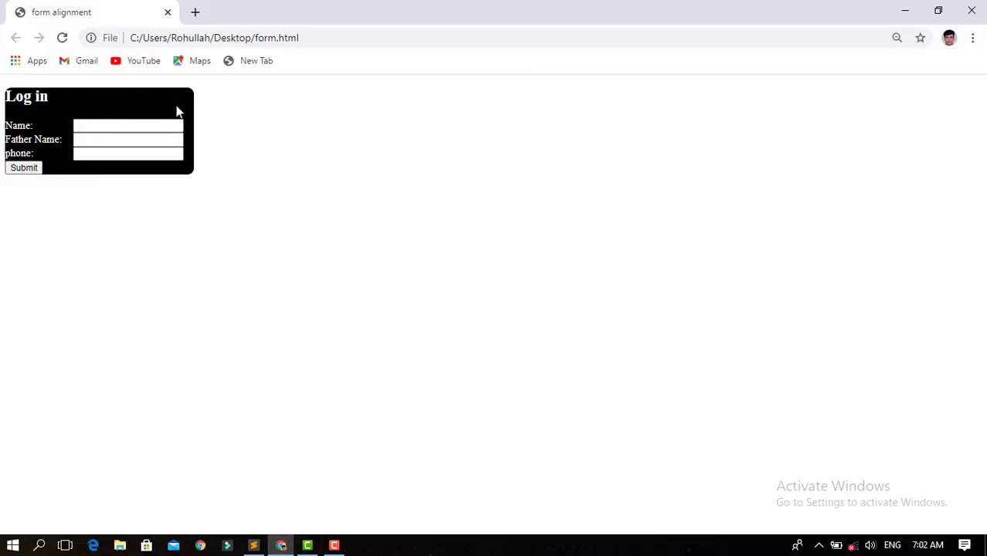
mouse_move(65, 123)
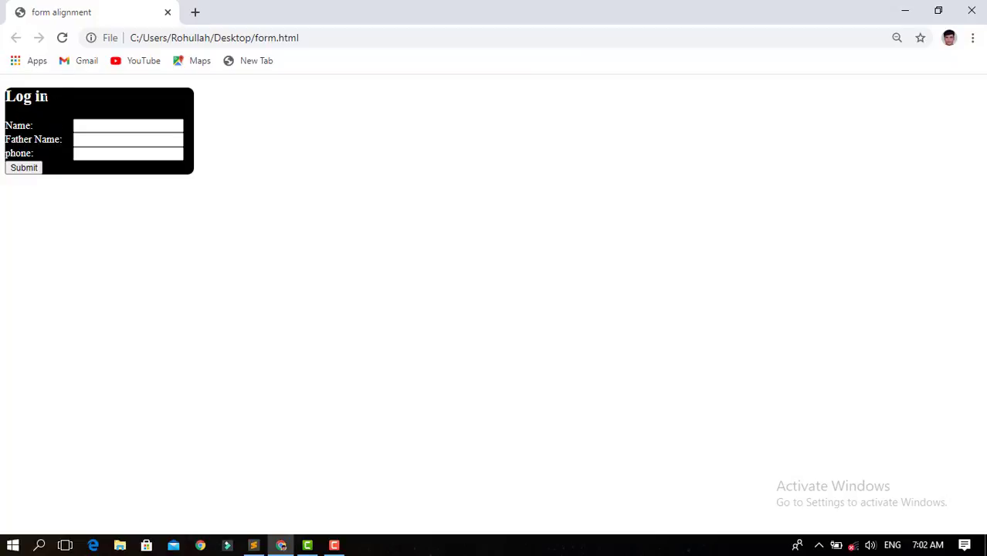
mouse_move(287, 535)
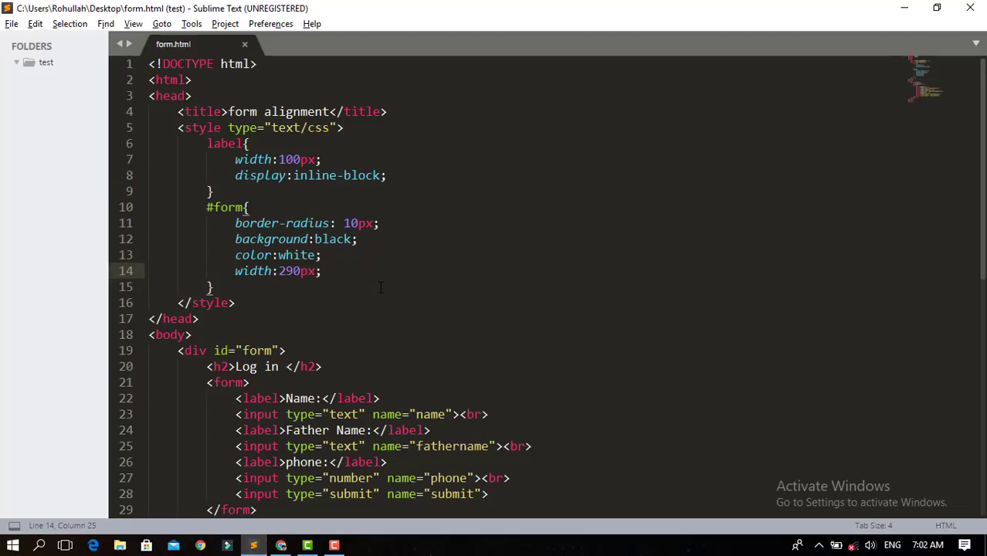
mouse_move(405, 261)
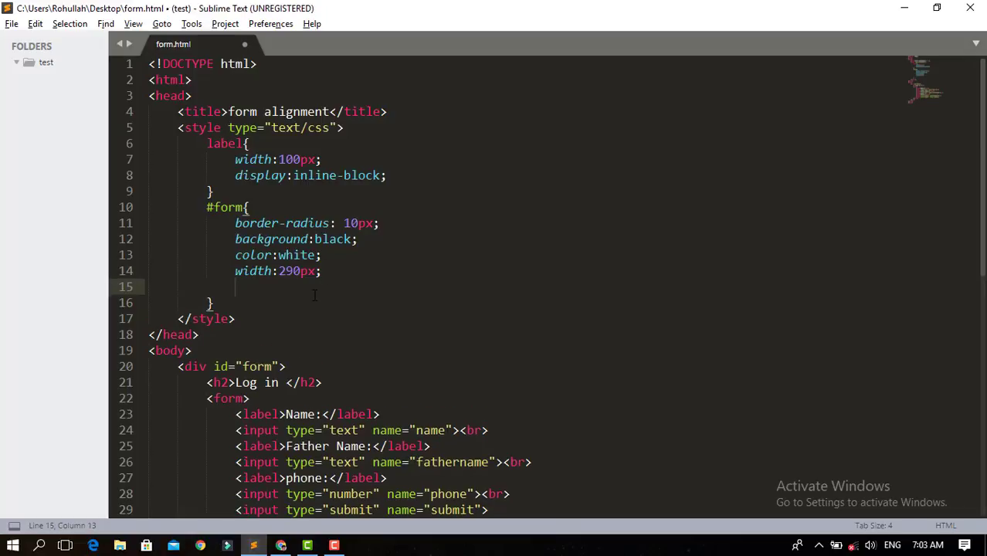
Add padding:4px to the #form rule.
text(padding:;)
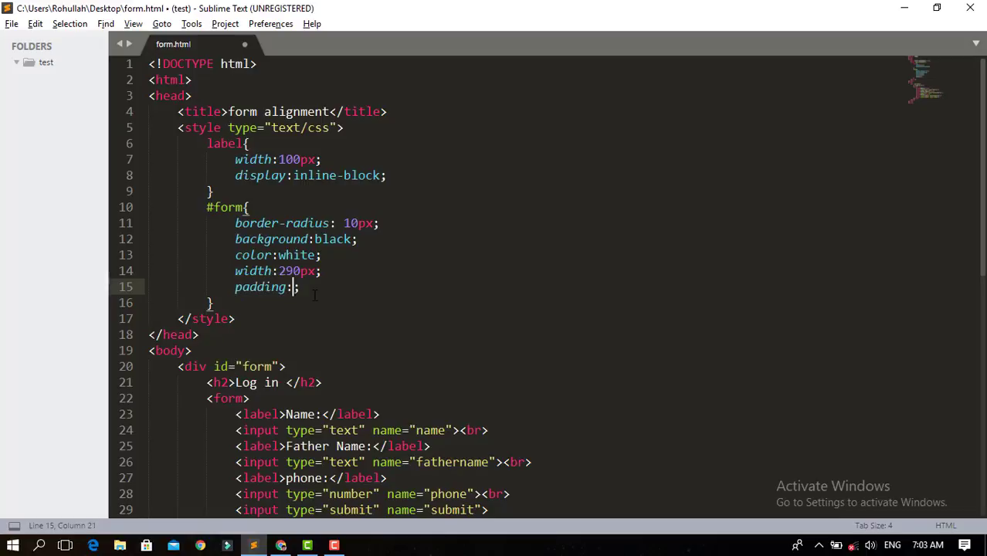
text(4)
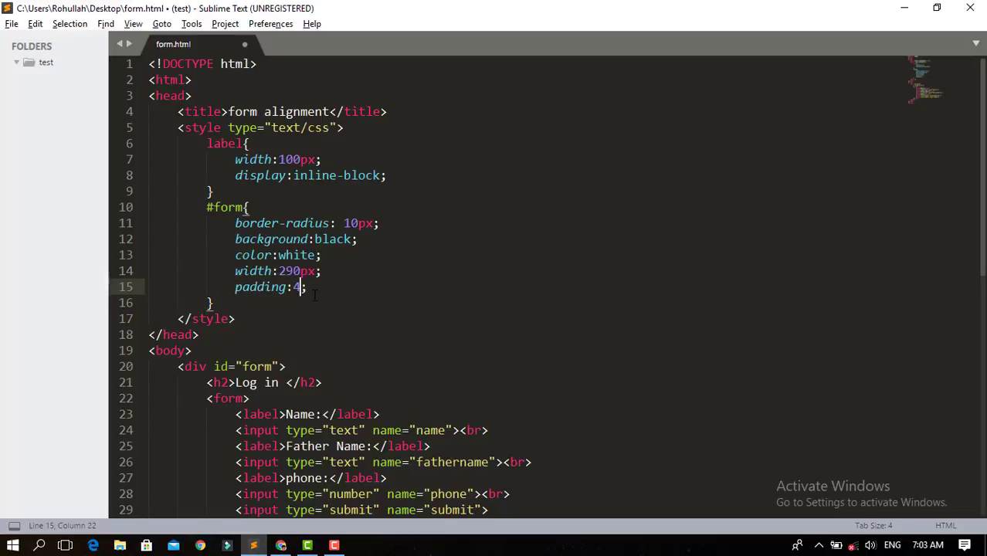
text(px;)
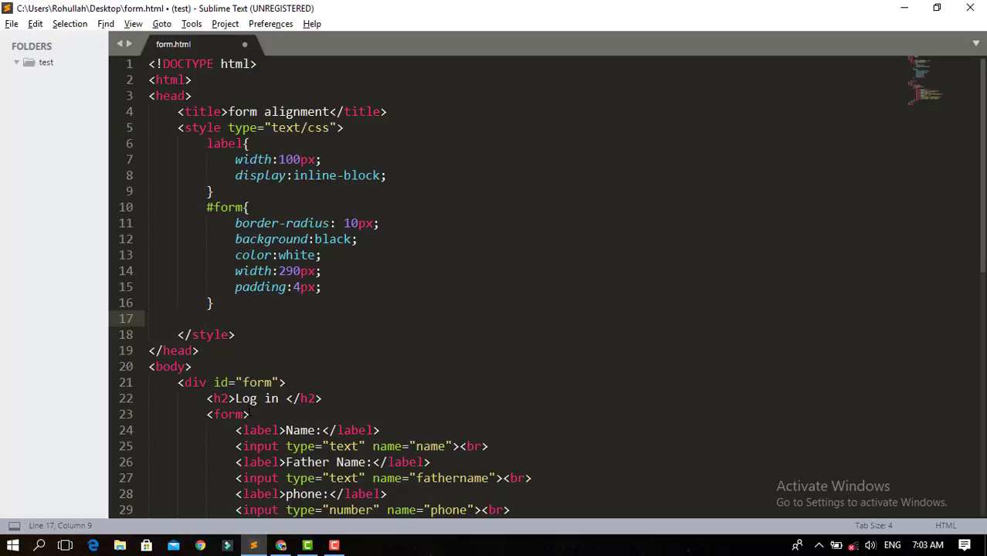
Add an h2 rule with text-align: center.
text(h2)
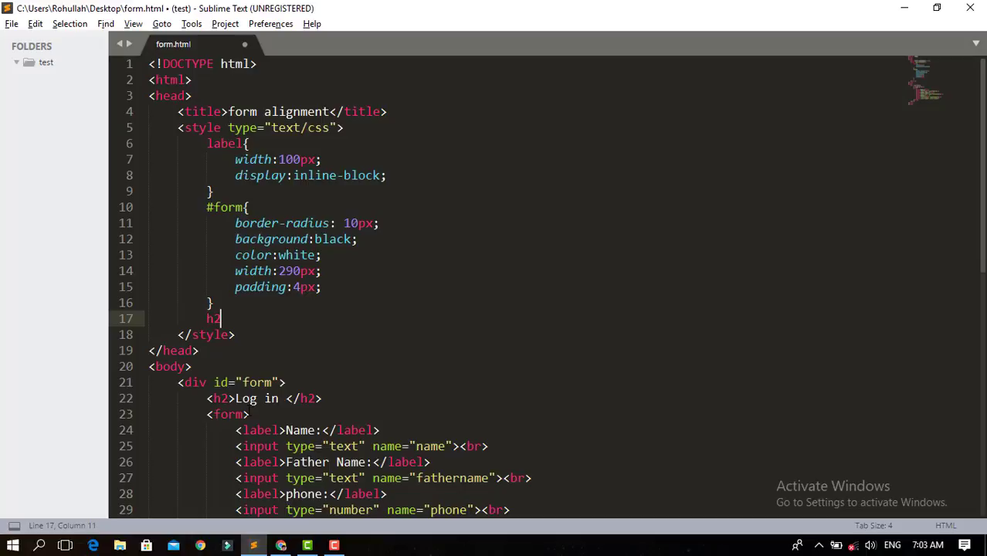
text([])
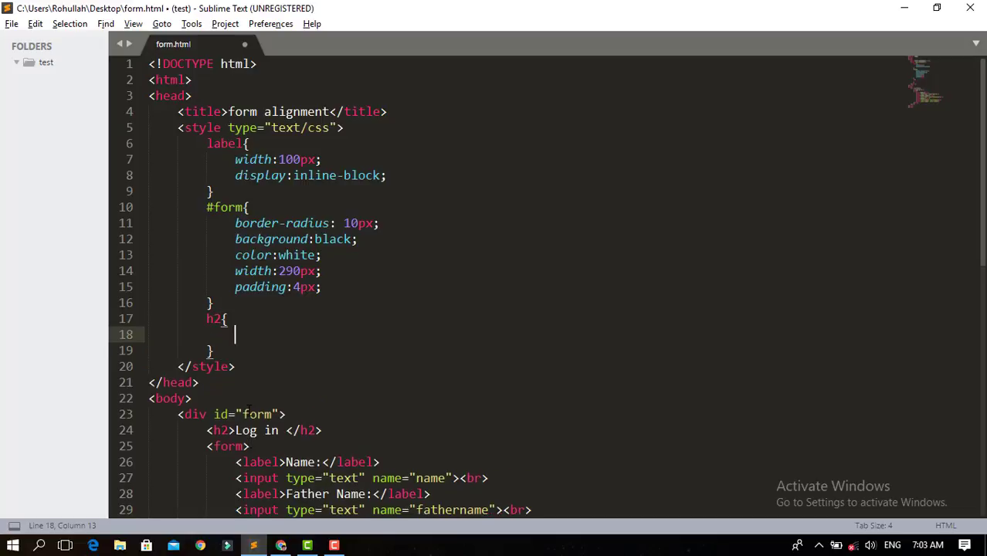
text(t)
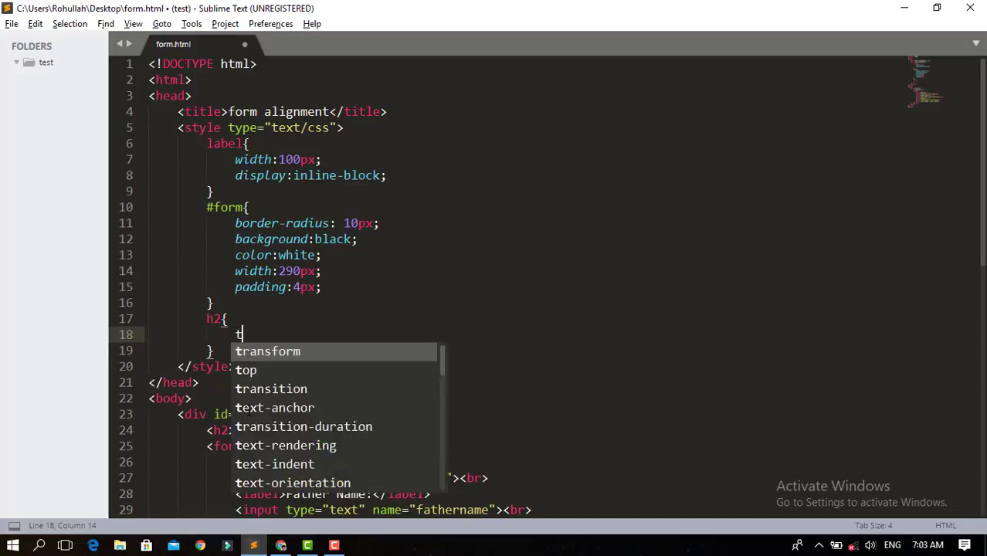
text(ext-align:)
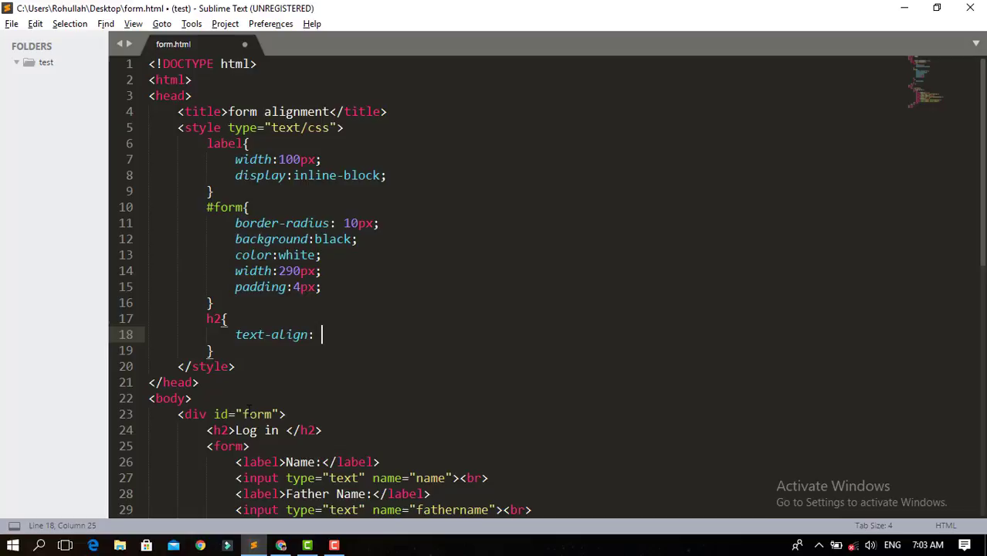
text(center;)
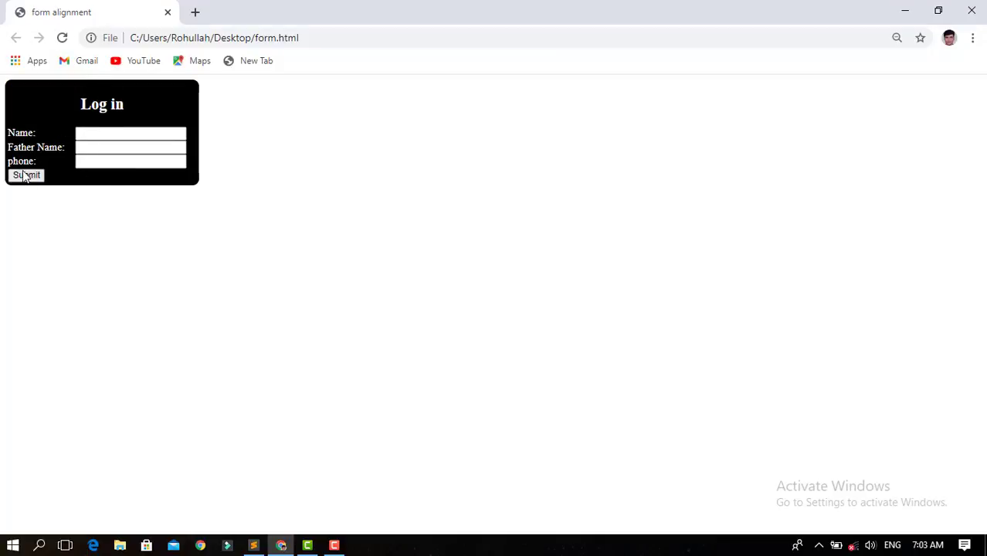
Test the Submit button and Name field in Chrome, then return to Sublime Text.
click(131, 132)
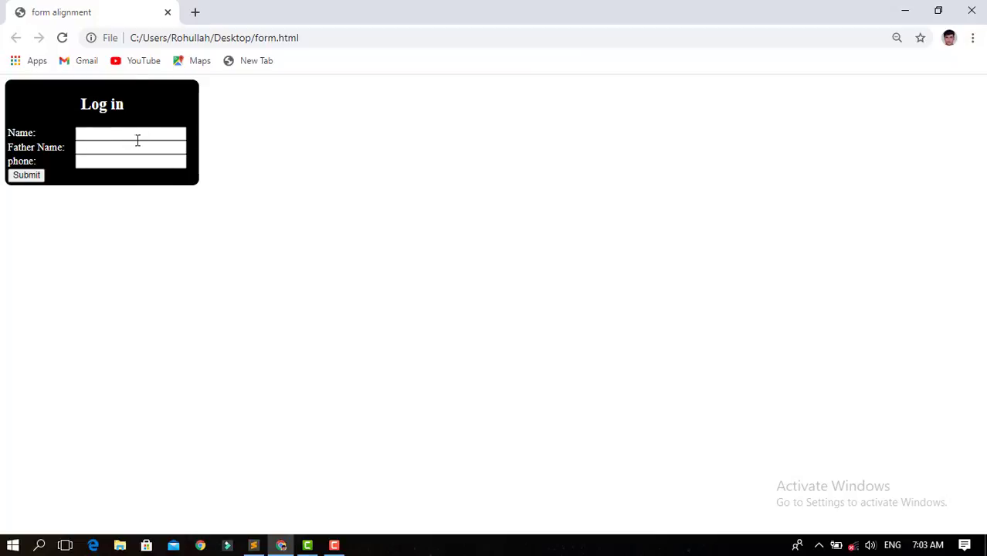
click(116, 147)
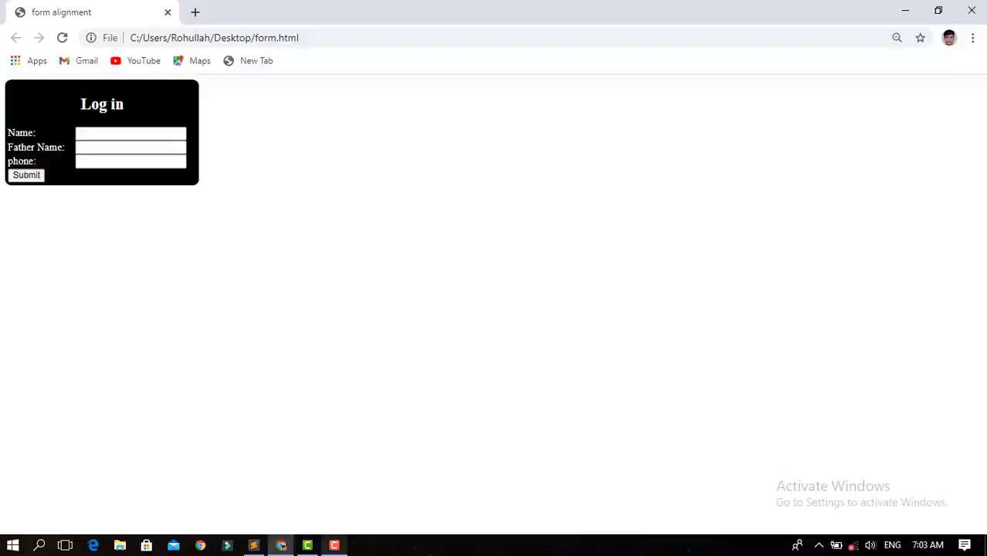
click(253, 544)
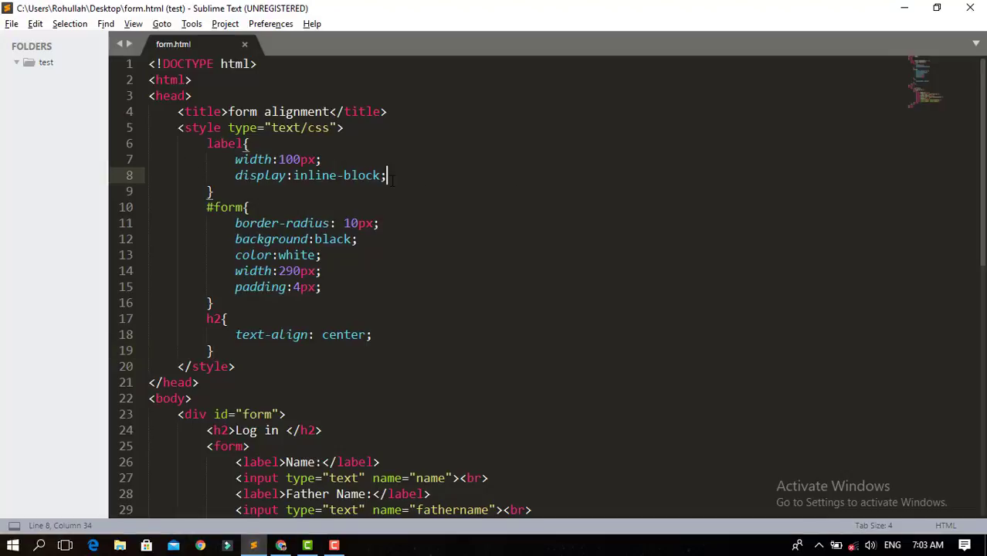
Add margin:4px to the label rule.
key(Enter)
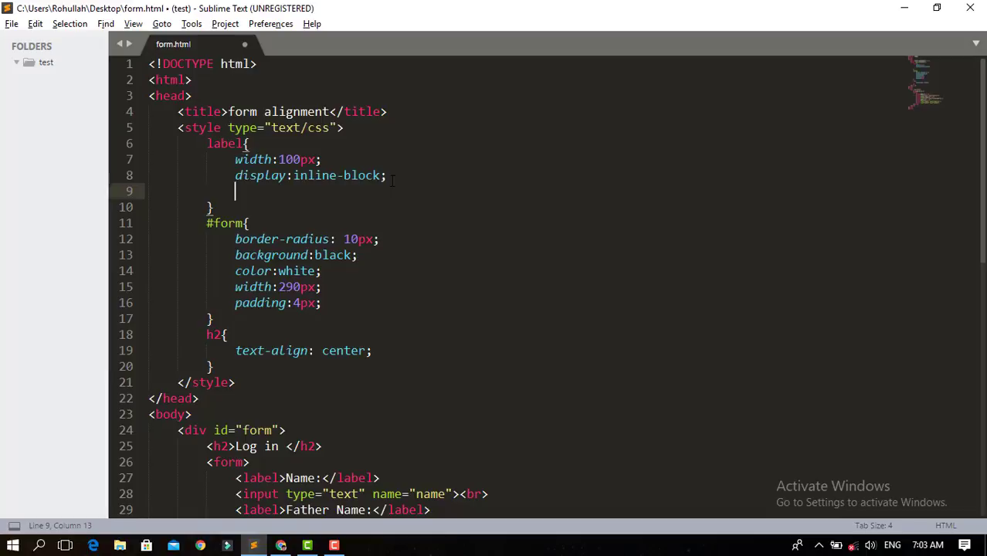
text(margin)
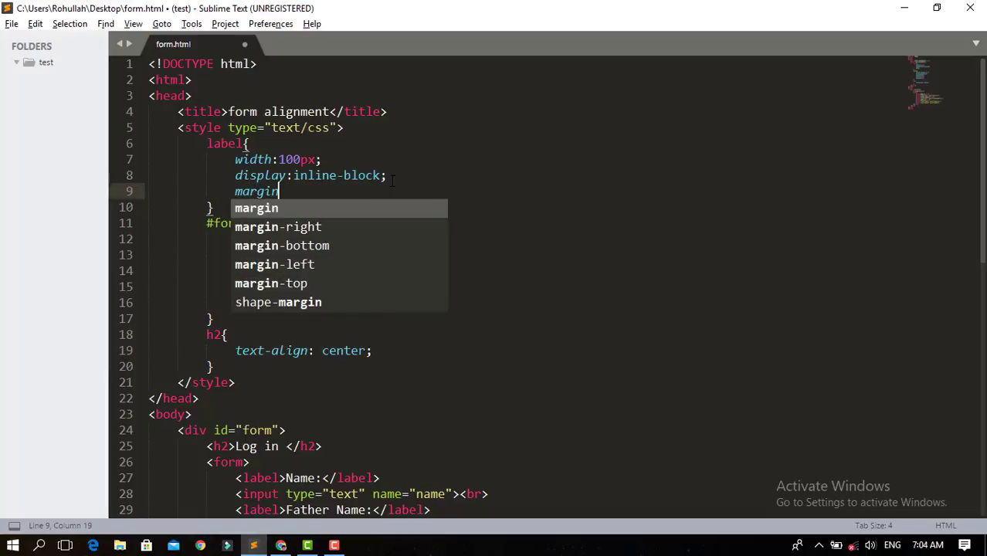
text(:;)
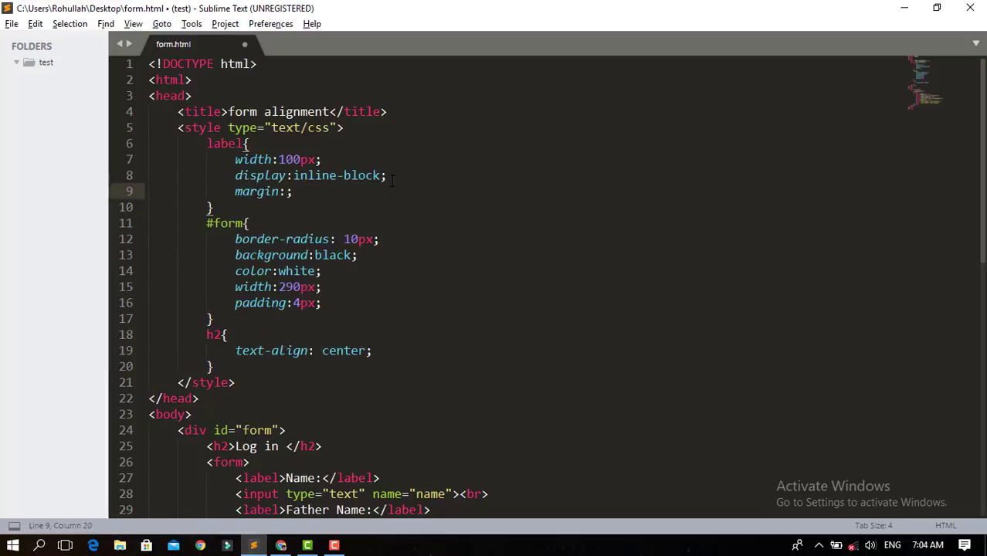
text(4px)
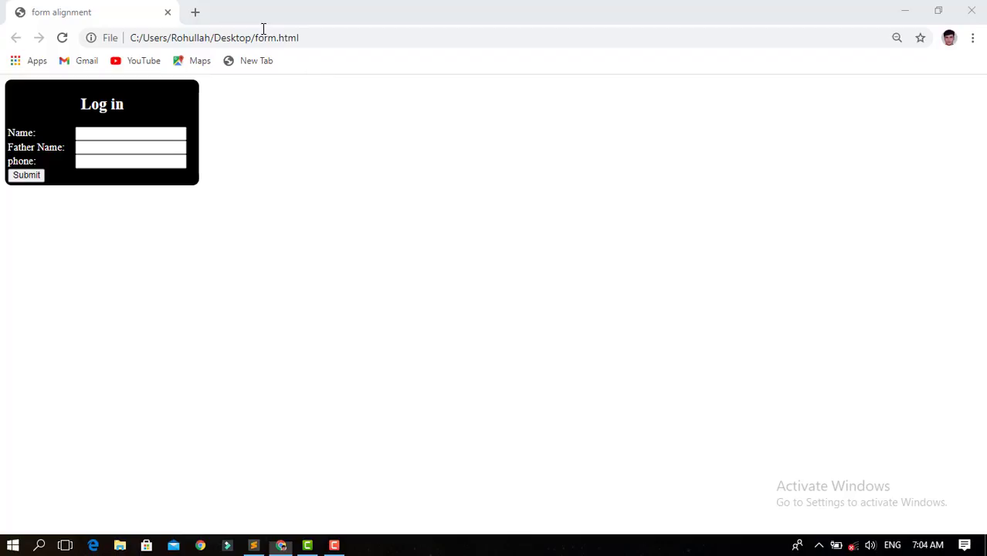
Reload the Chrome preview to see the spaced labels, then return to the editor.
click(62, 37)
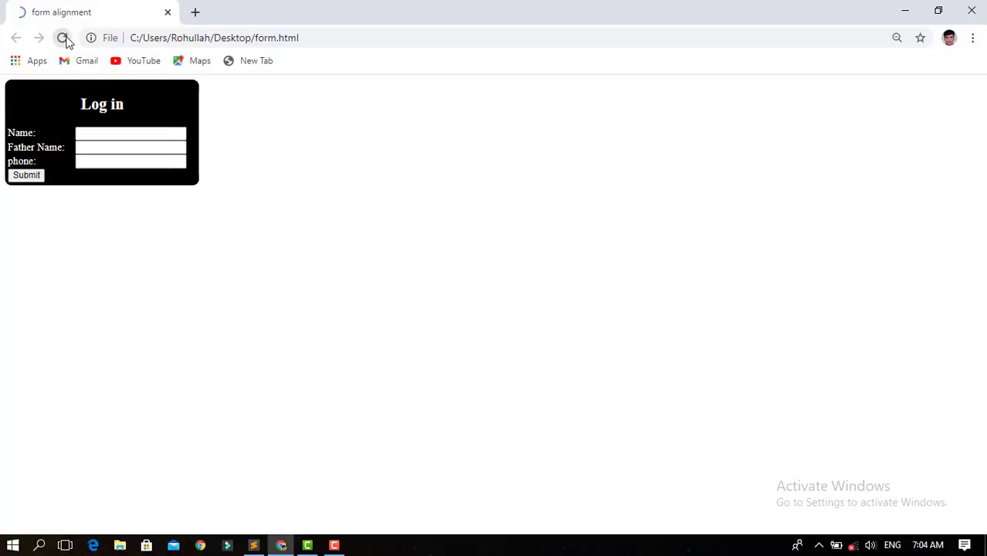
click(61, 37)
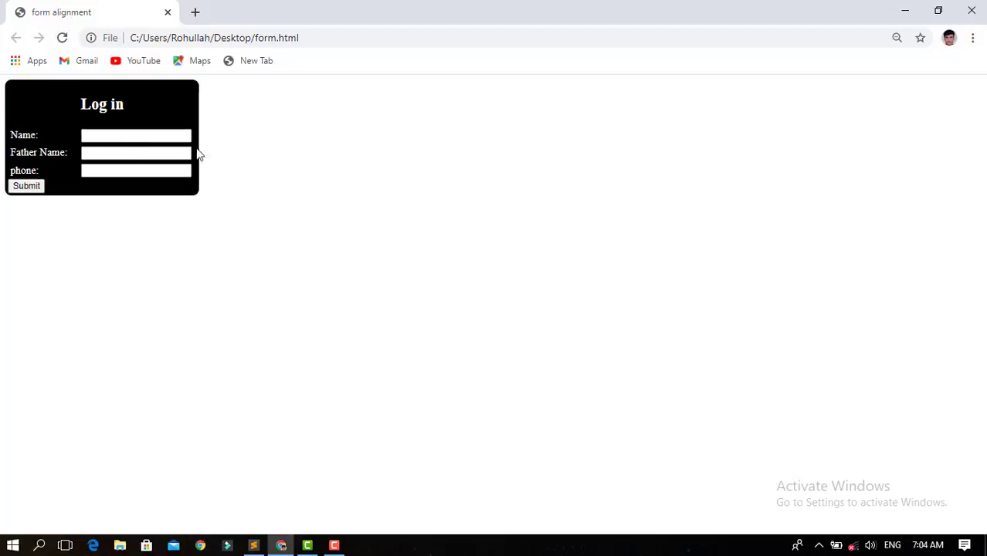
mouse_move(10, 193)
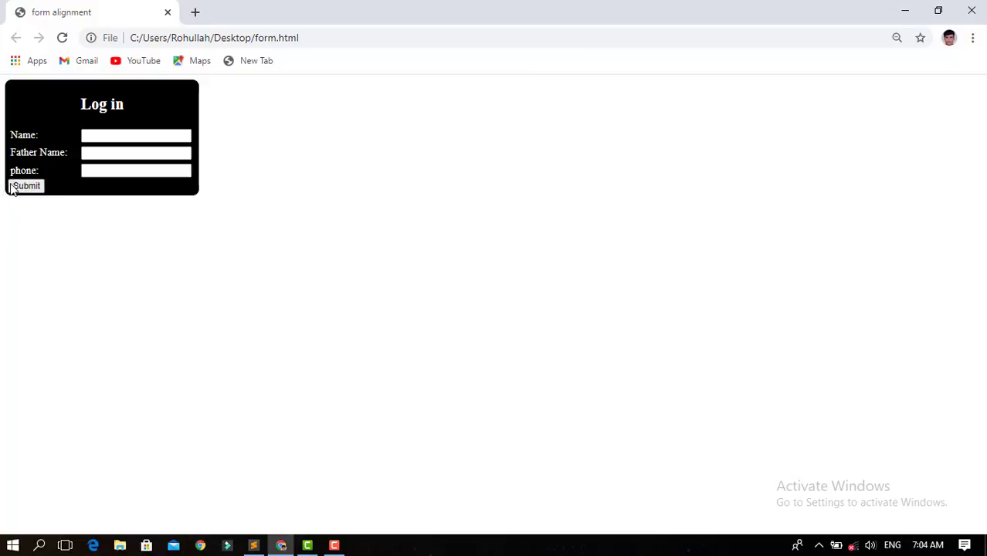
mouse_move(173, 191)
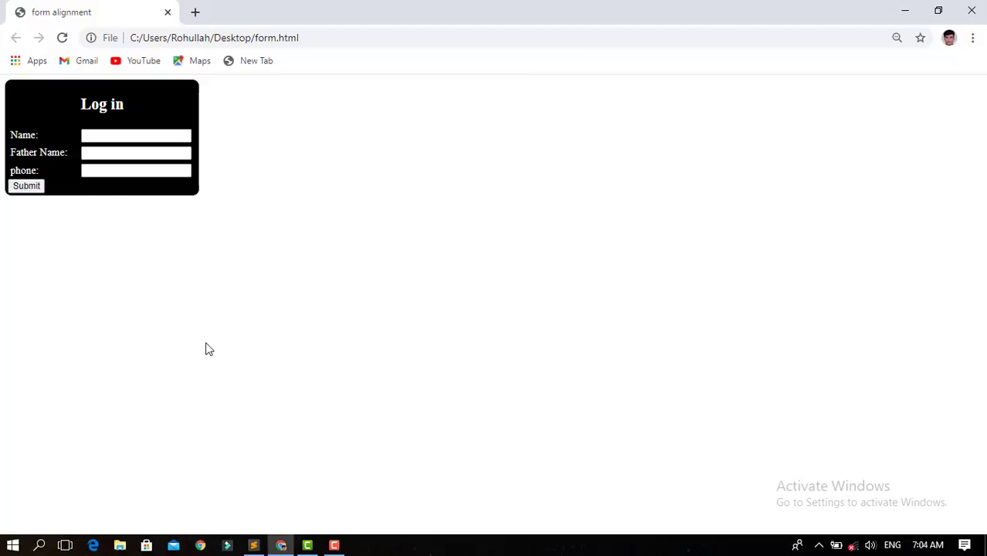
click(254, 544)
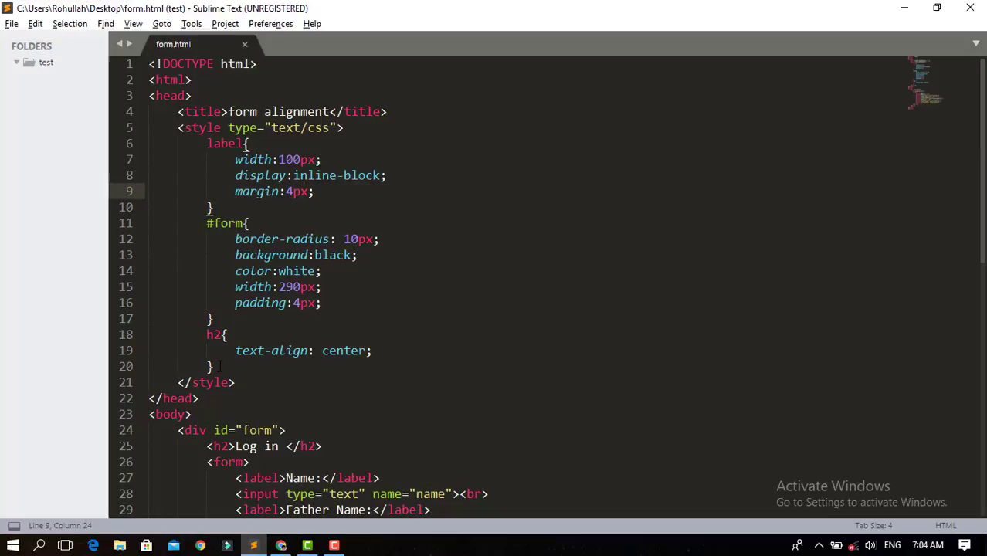
Give the submit input id 'submit' and add a #submit rule with width:100%.
scroll(down, 3)
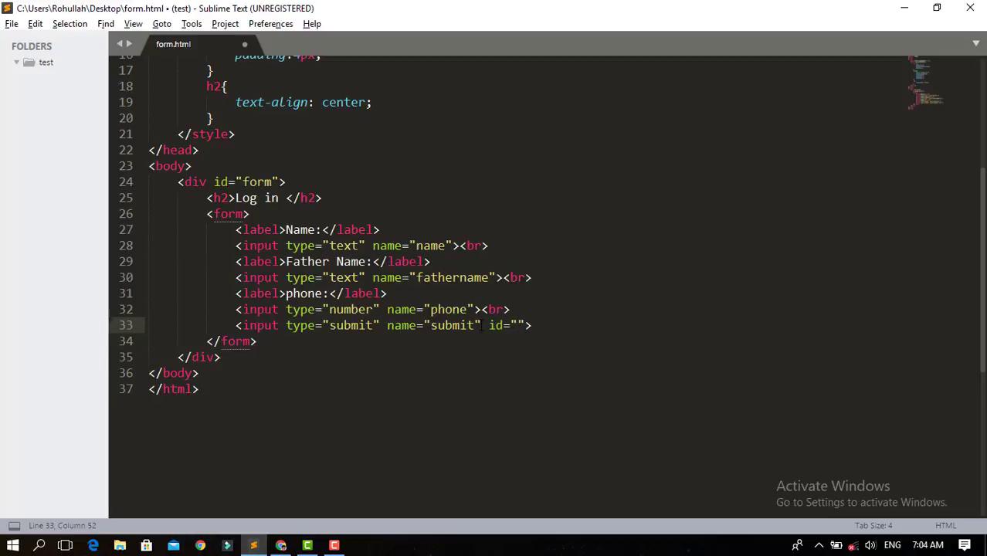
text(submit)
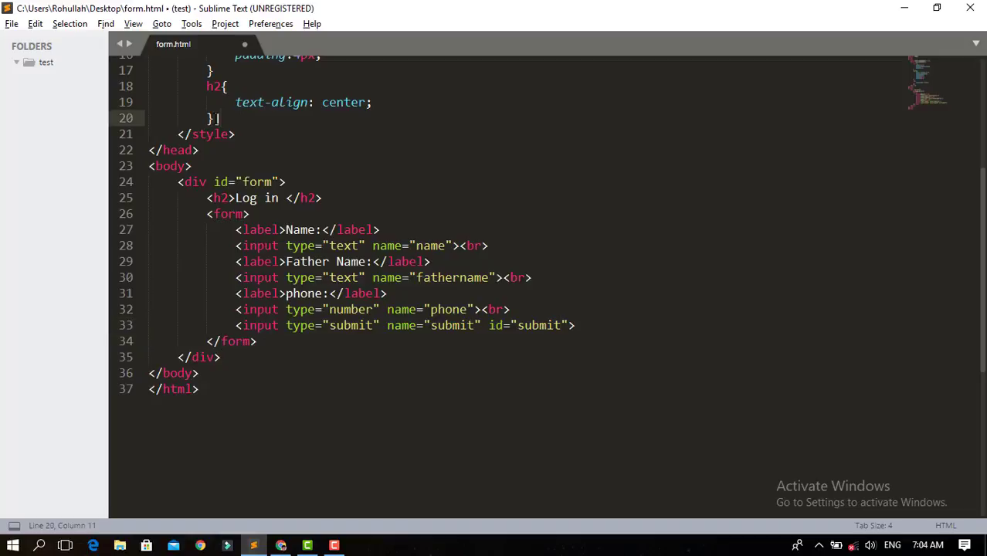
key(Enter)
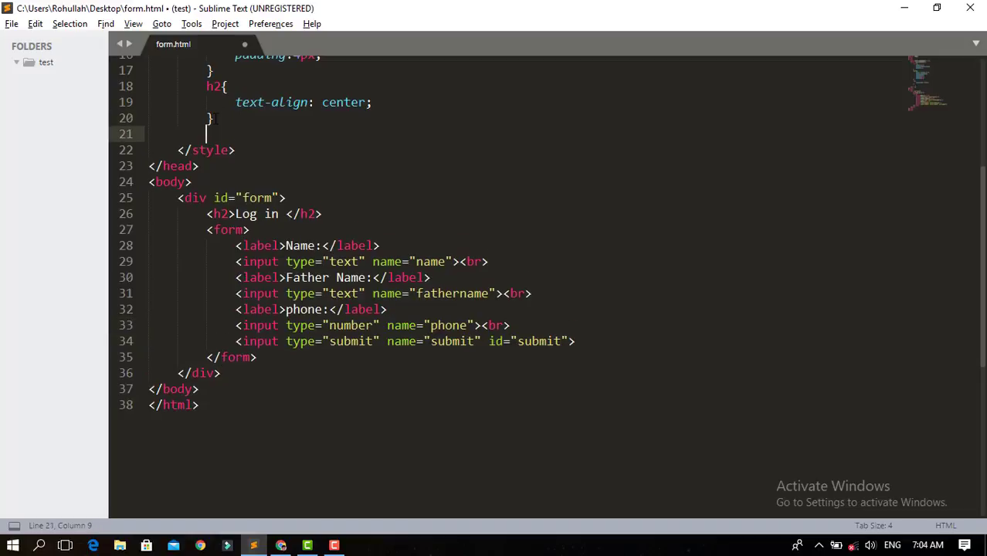
text(#sub)
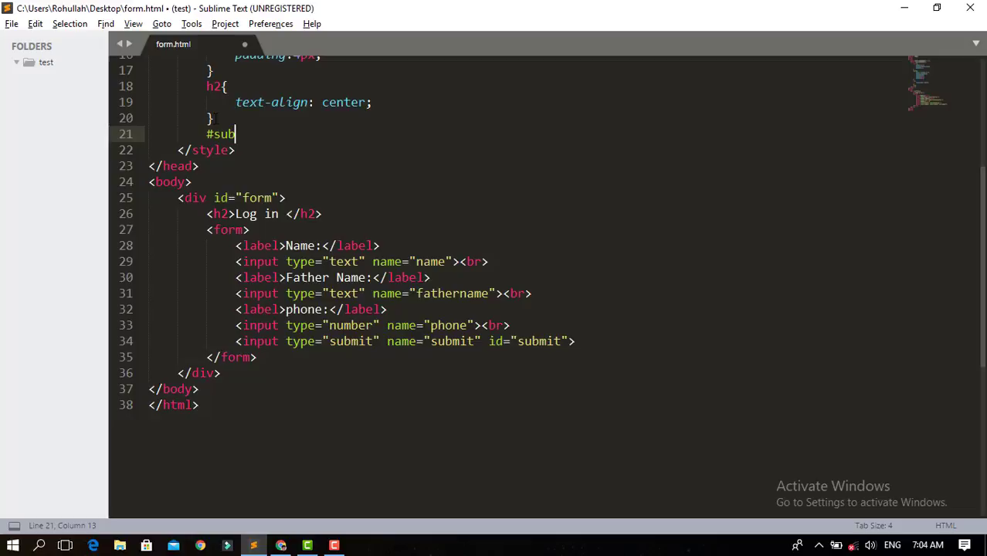
text(mit)
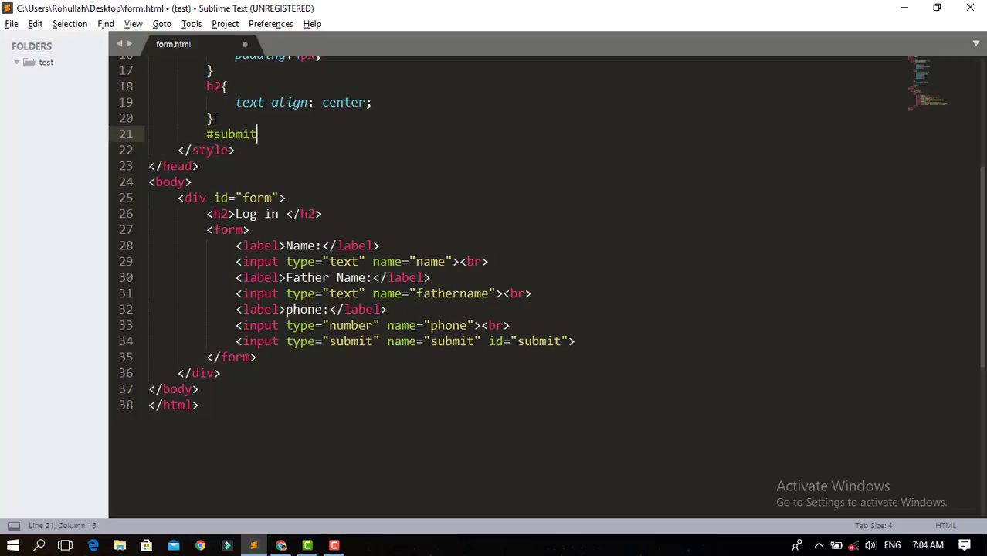
text({w)
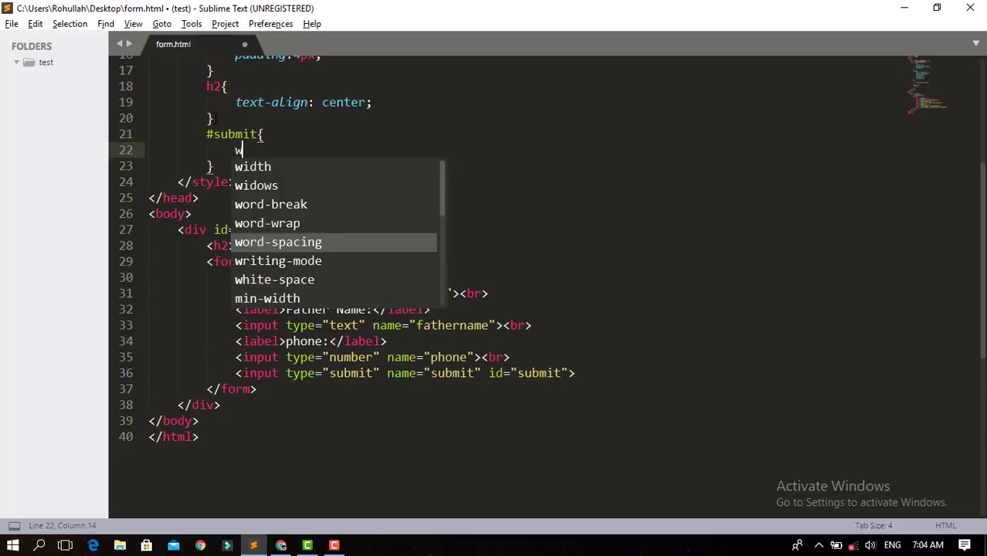
text(idth:;)
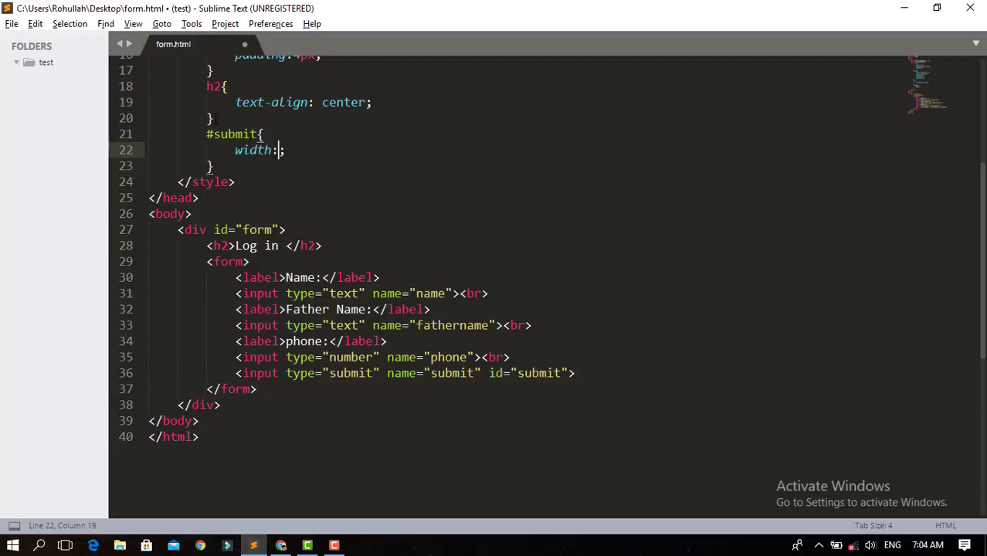
text(100%)
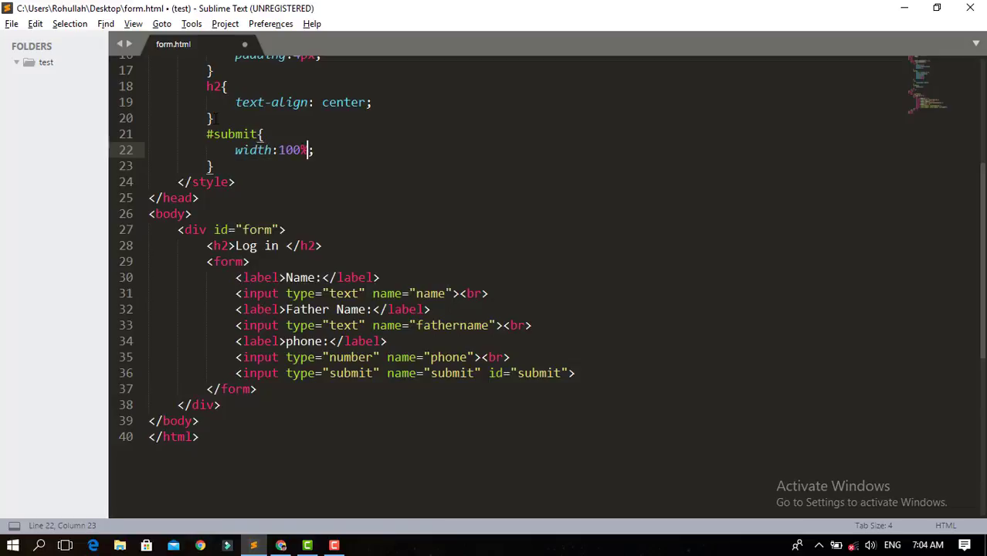
click(281, 543)
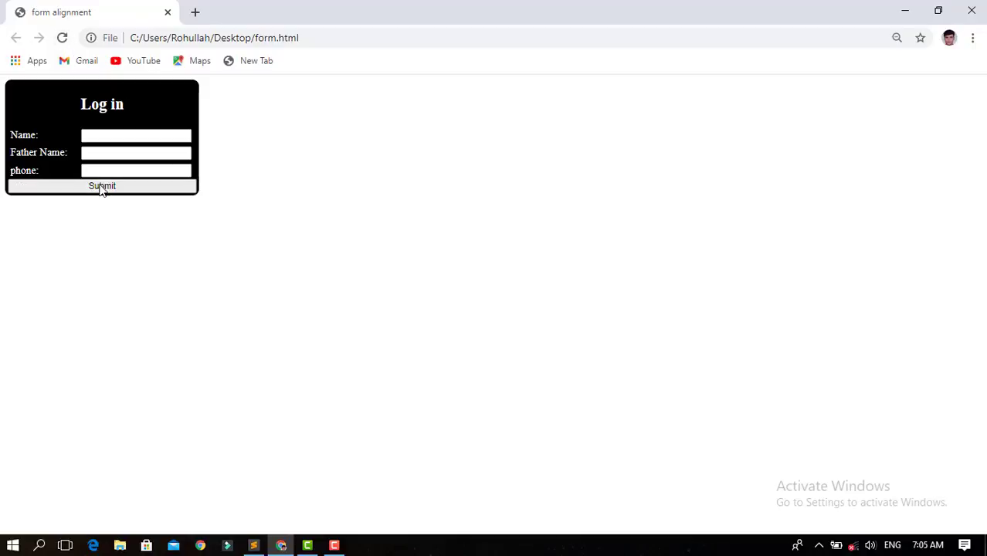
Test the full-width Submit button and phone field in Chrome, then return to the editor.
click(101, 186)
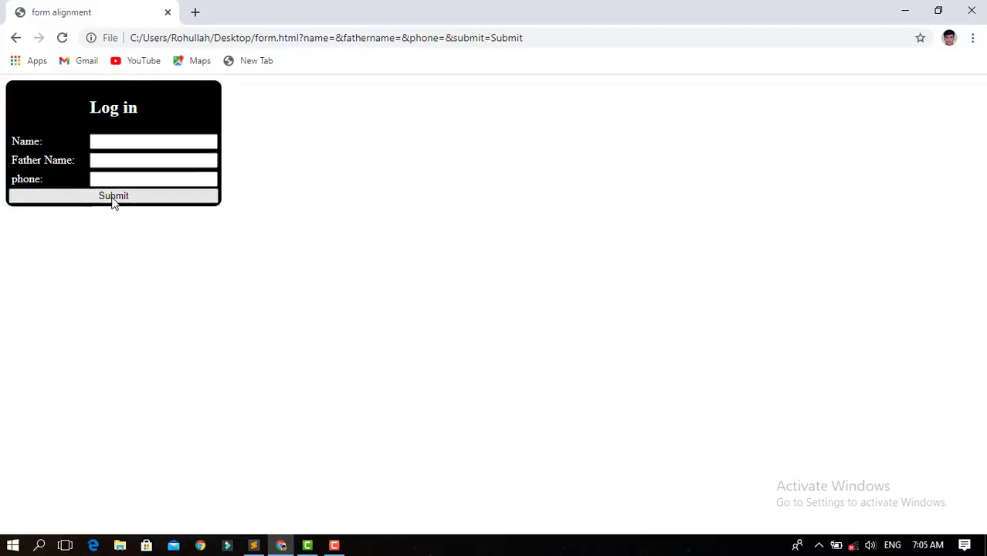
mouse_move(48, 178)
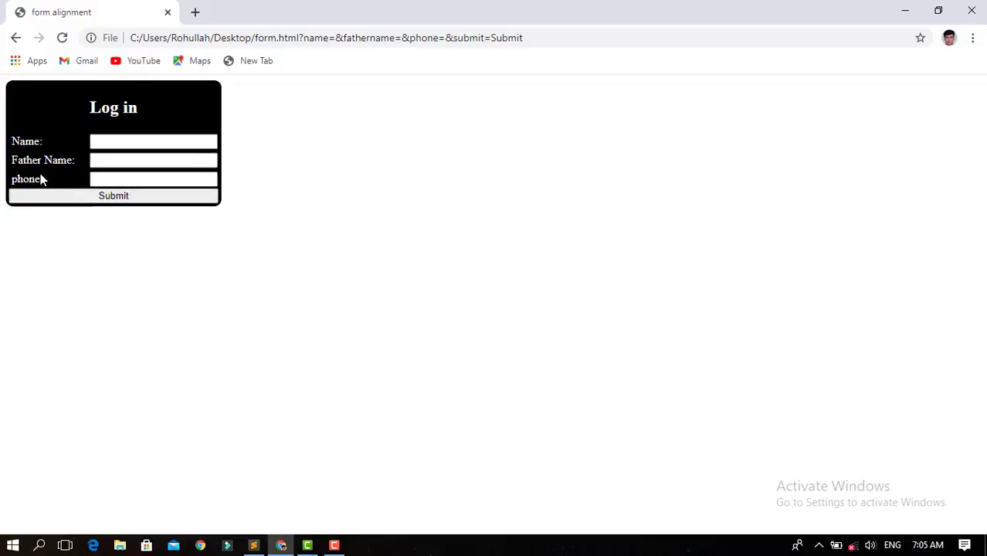
click(153, 179)
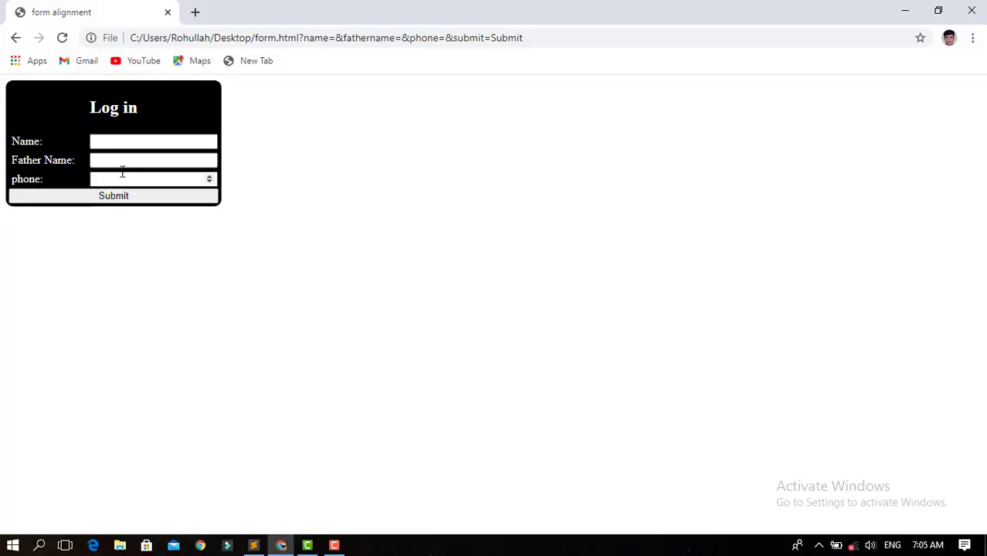
click(254, 544)
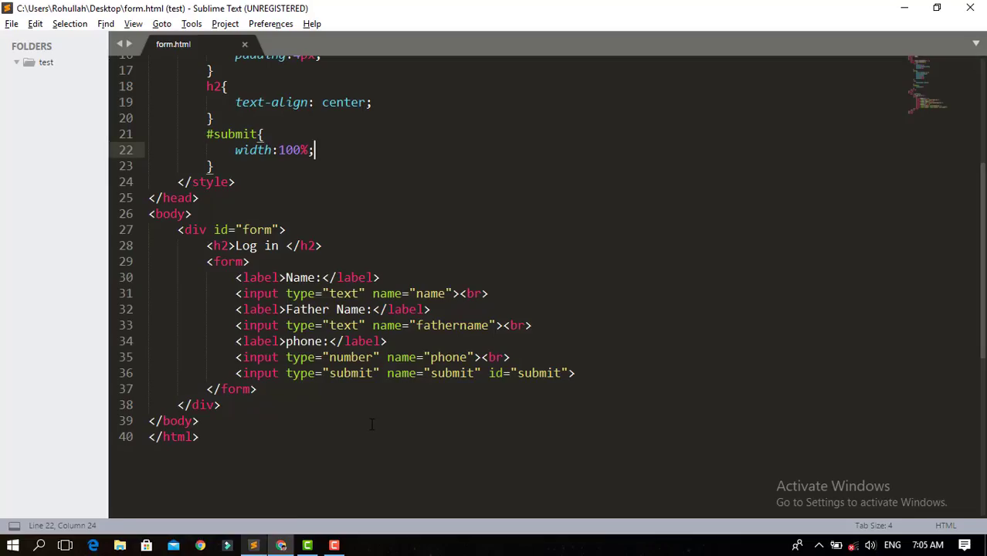
Add a margin: 10px declaration below width:100% in the #submit rule.
key(enter)
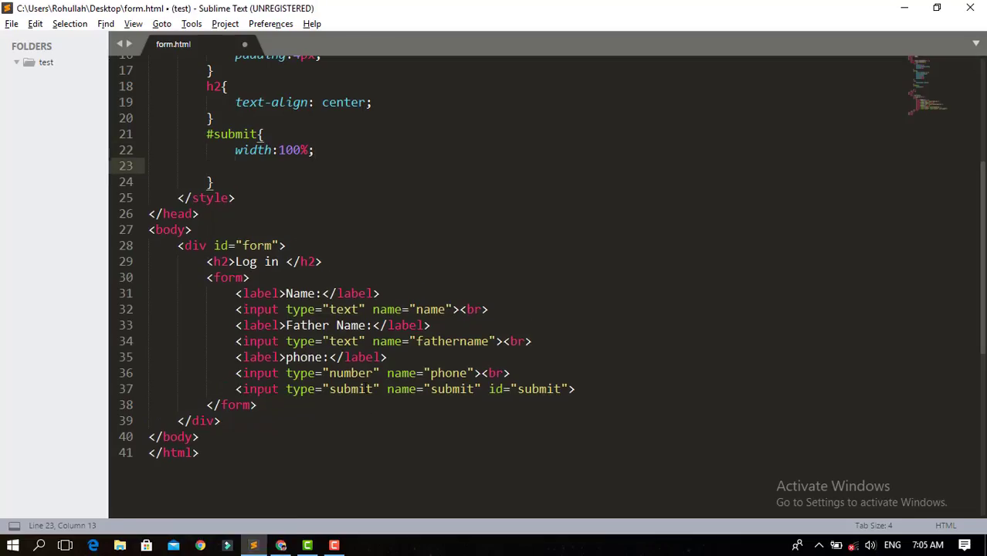
text(margin:;)
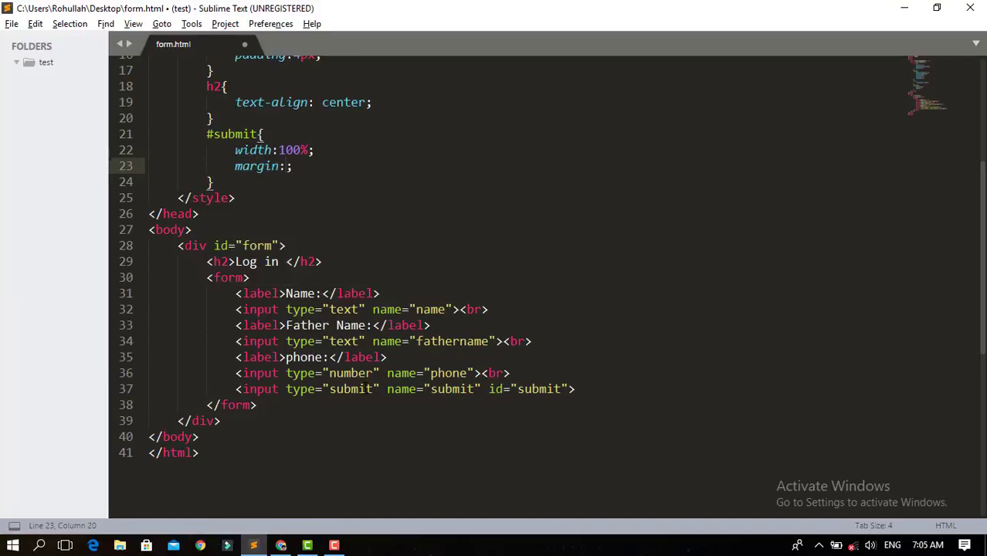
text(10p)
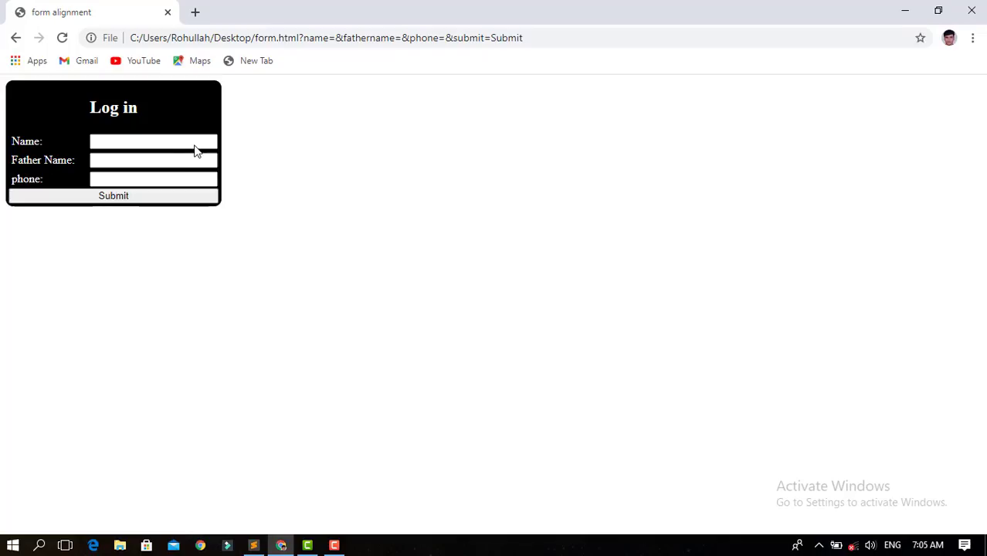
Reload Chrome to see the 10px-margined Submit button overhang the box, then return to the code.
click(61, 37)
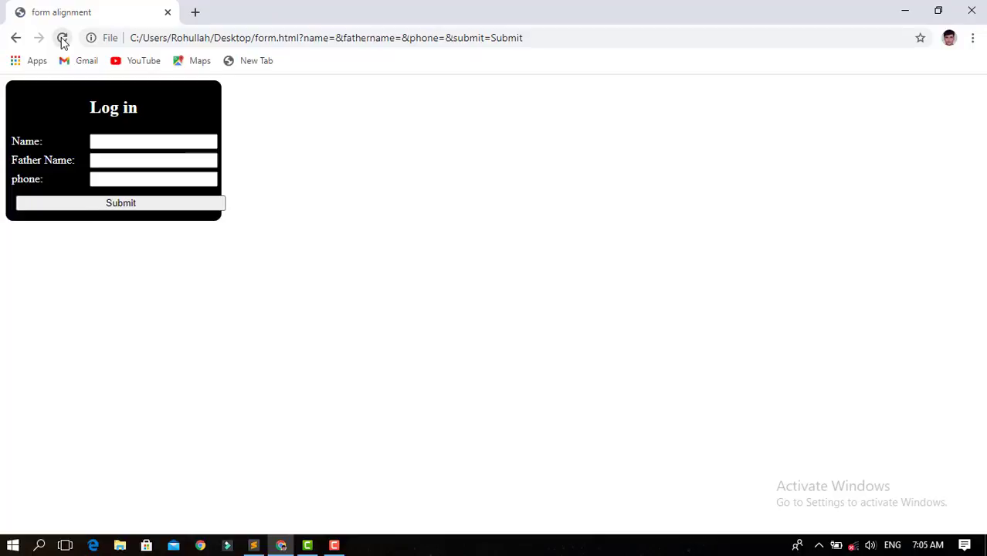
click(59, 37)
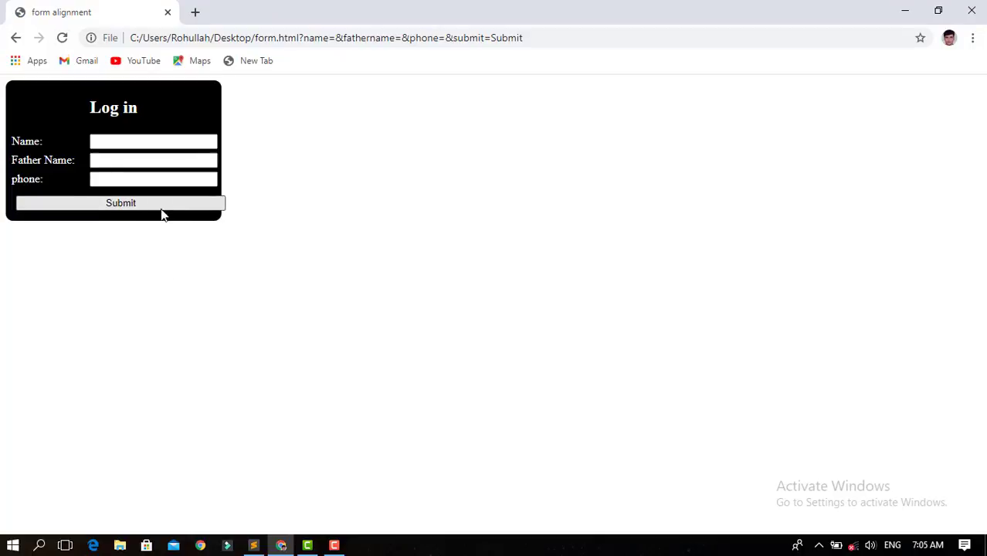
mouse_move(106, 214)
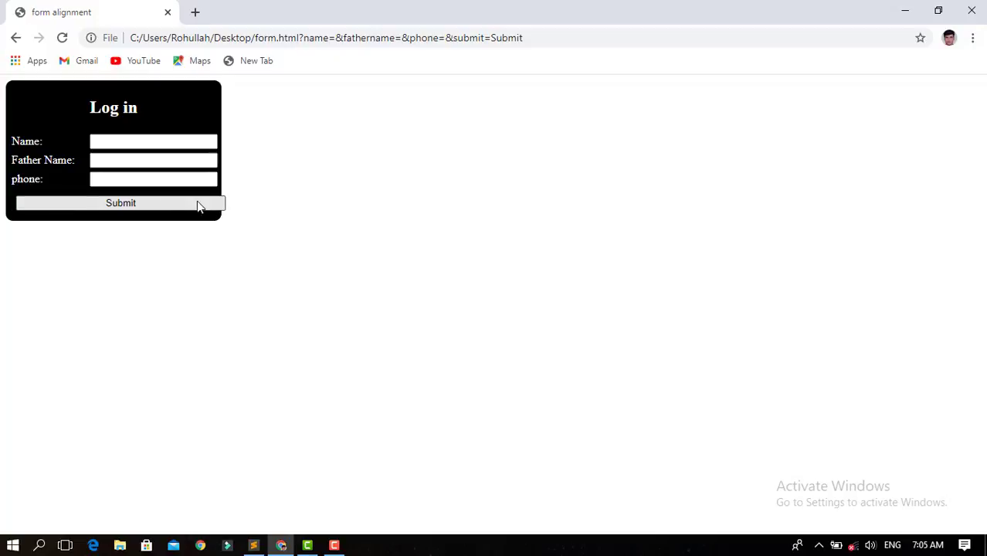
mouse_move(238, 207)
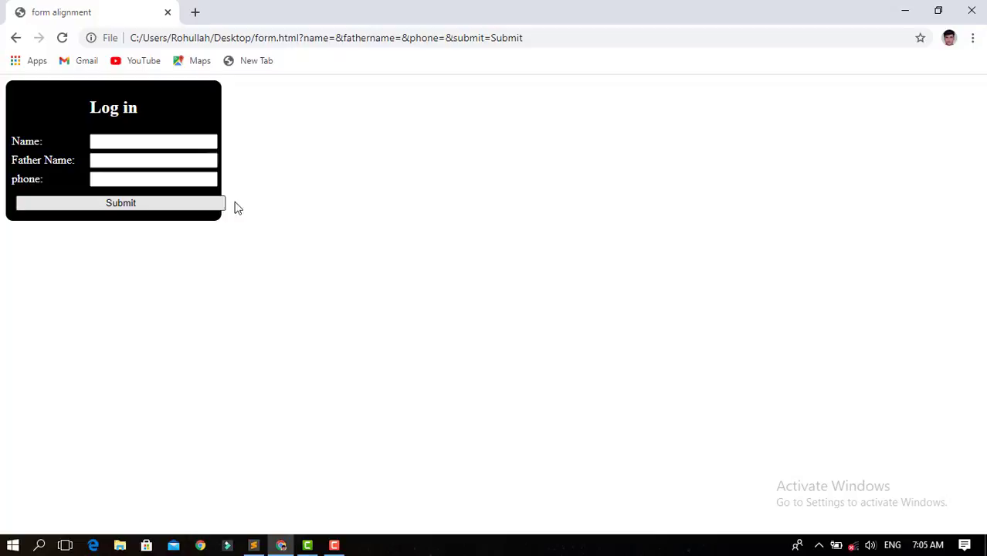
click(253, 545)
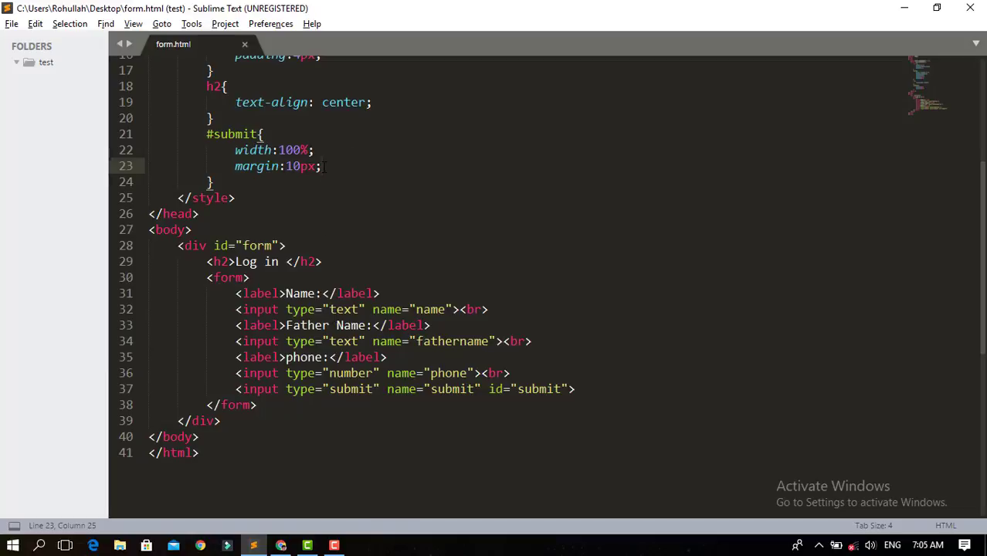
Change the #submit margin to margin-top: 10px and switch to the browser.
drag(321, 166, 284, 166)
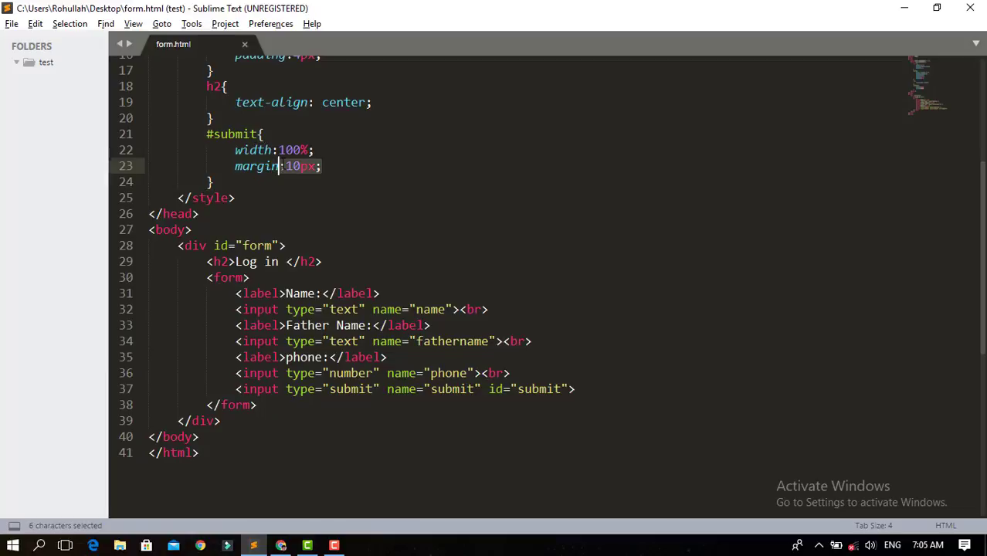
text(-)
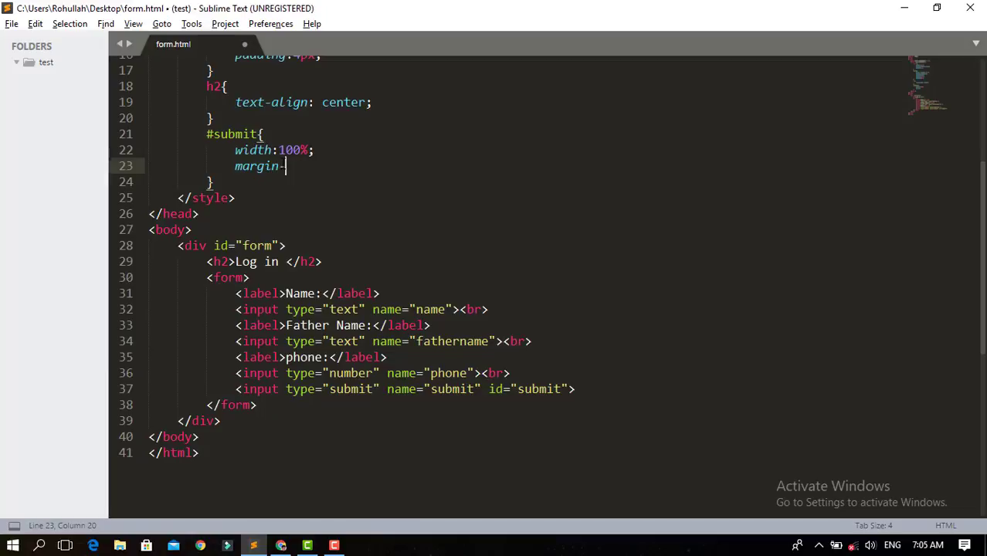
text(top:)
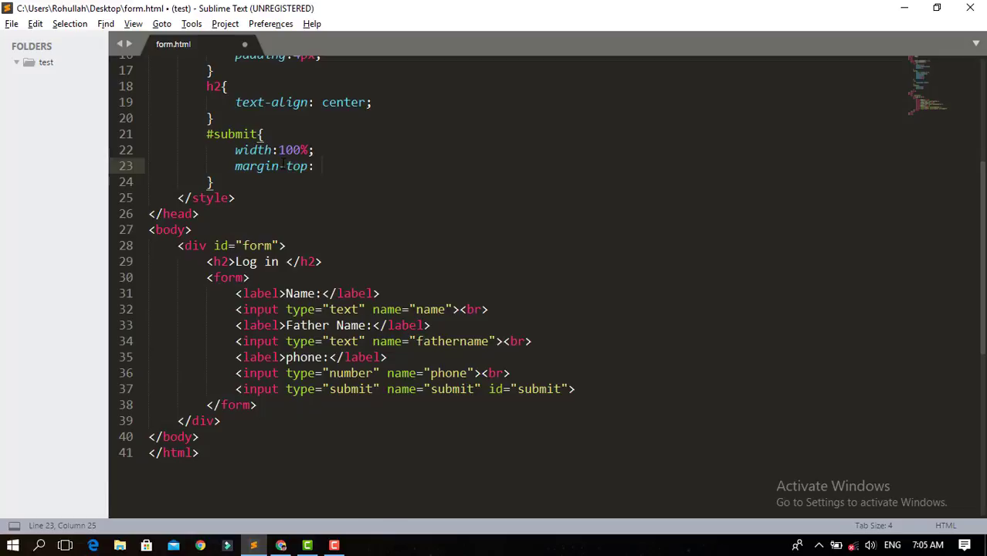
text(10px;)
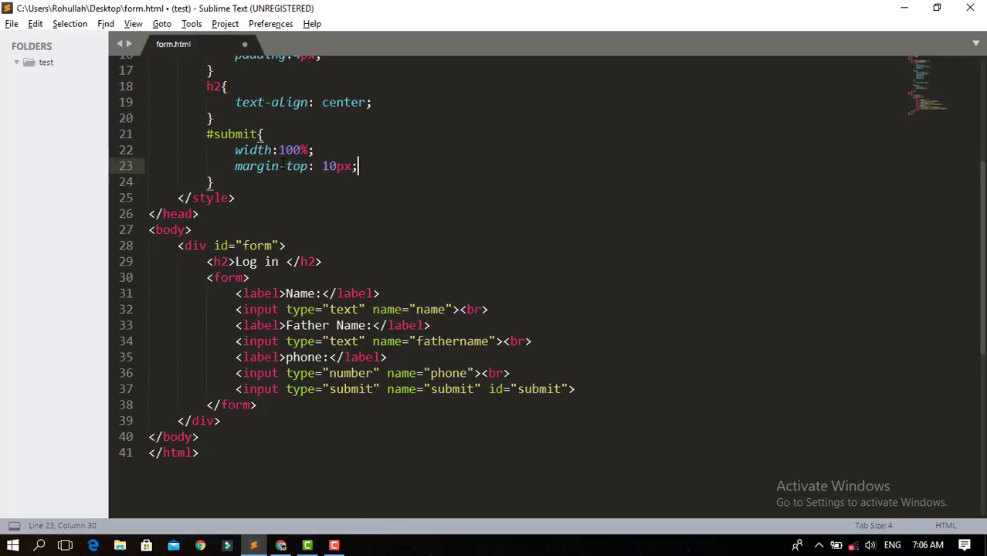
key(alt+tab)
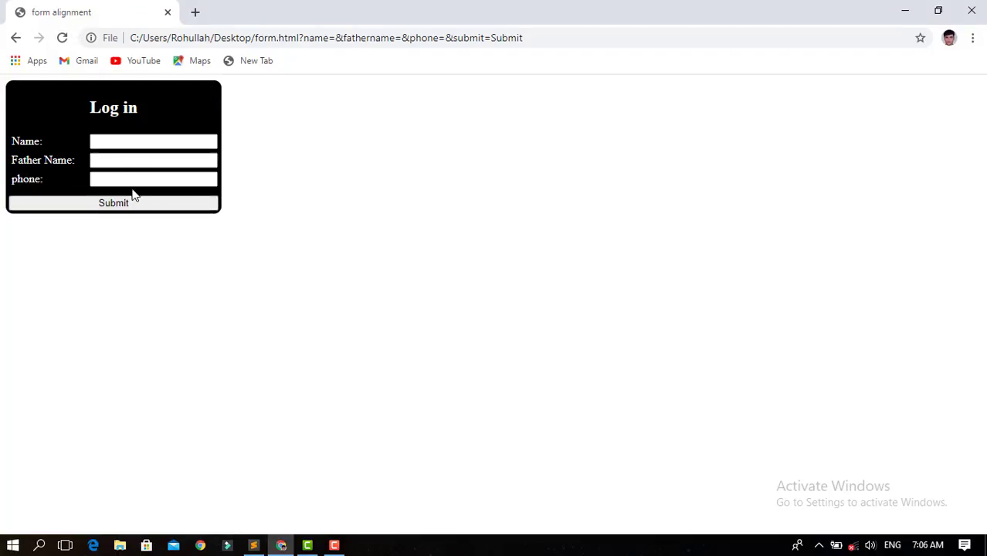
mouse_move(174, 202)
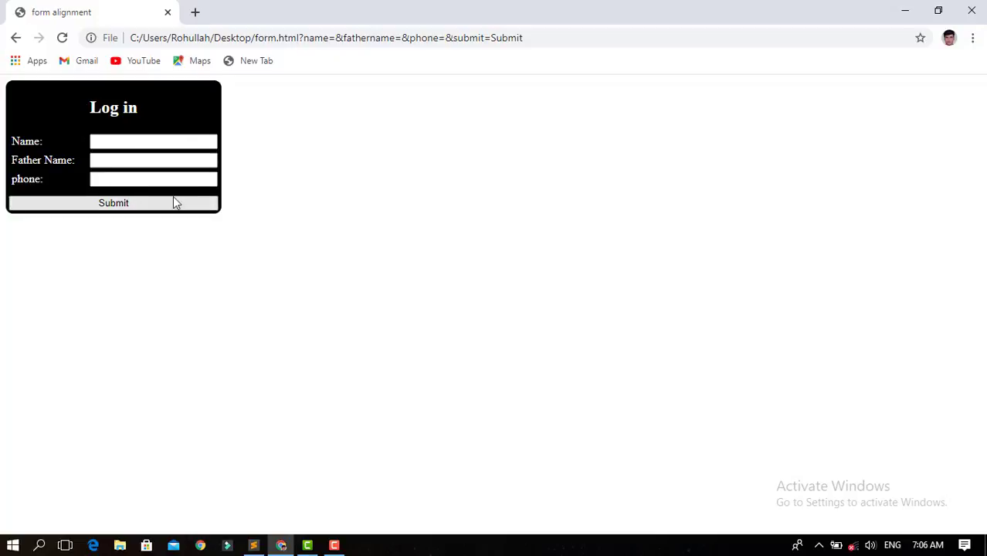
mouse_move(146, 168)
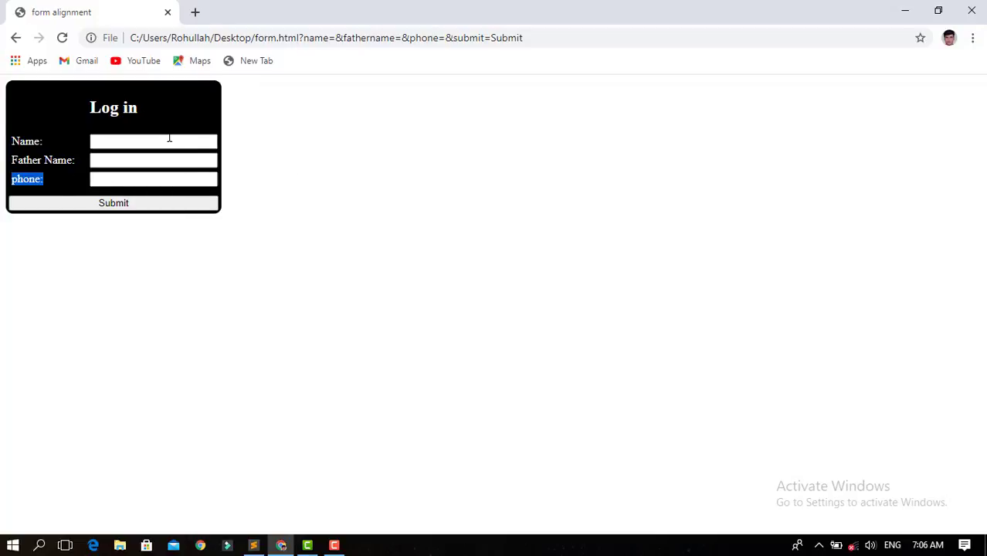
mouse_move(287, 157)
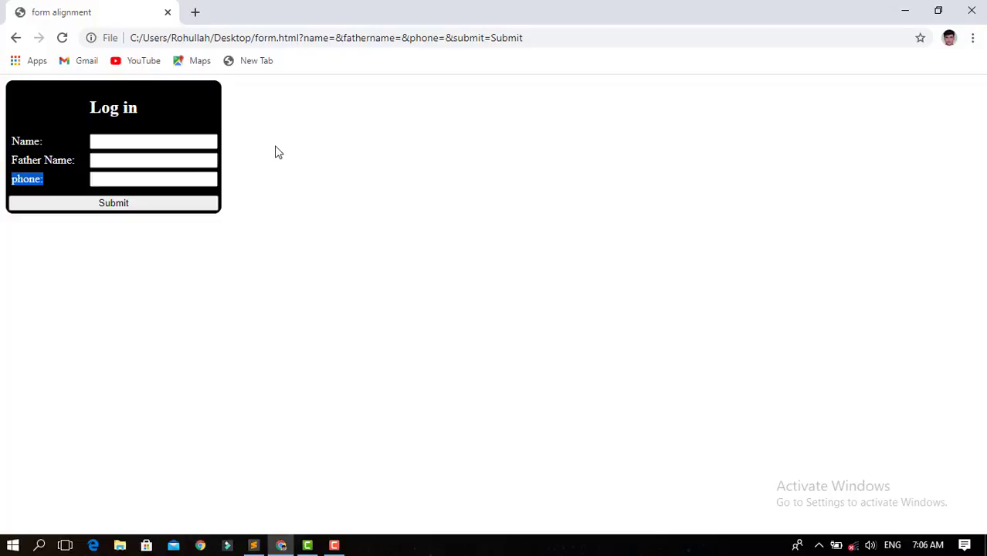
mouse_move(341, 424)
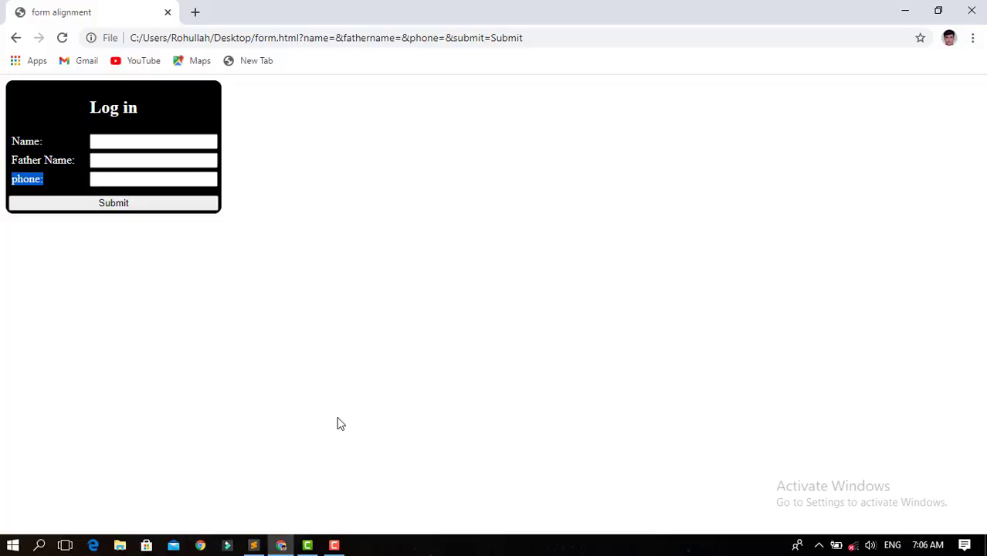